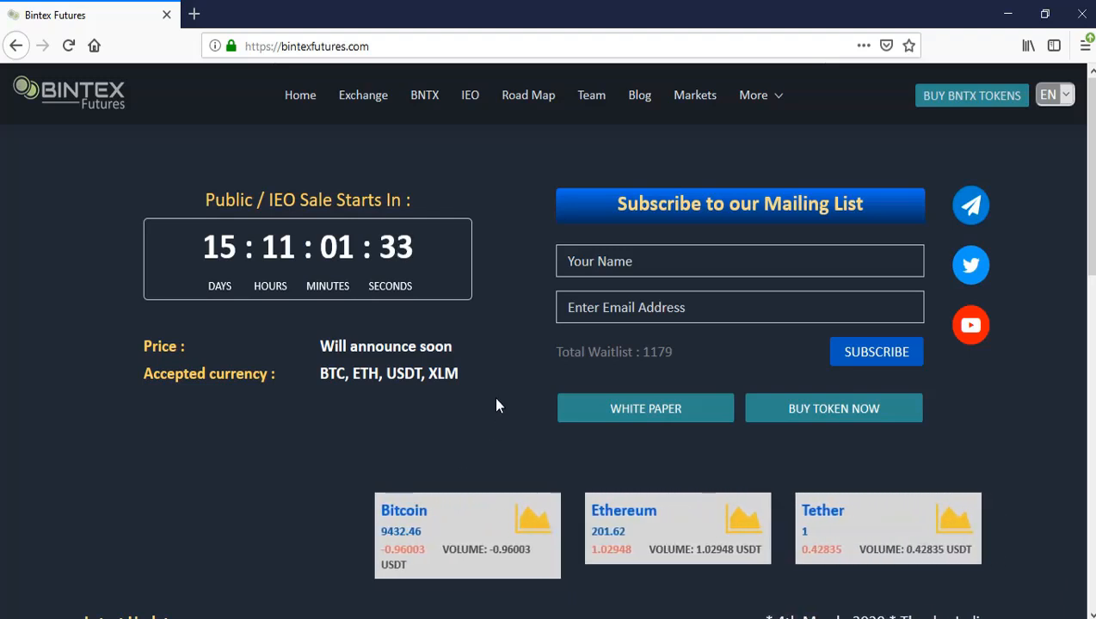
{"action": "mouse_move", "coordinate": [446, 334]}
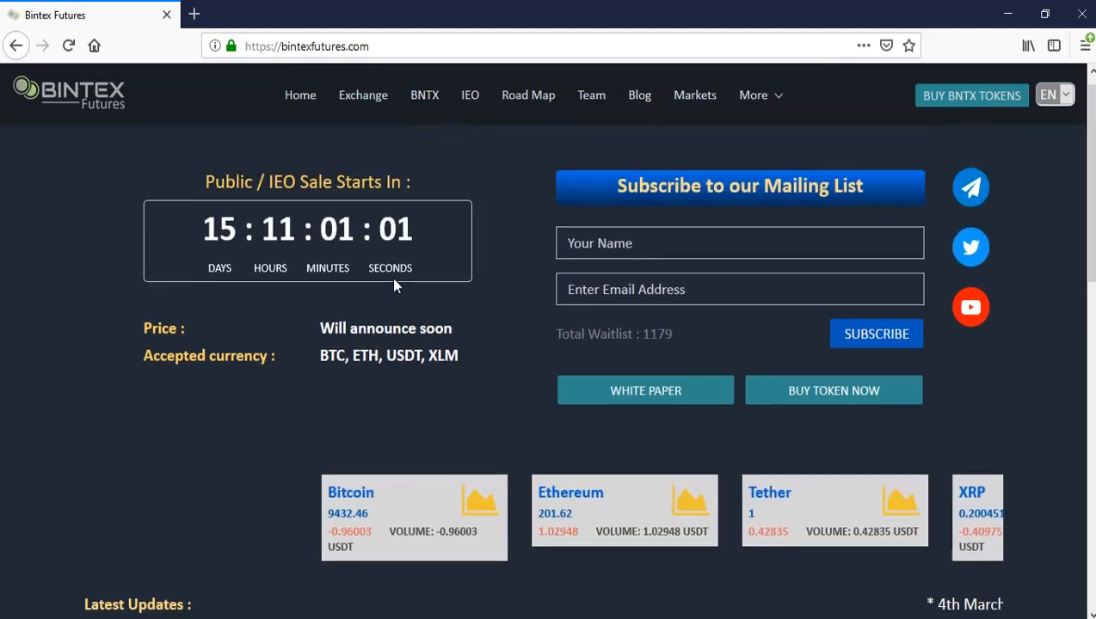
Open the Exchange page and scroll to its Download Mobile App section.
{"action": "scroll", "scroll_direction": "down", "scroll_amount": 3}
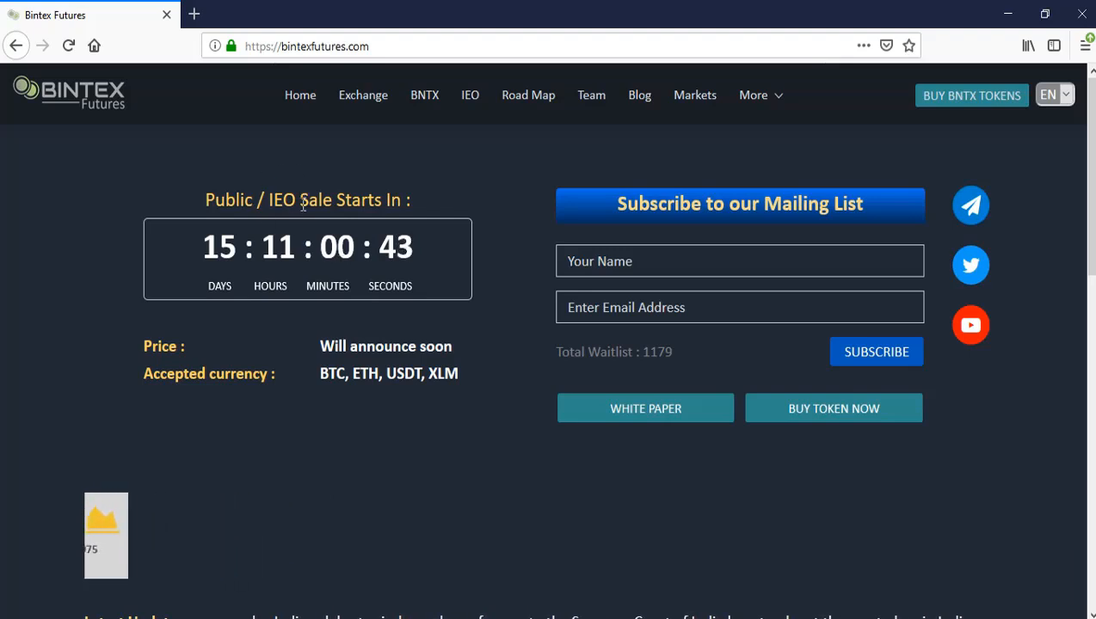
{"action": "mouse_move", "coordinate": [363, 95]}
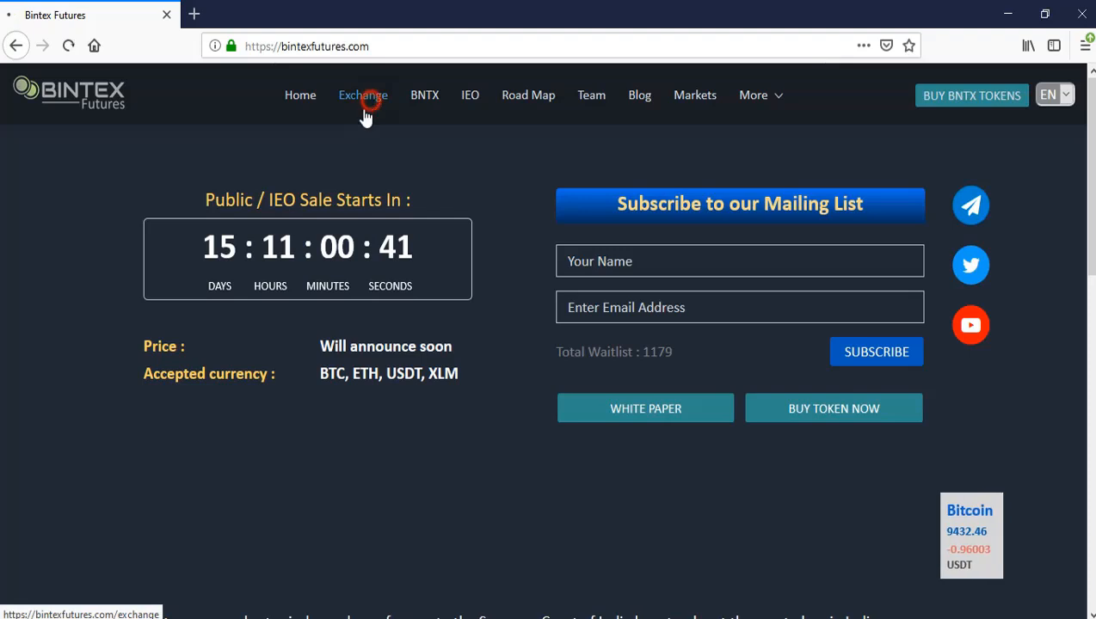
{"action": "left_click", "coordinate": [362, 95]}
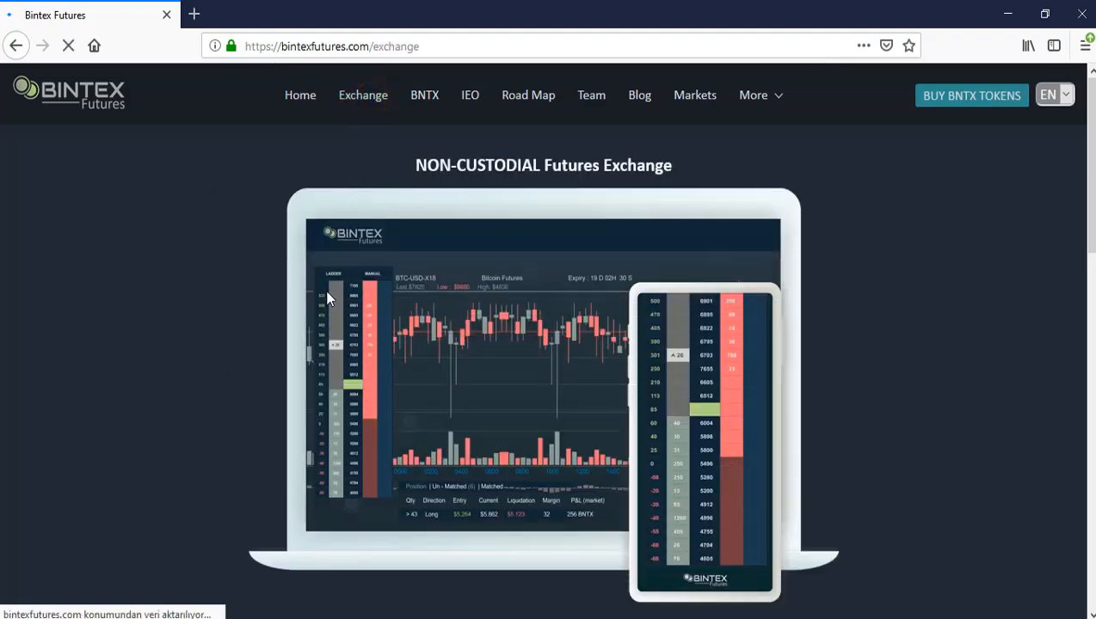
{"action": "scroll", "scroll_direction": "down", "scroll_amount": 3}
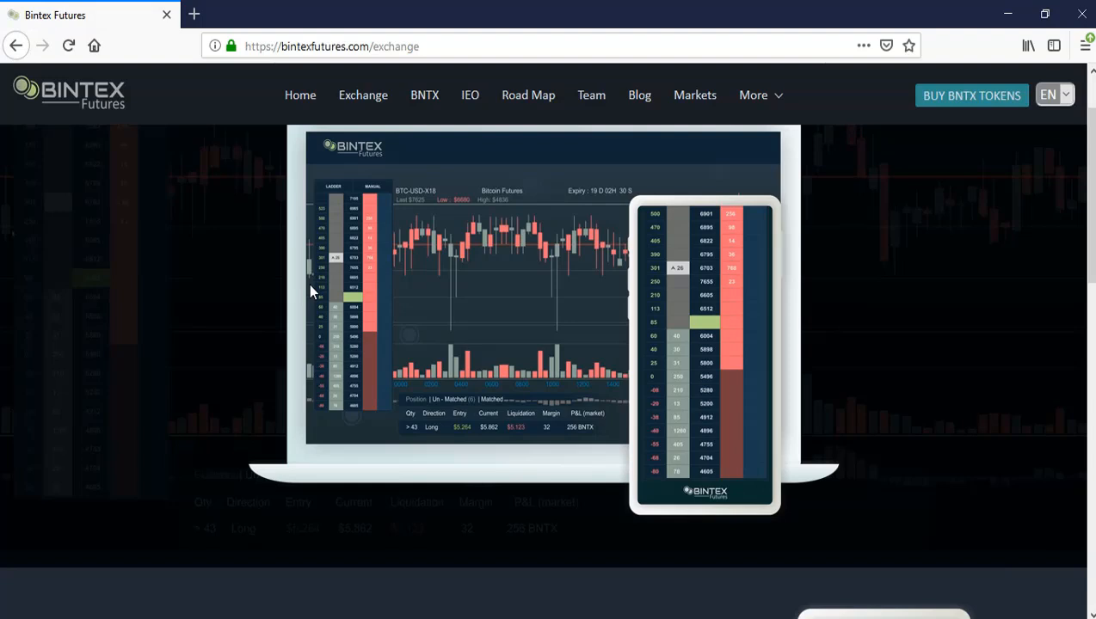
{"action": "mouse_move", "coordinate": [292, 295]}
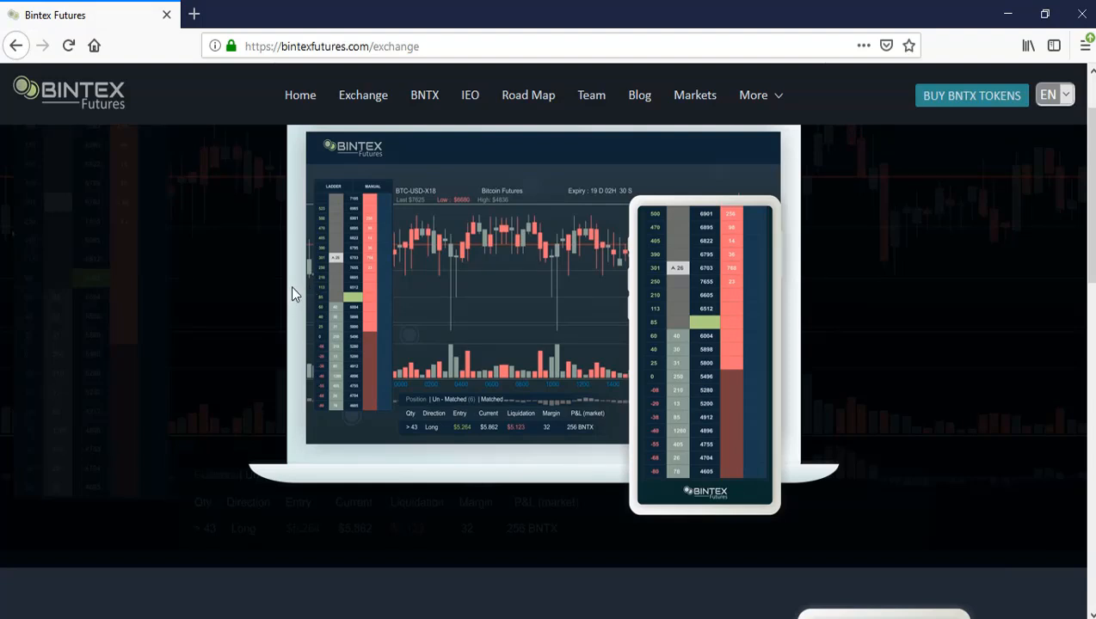
{"action": "mouse_move", "coordinate": [307, 287]}
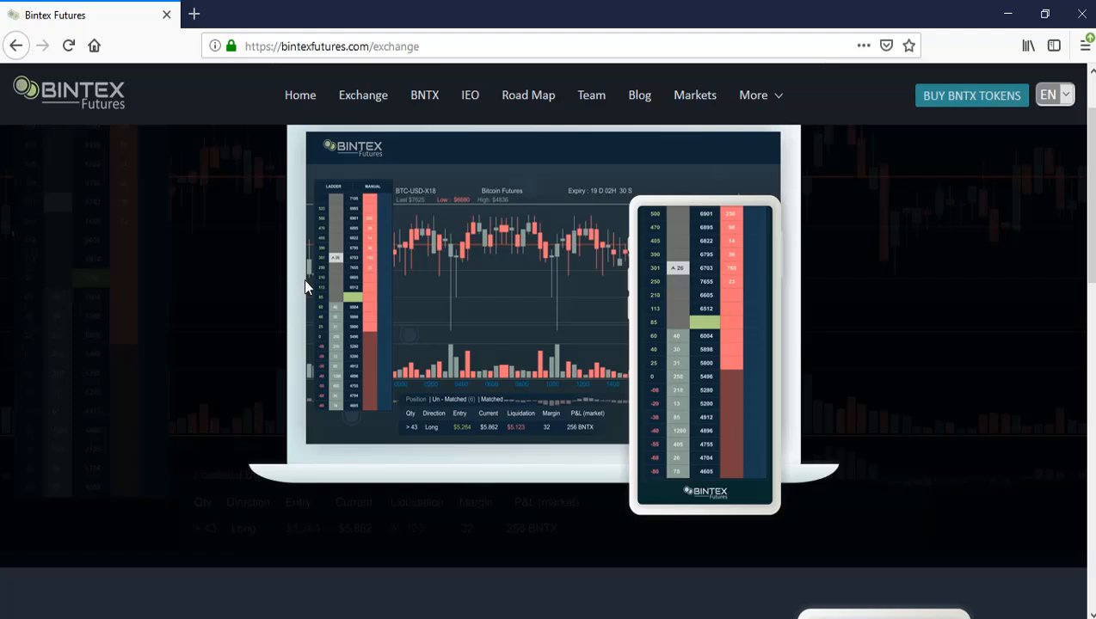
{"action": "scroll", "scroll_direction": "down", "scroll_amount": 3}
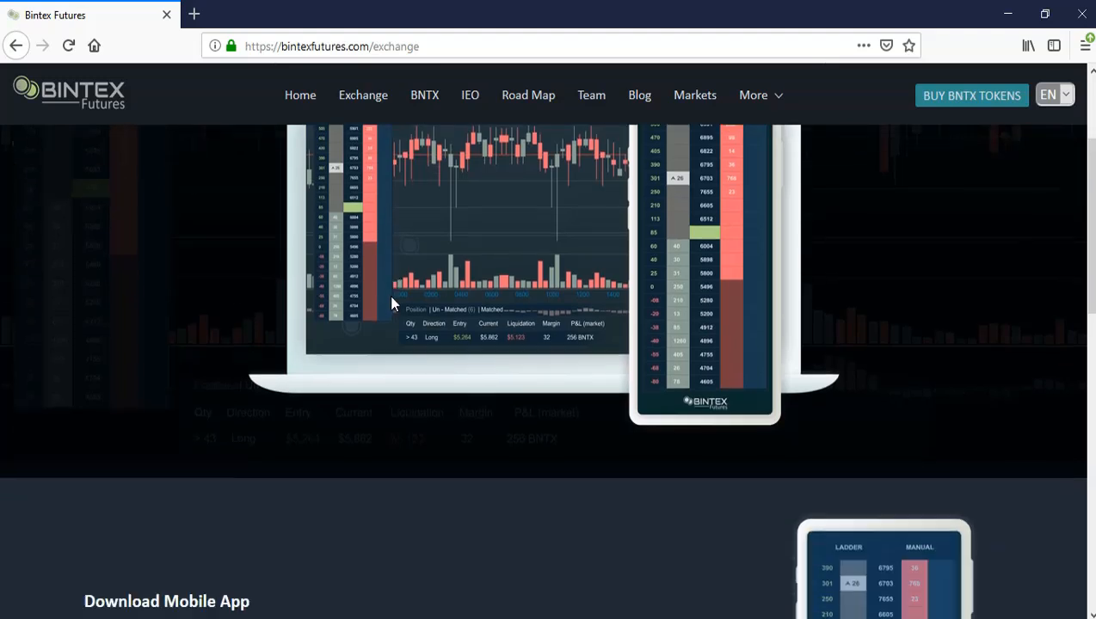
{"action": "scroll", "scroll_direction": "down", "scroll_amount": 3}
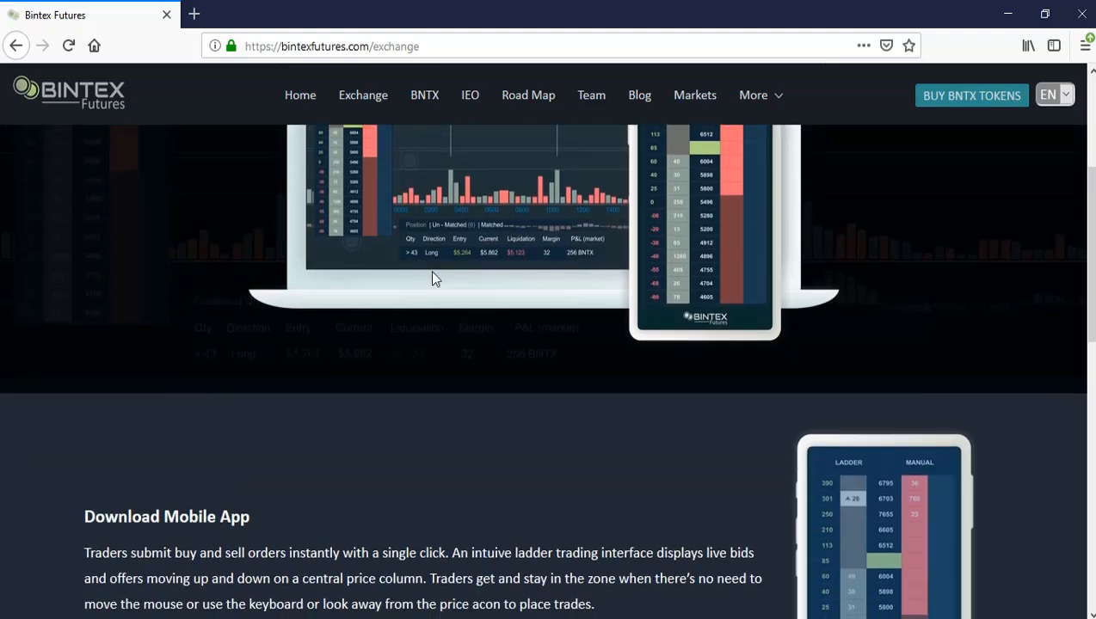
{"action": "mouse_move", "coordinate": [383, 257]}
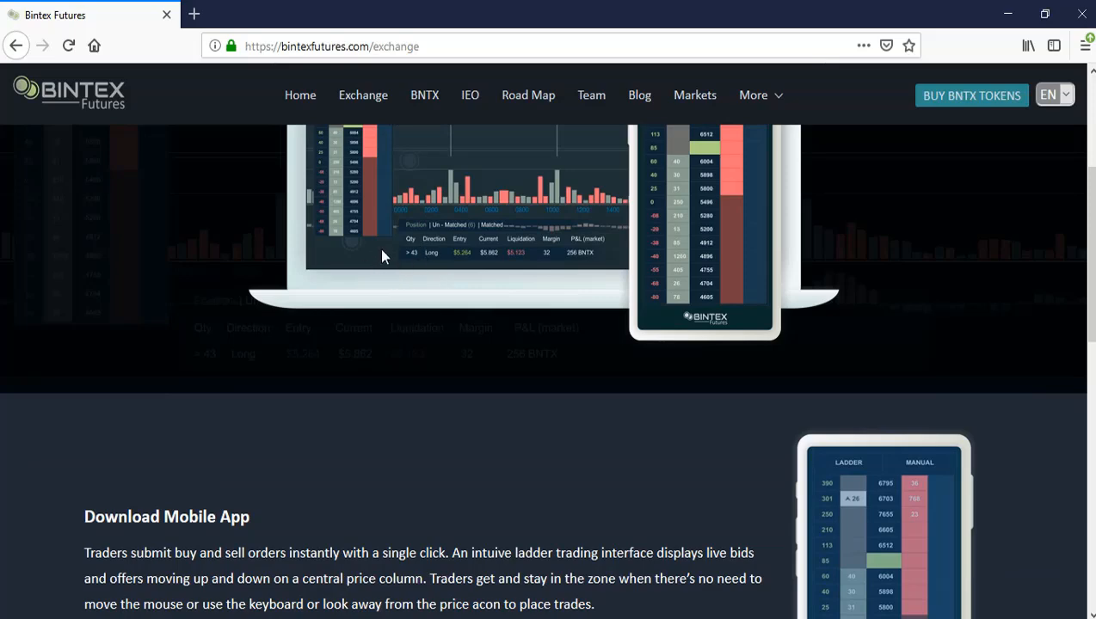
{"action": "scroll", "scroll_direction": "down", "scroll_amount": 3}
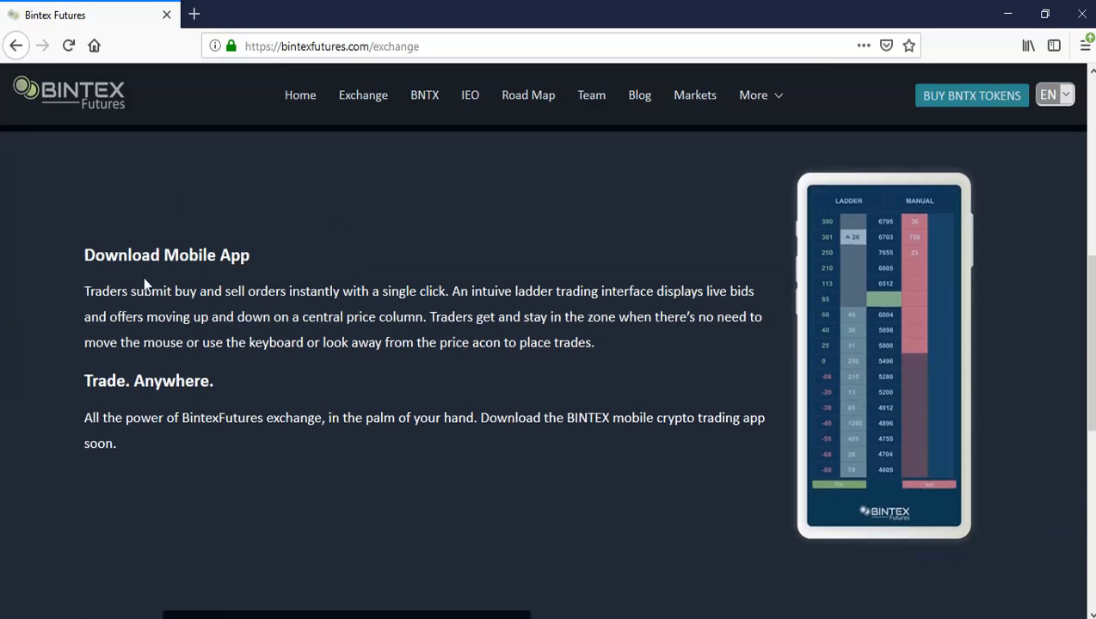
{"action": "mouse_move", "coordinate": [185, 312]}
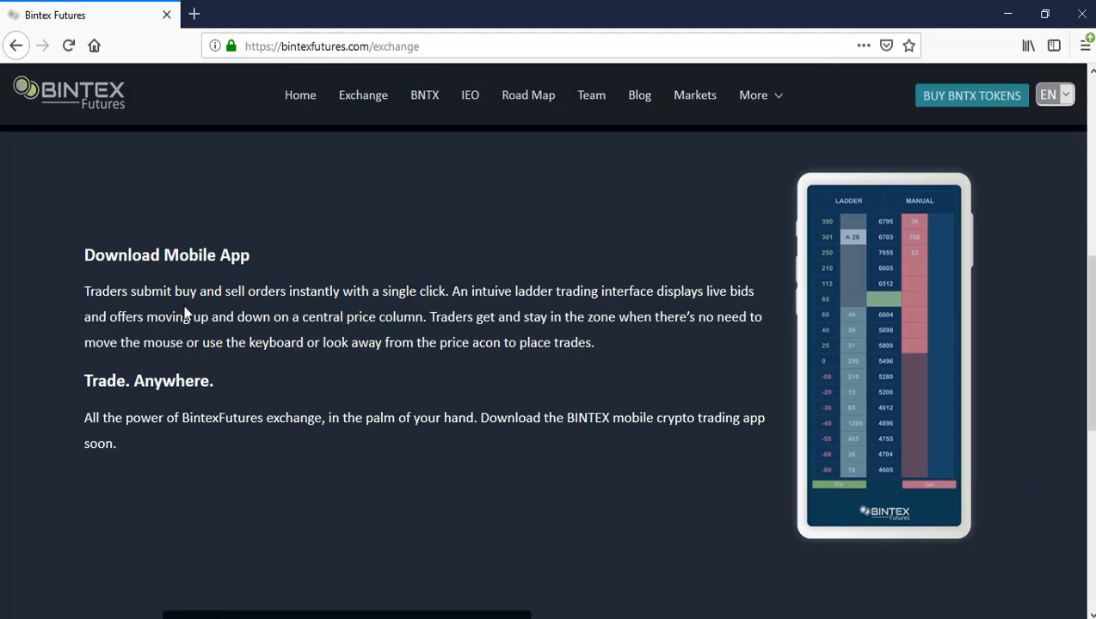
{"action": "mouse_move", "coordinate": [382, 313]}
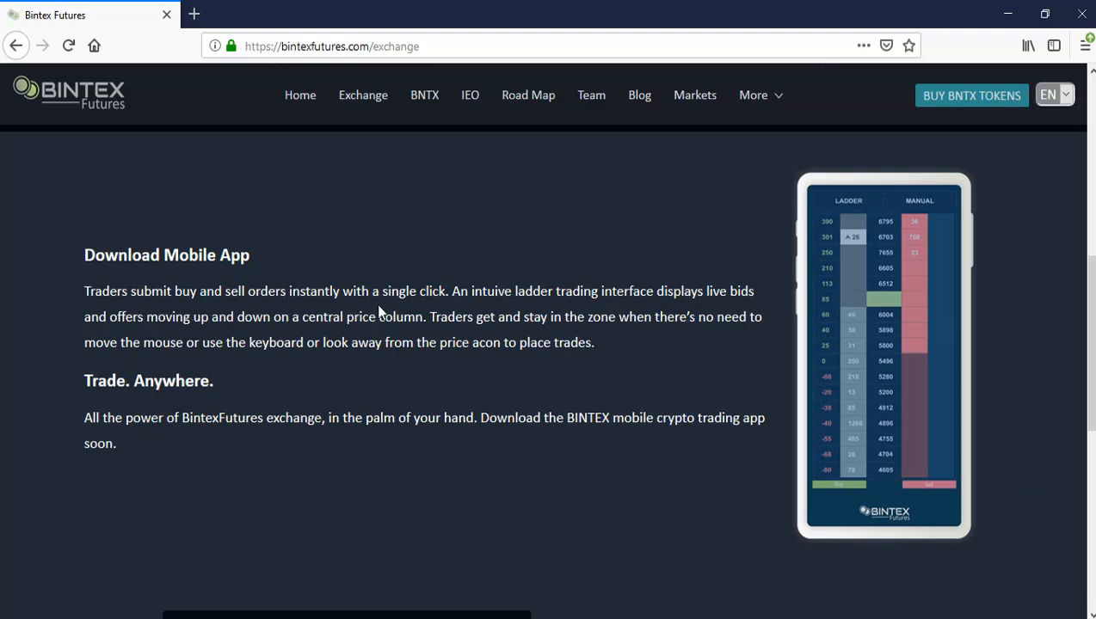
{"action": "mouse_move", "coordinate": [499, 314]}
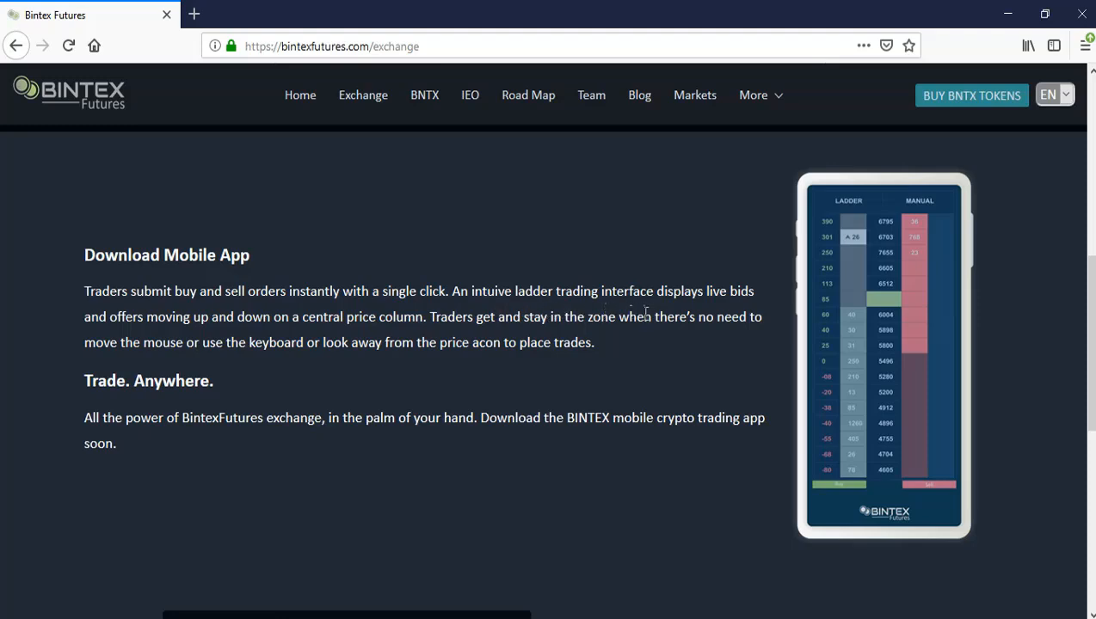
{"action": "mouse_move", "coordinate": [133, 340]}
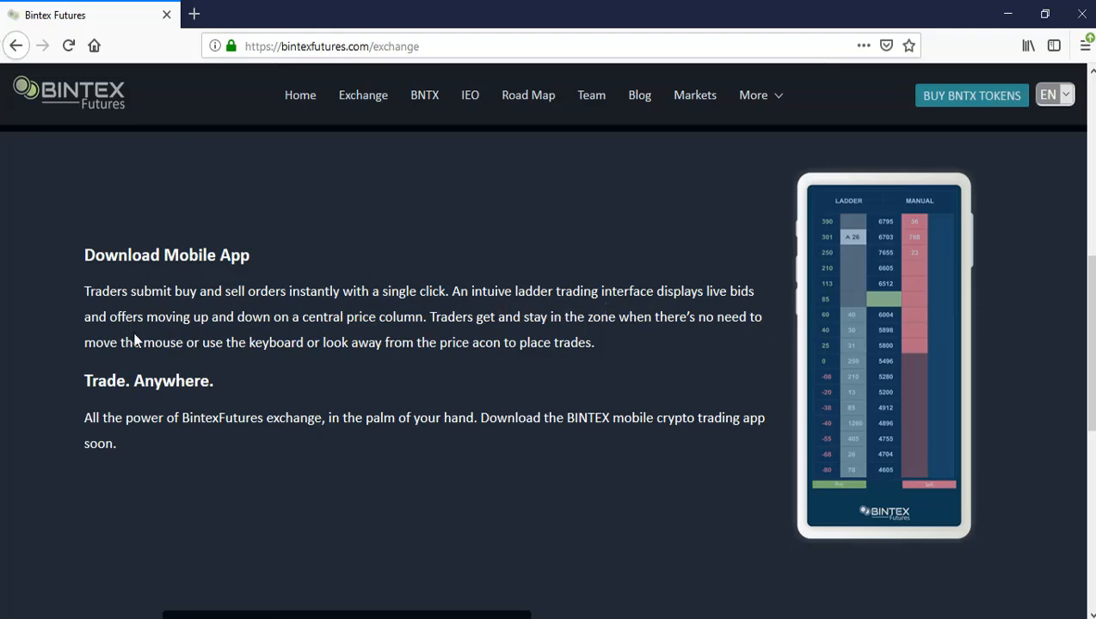
{"action": "mouse_move", "coordinate": [320, 334]}
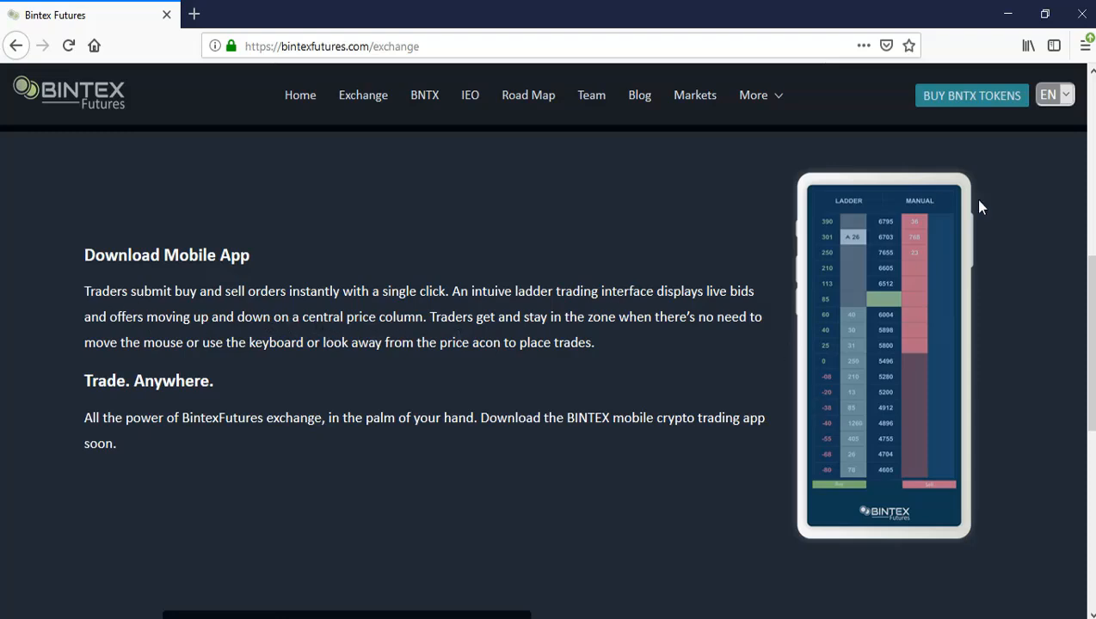
{"action": "mouse_move", "coordinate": [394, 194]}
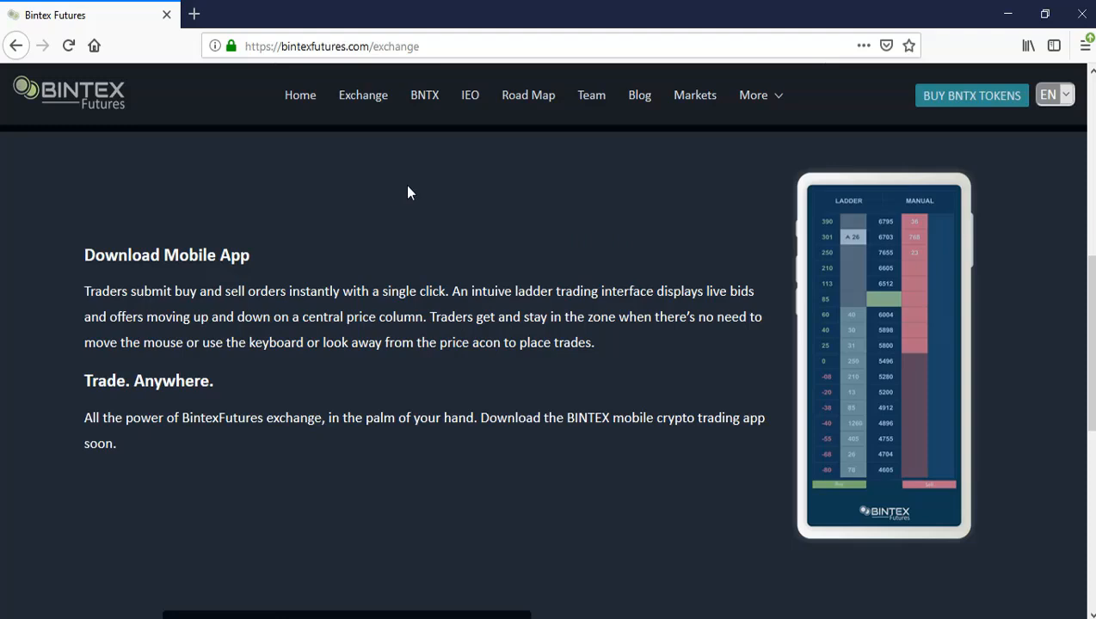
{"action": "mouse_move", "coordinate": [446, 96]}
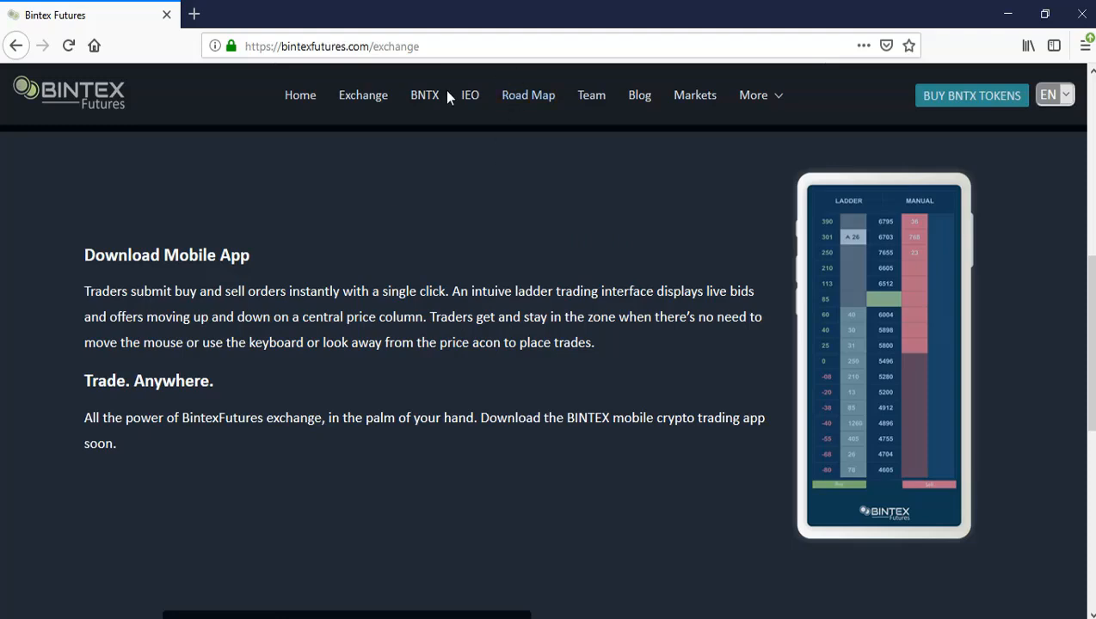
{"action": "left_click", "coordinate": [424, 95]}
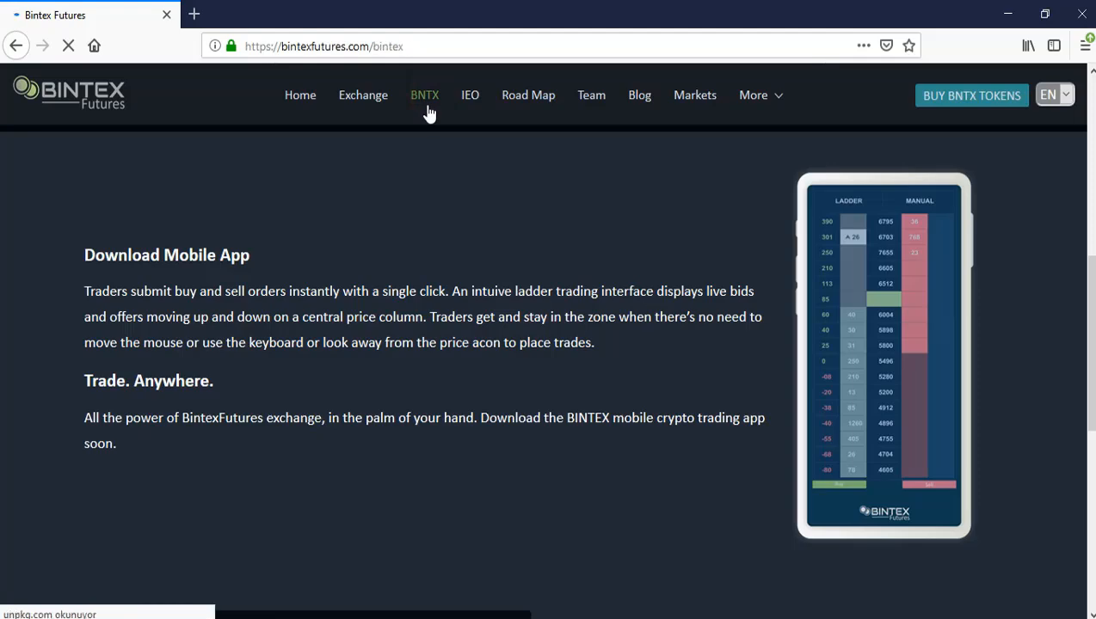
{"action": "left_click", "coordinate": [424, 95]}
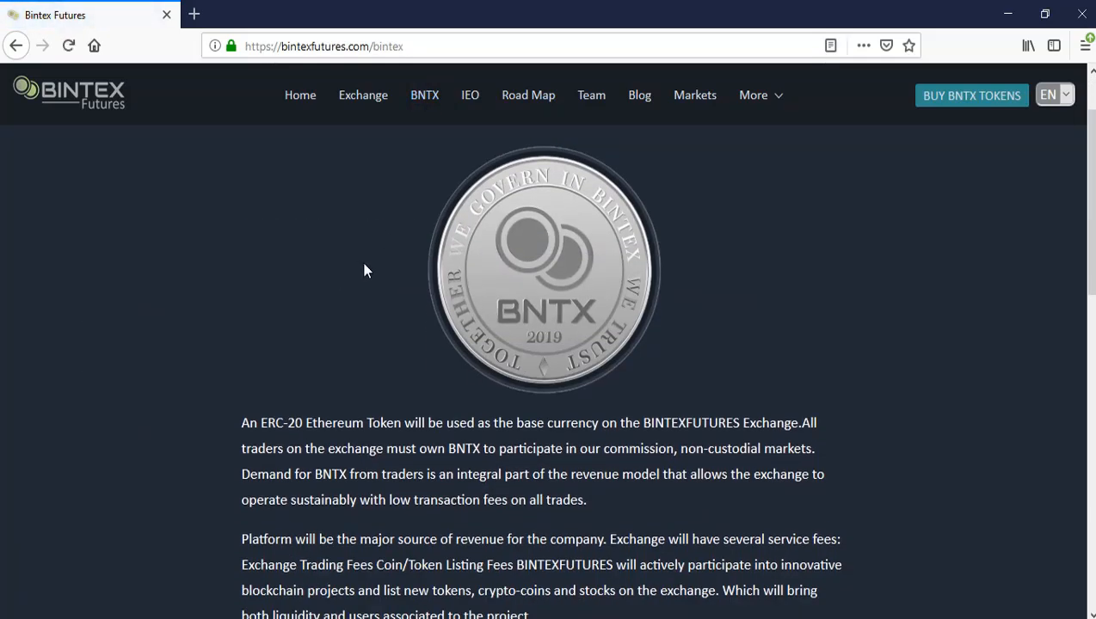
{"action": "mouse_move", "coordinate": [375, 289]}
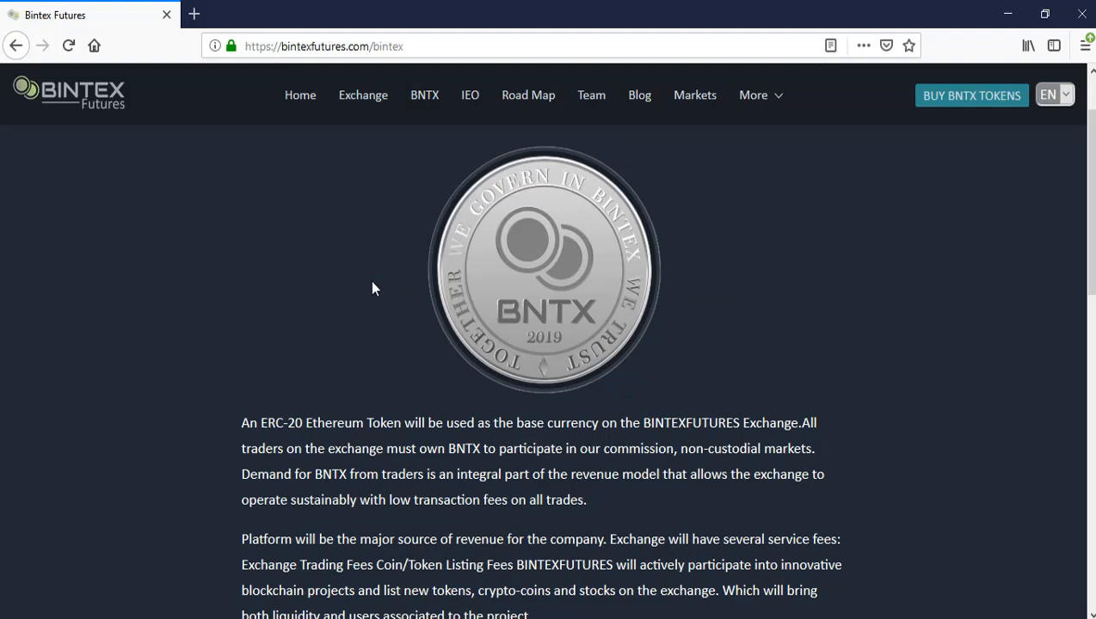
{"action": "mouse_move", "coordinate": [407, 331]}
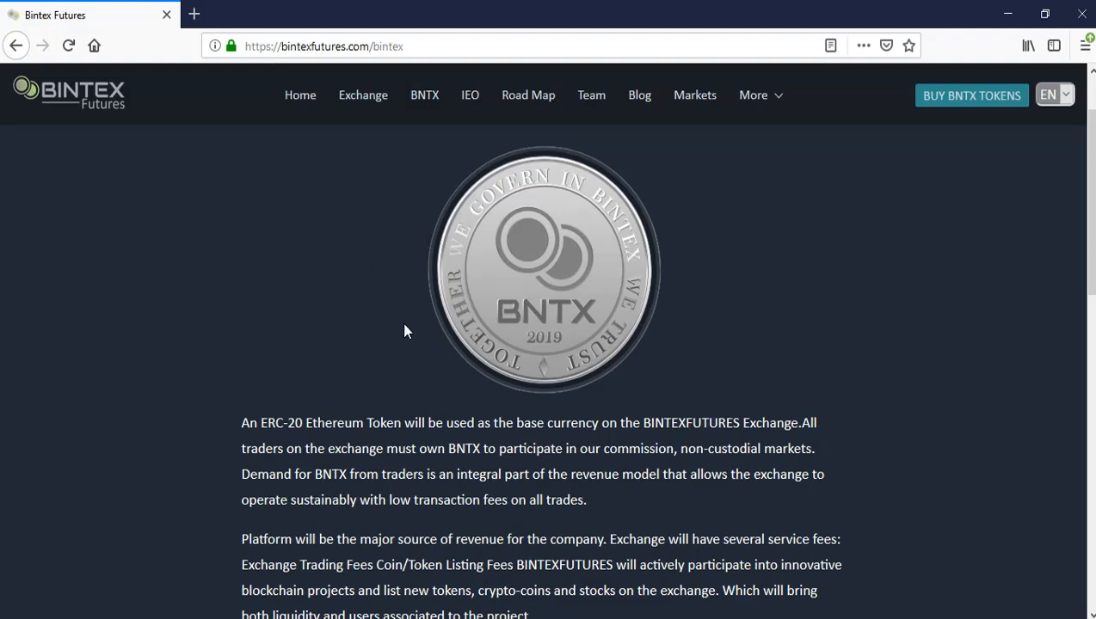
{"action": "scroll", "scroll_direction": "down", "scroll_amount": 3}
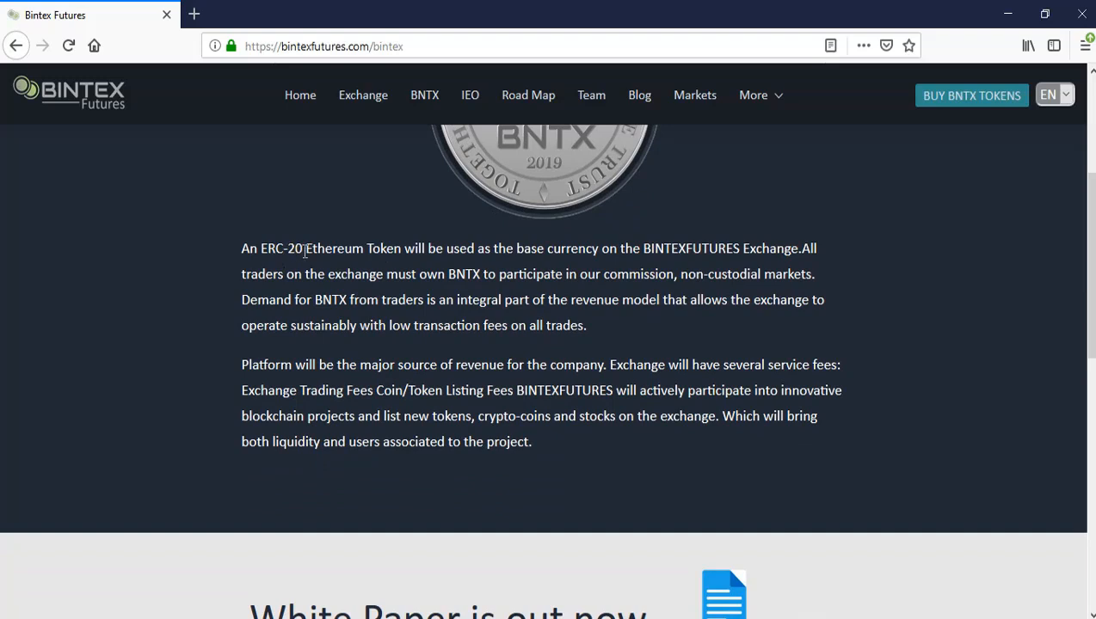
{"action": "mouse_move", "coordinate": [516, 270]}
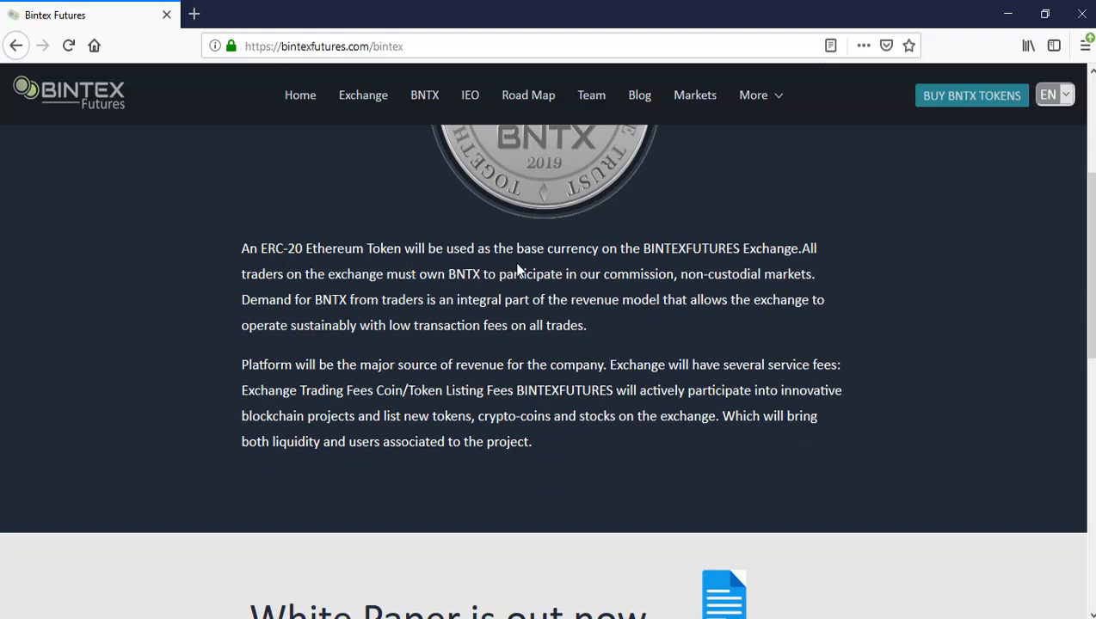
{"action": "mouse_move", "coordinate": [665, 269]}
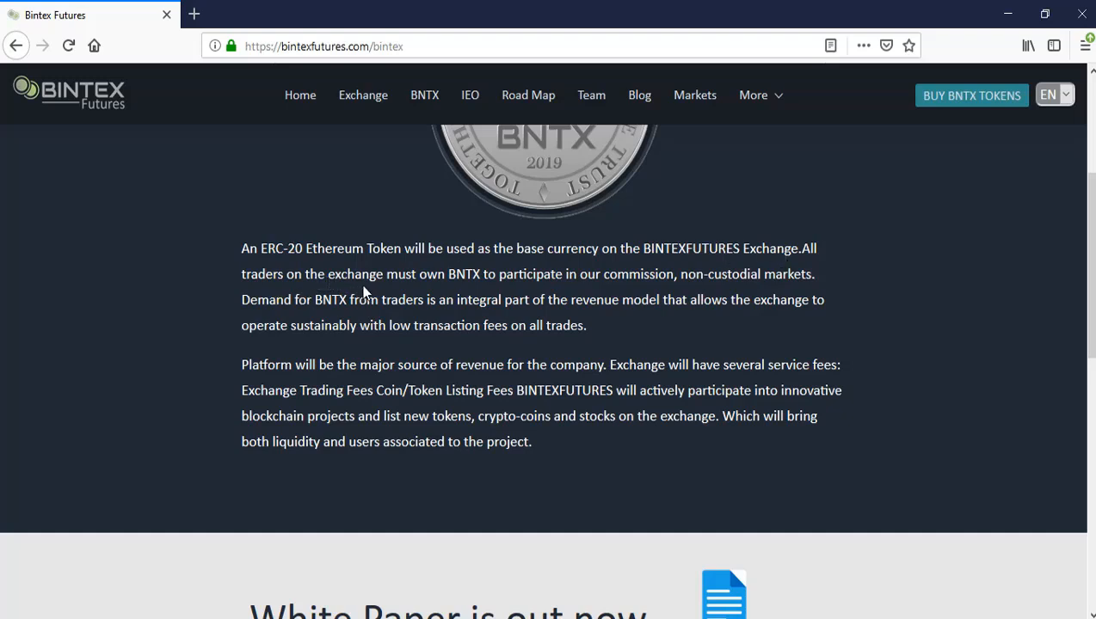
{"action": "mouse_move", "coordinate": [534, 296]}
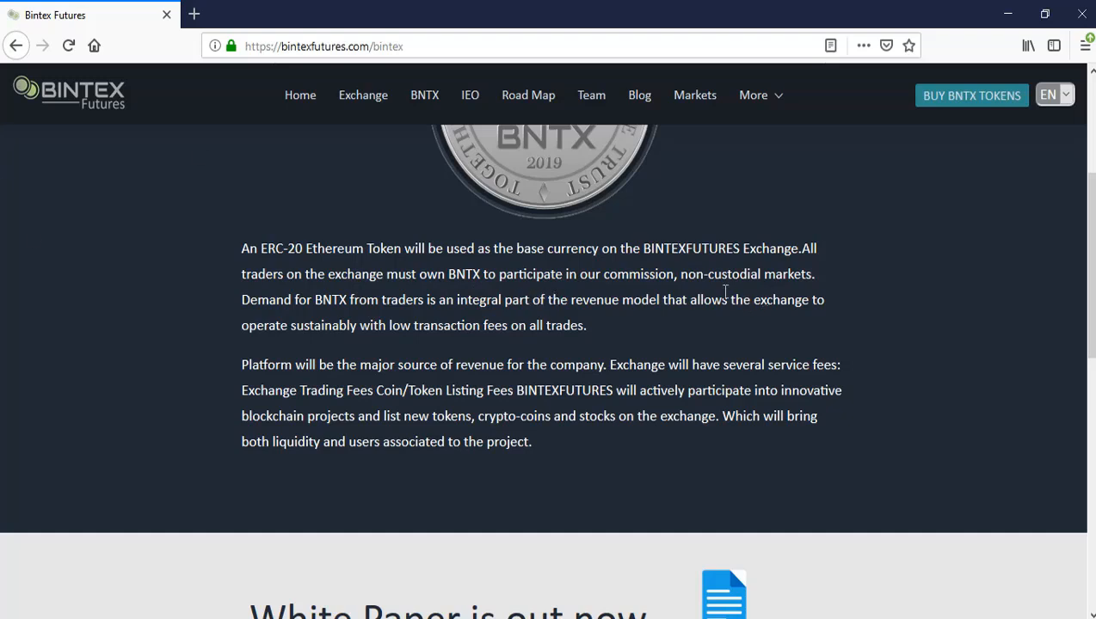
{"action": "mouse_move", "coordinate": [341, 325]}
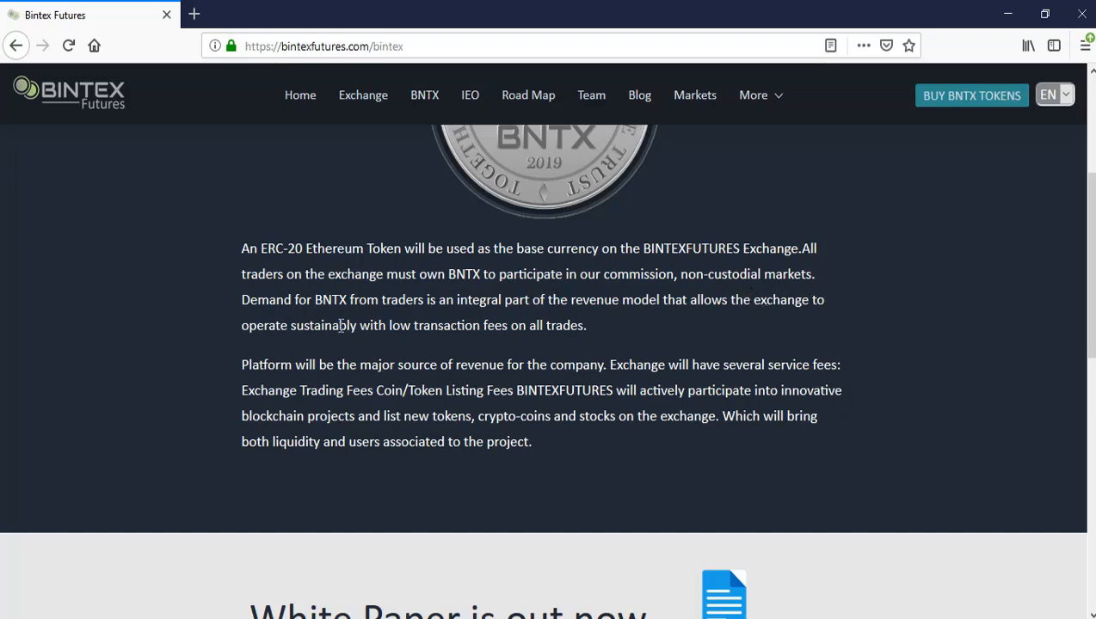
{"action": "mouse_move", "coordinate": [494, 326]}
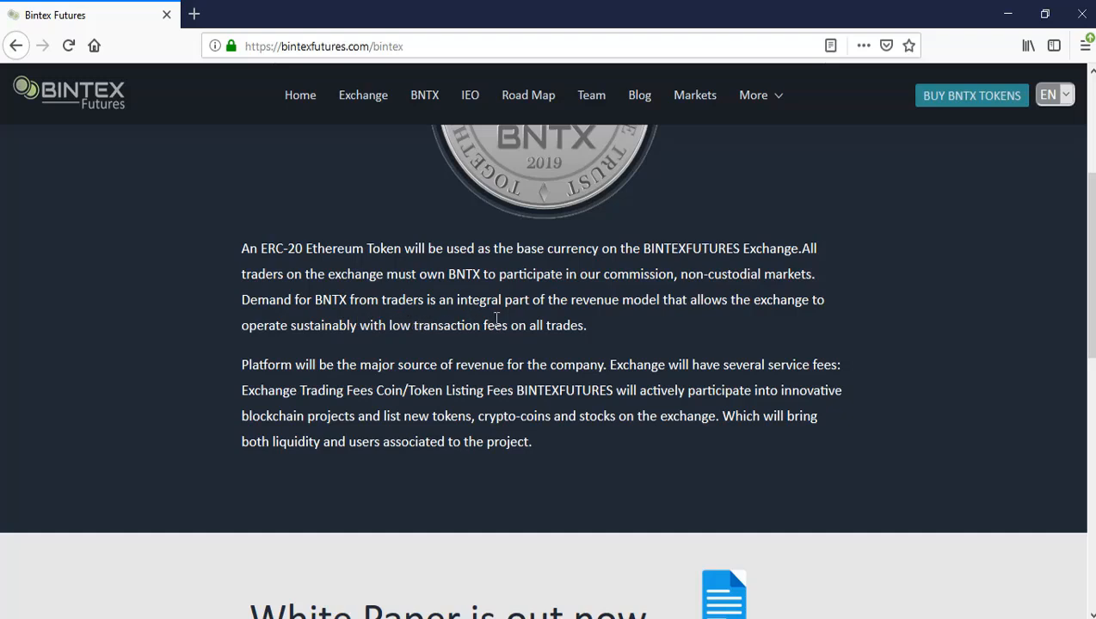
{"action": "mouse_move", "coordinate": [674, 330]}
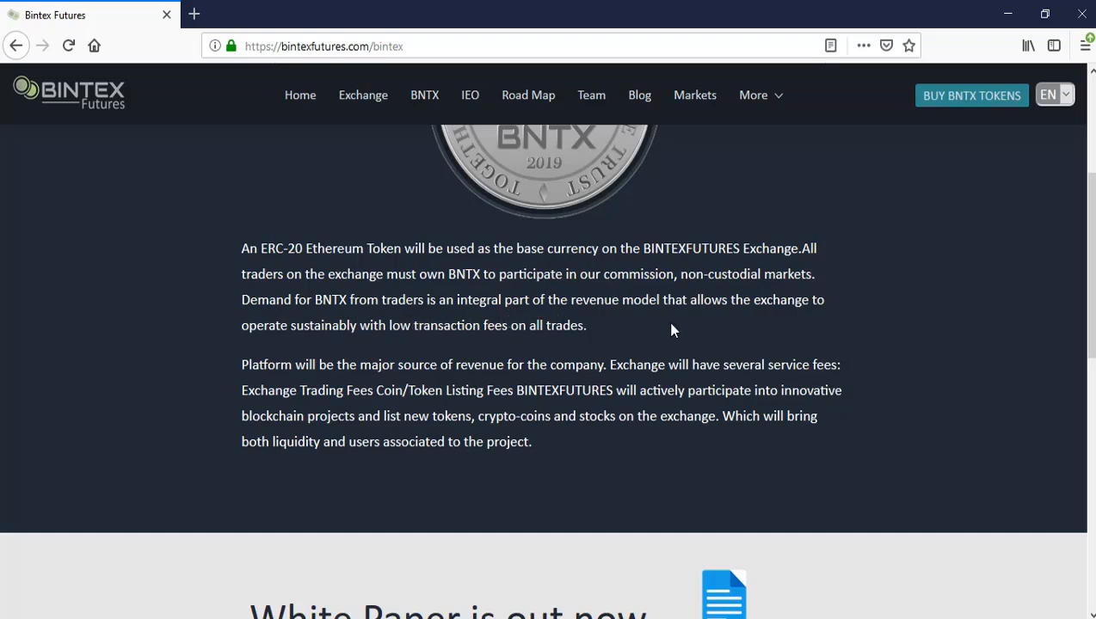
{"action": "mouse_move", "coordinate": [772, 333]}
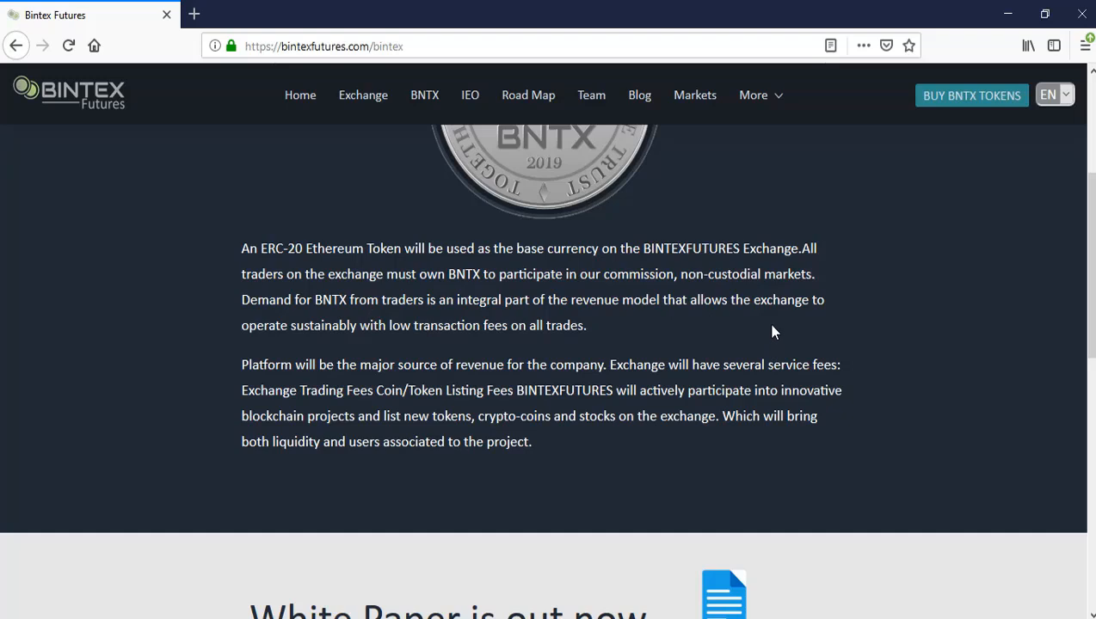
{"action": "mouse_move", "coordinate": [360, 343]}
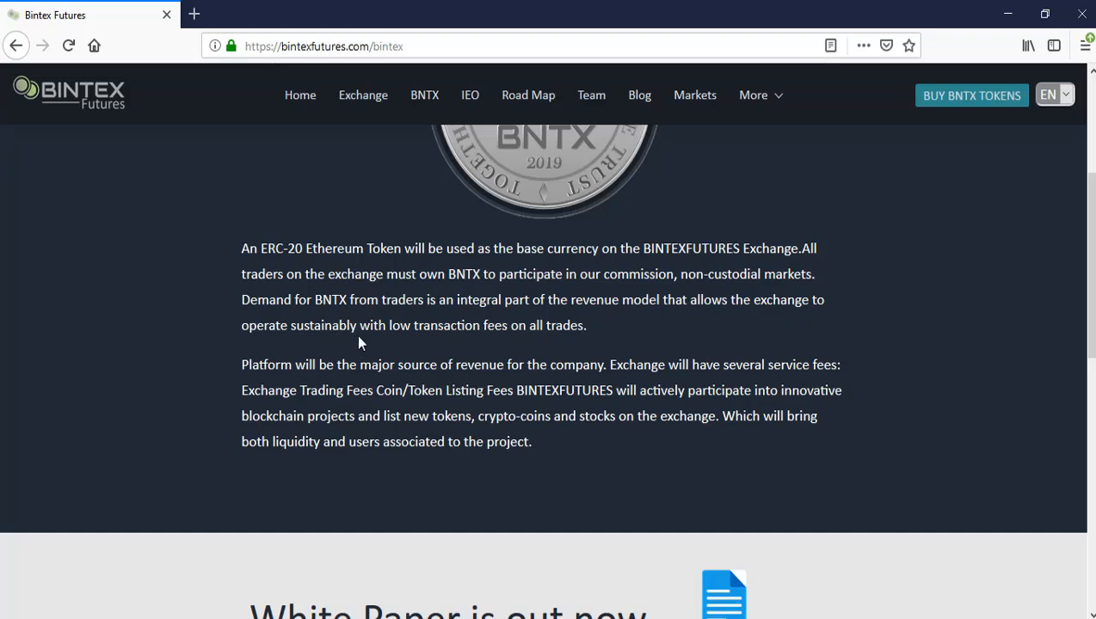
{"action": "mouse_move", "coordinate": [541, 349]}
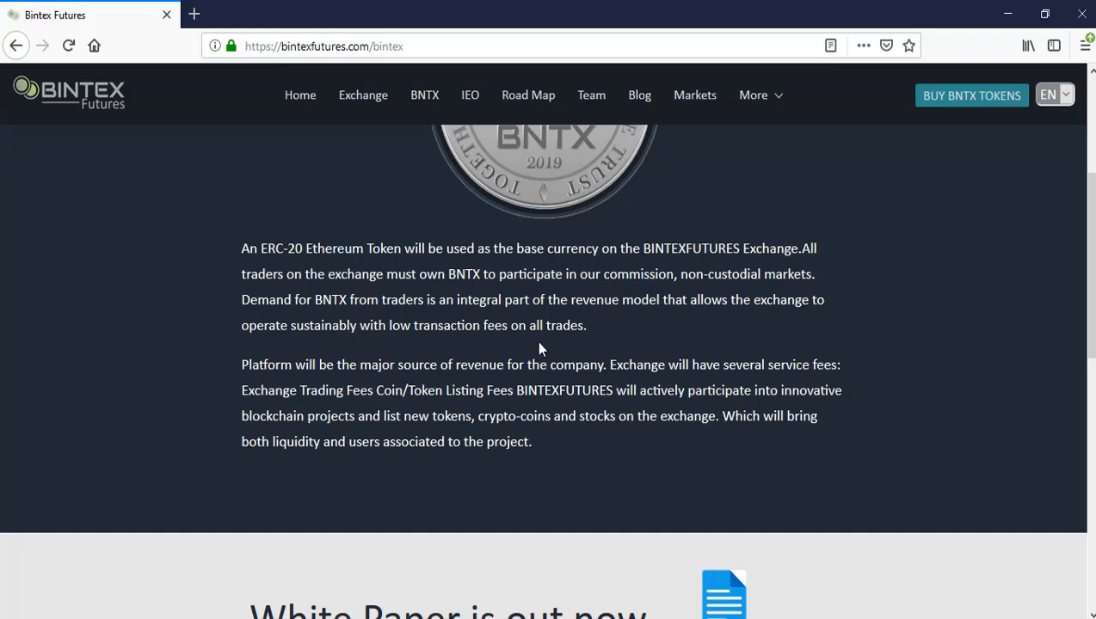
{"action": "mouse_move", "coordinate": [337, 371]}
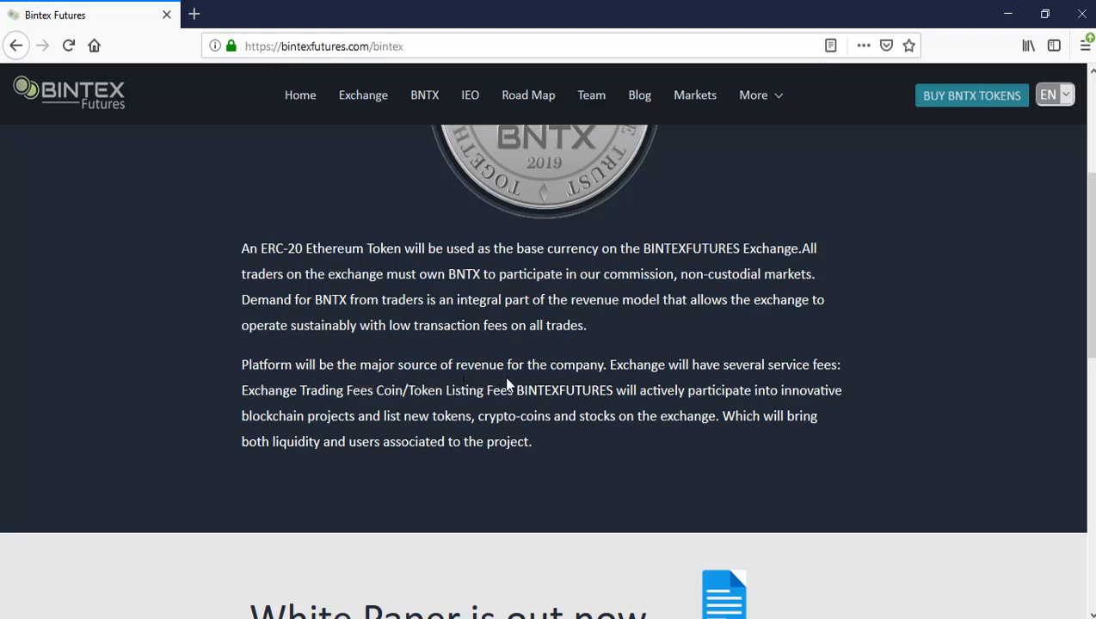
{"action": "mouse_move", "coordinate": [335, 327]}
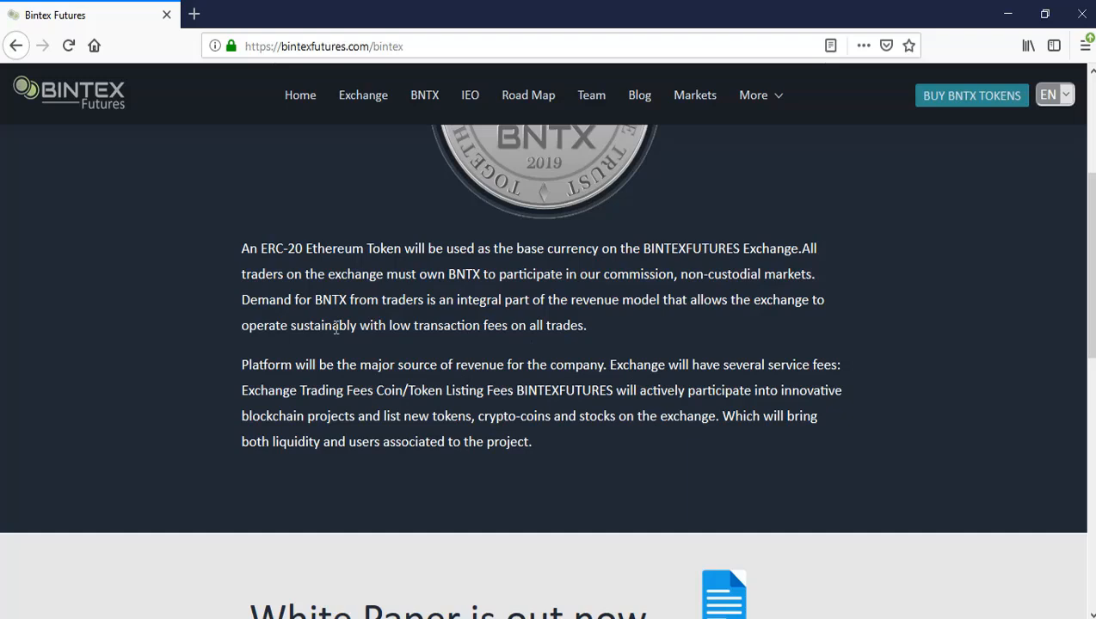
{"action": "mouse_move", "coordinate": [750, 384]}
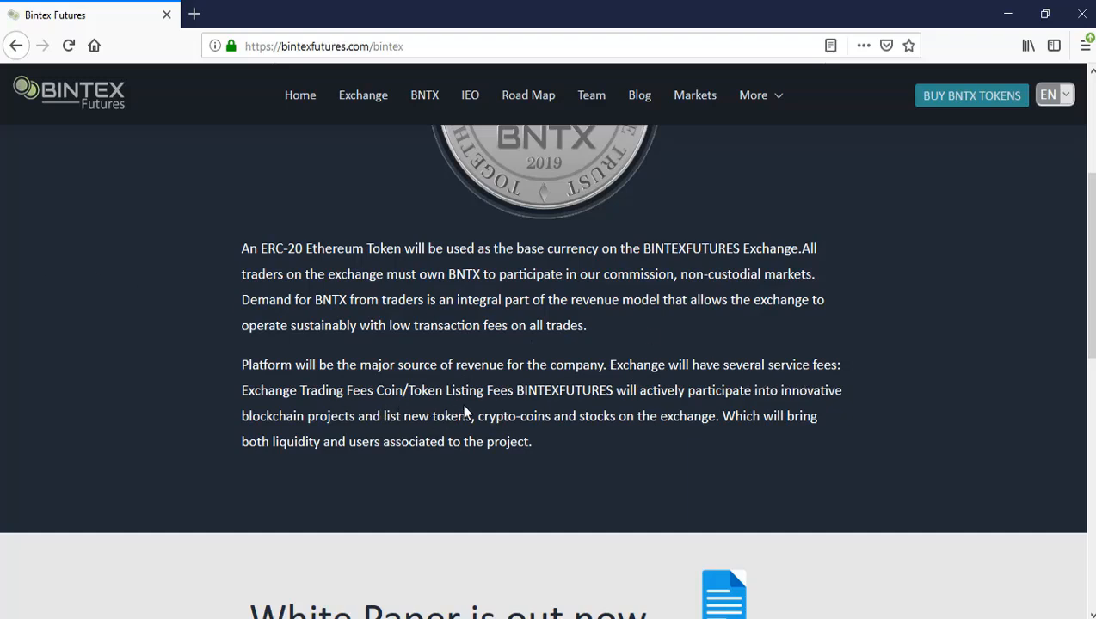
{"action": "mouse_move", "coordinate": [622, 412]}
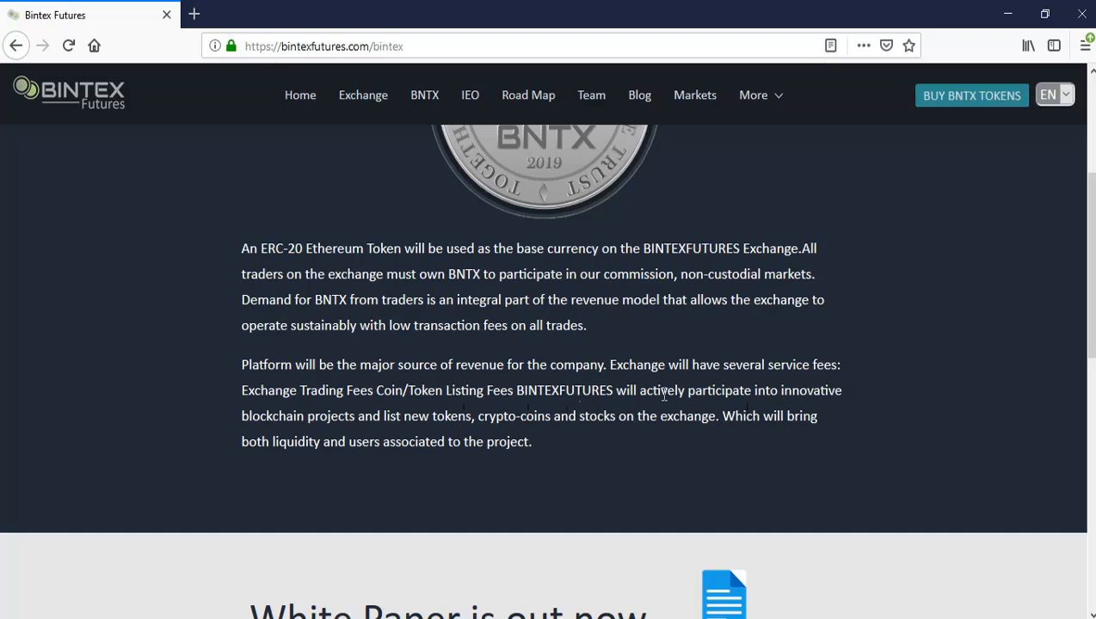
{"action": "mouse_move", "coordinate": [69, 290]}
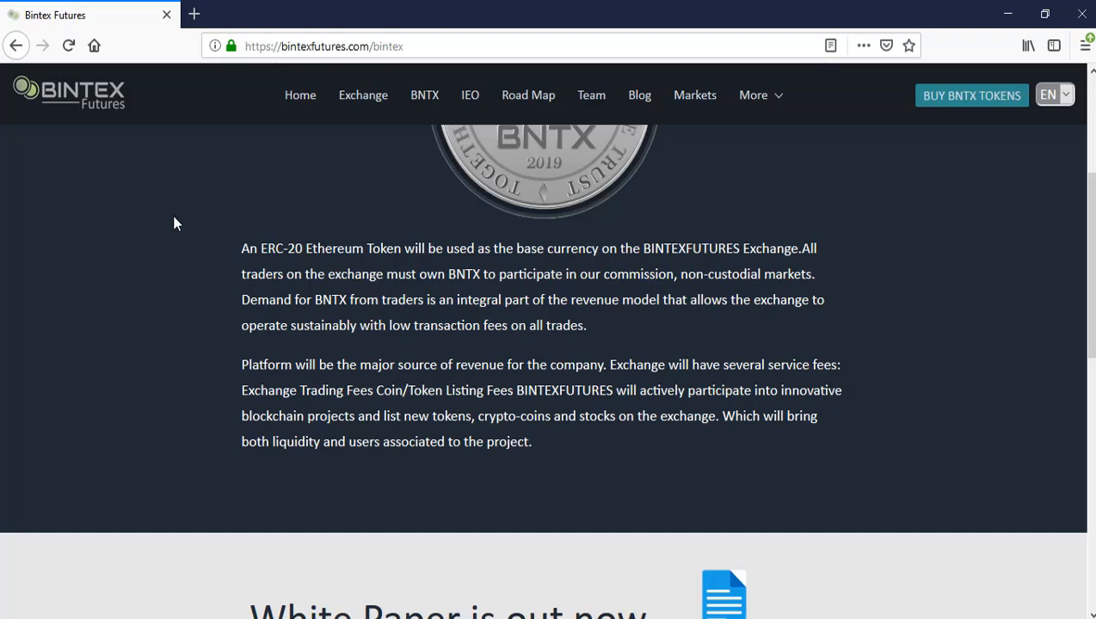
{"action": "mouse_move", "coordinate": [244, 211]}
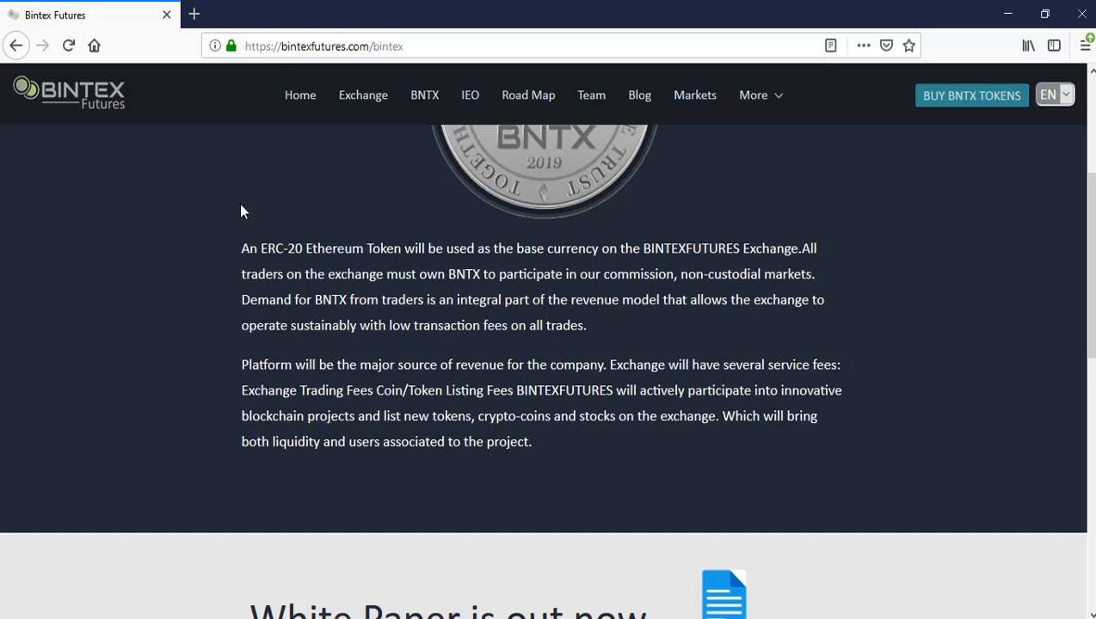
{"action": "mouse_move", "coordinate": [469, 95]}
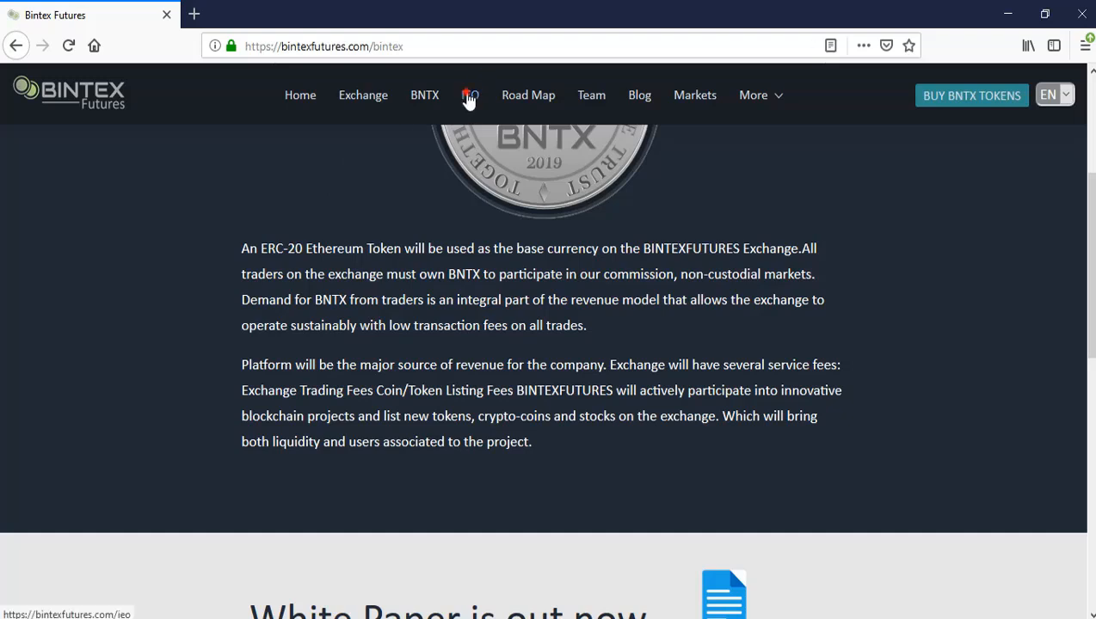
Open the IEO page and review the sale countdown.
{"action": "left_click", "coordinate": [470, 95]}
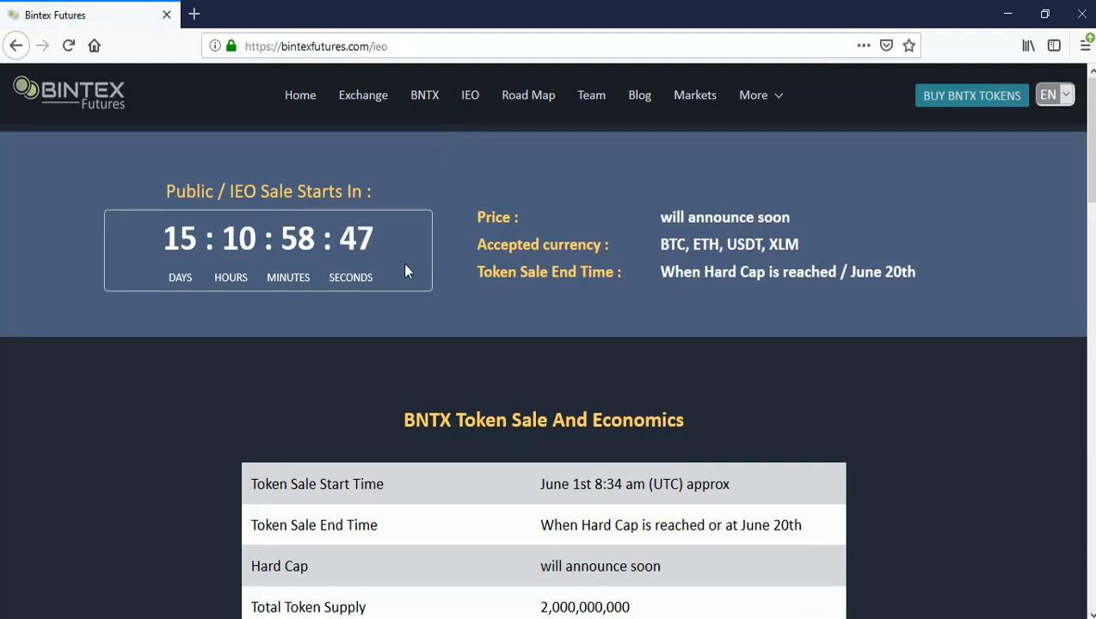
{"action": "scroll", "scroll_direction": "down", "scroll_amount": 3}
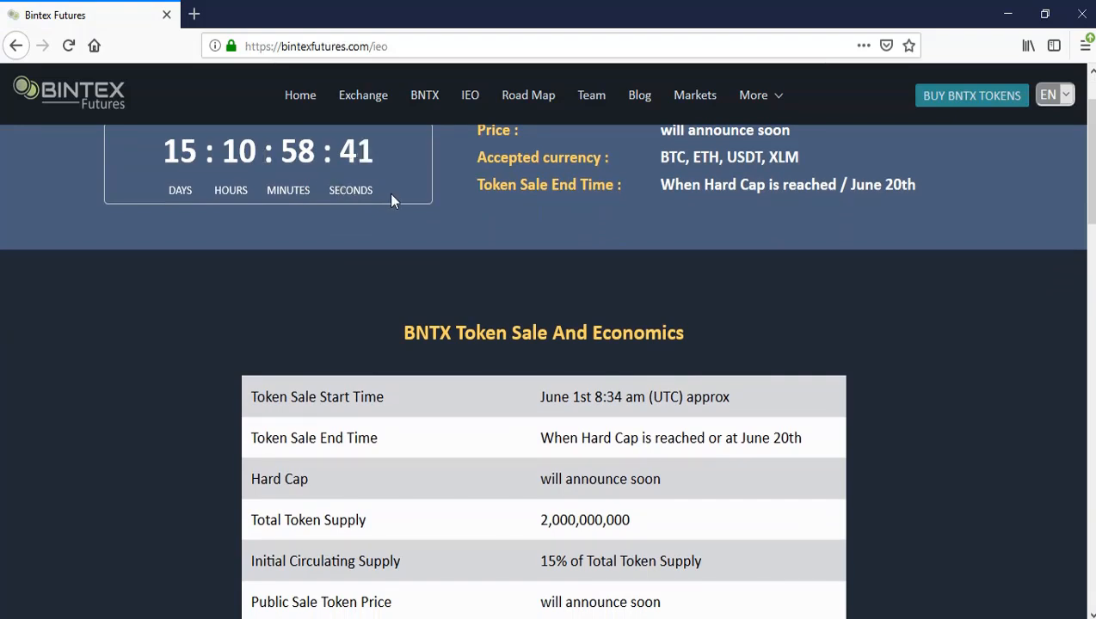
{"action": "mouse_move", "coordinate": [495, 218]}
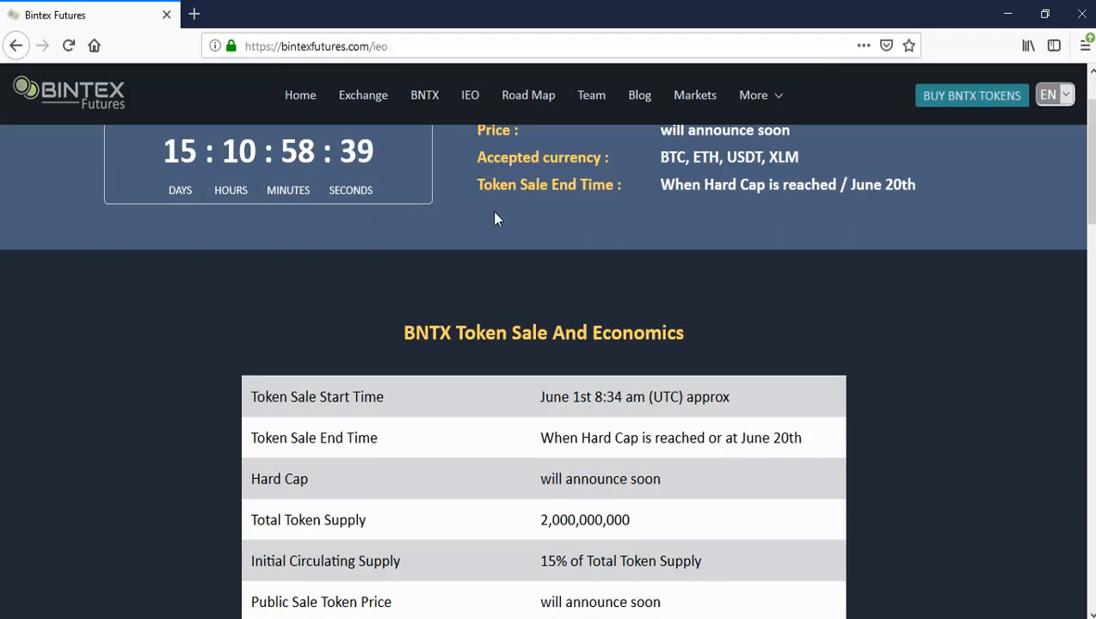
{"action": "scroll", "scroll_direction": "up", "scroll_amount": 3}
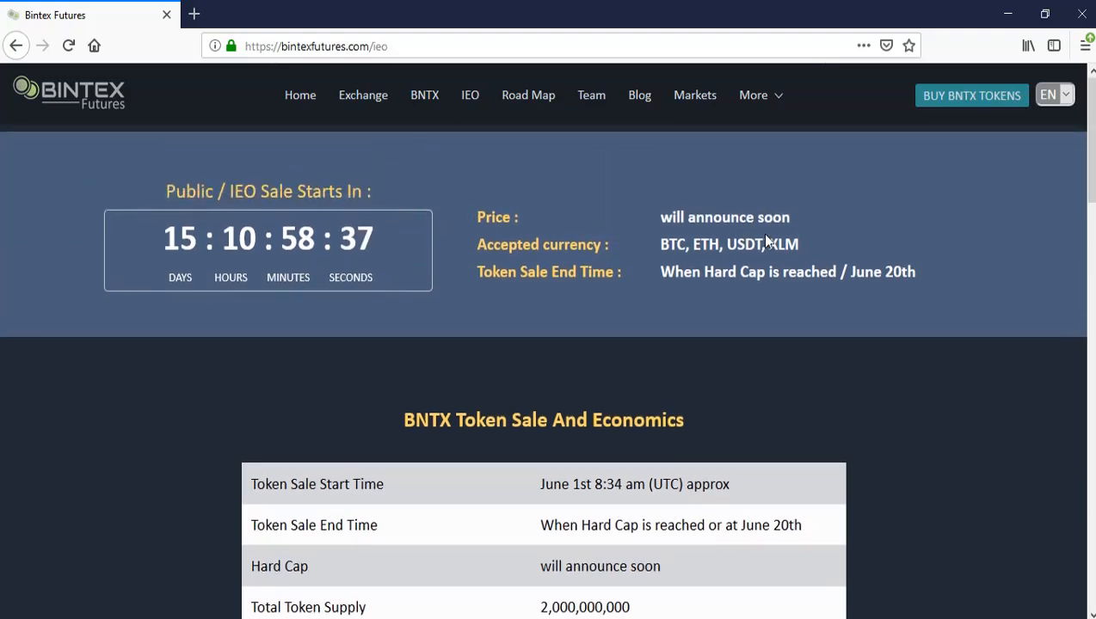
{"action": "mouse_move", "coordinate": [673, 266]}
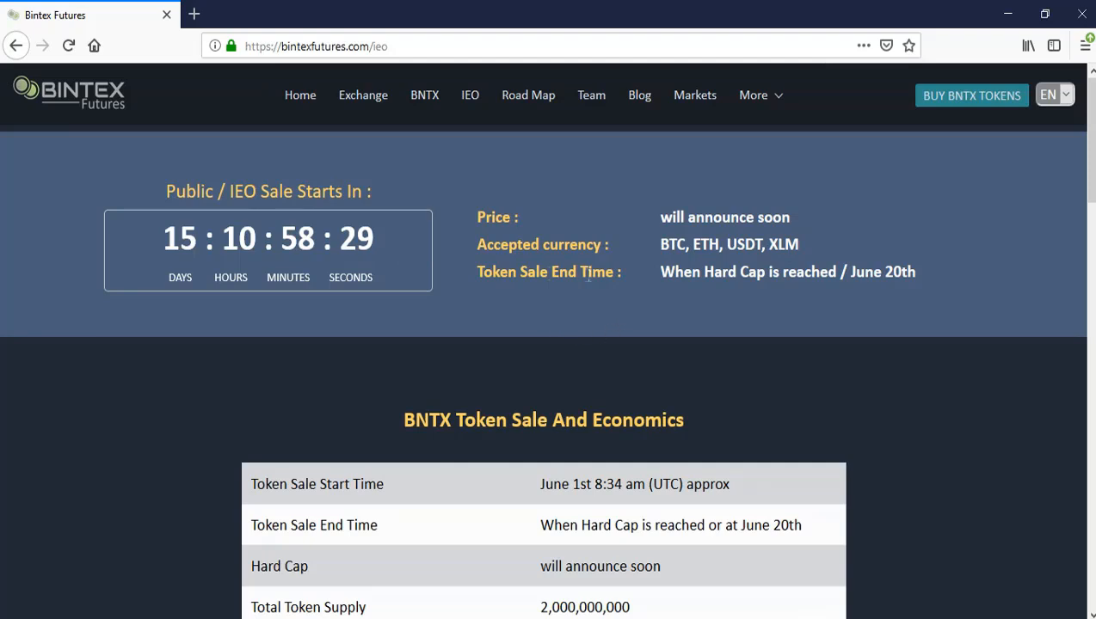
{"action": "mouse_move", "coordinate": [705, 295]}
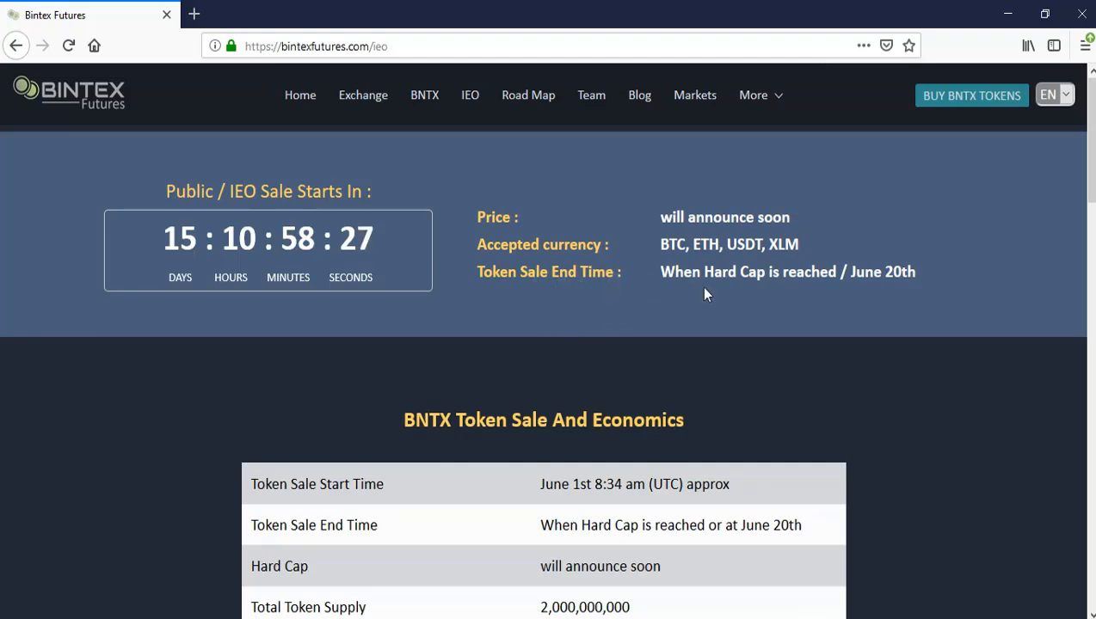
{"action": "scroll", "scroll_direction": "down", "scroll_amount": 3}
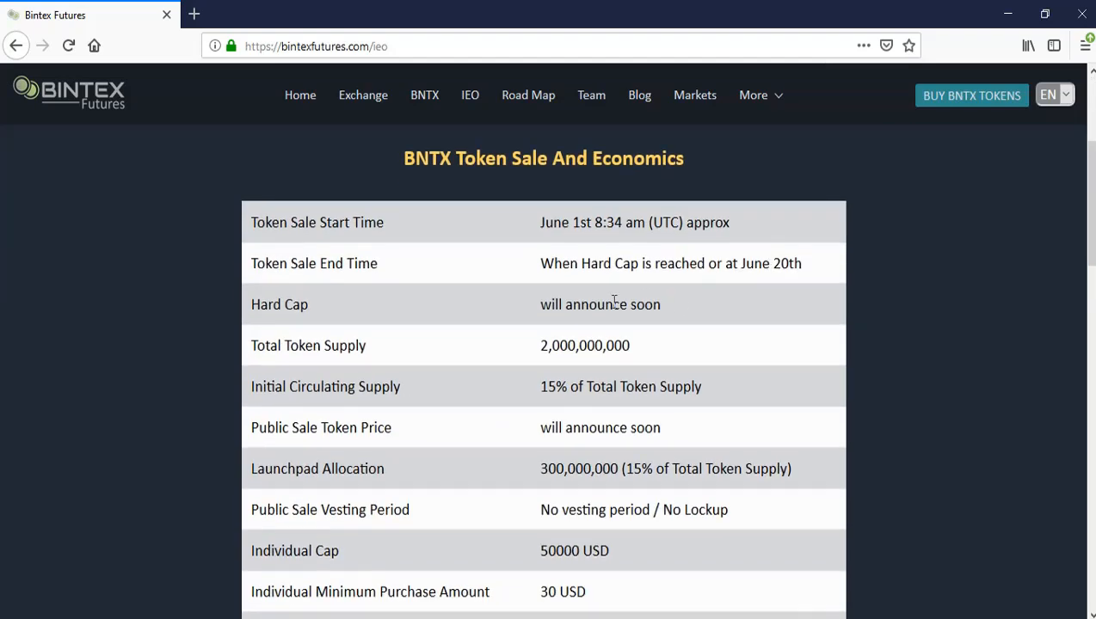
{"action": "mouse_move", "coordinate": [520, 365]}
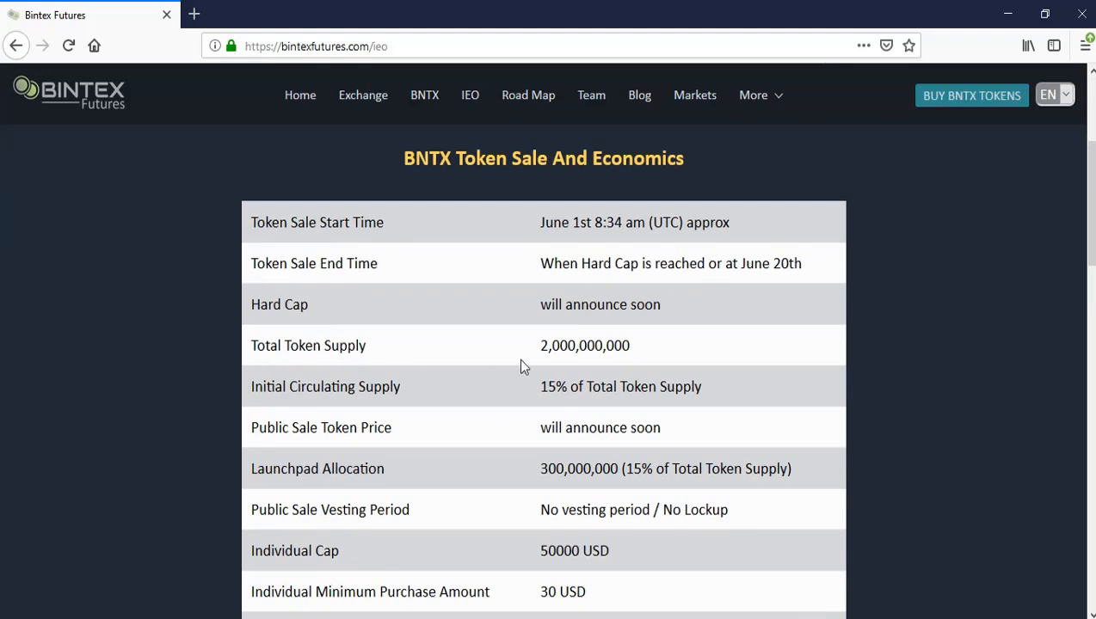
{"action": "mouse_move", "coordinate": [289, 419]}
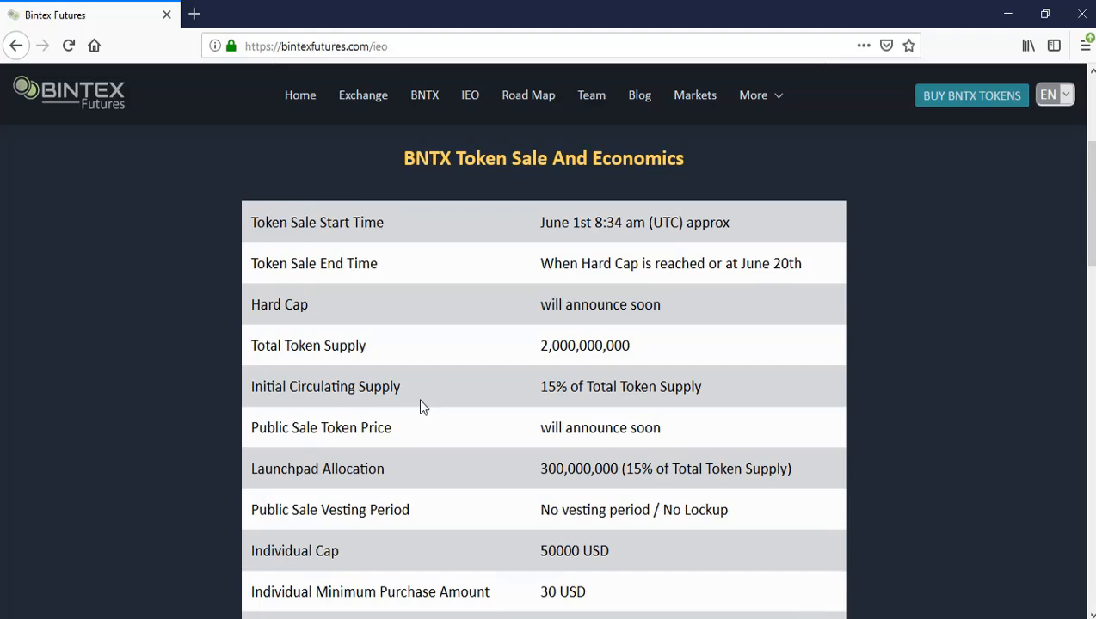
{"action": "mouse_move", "coordinate": [125, 211]}
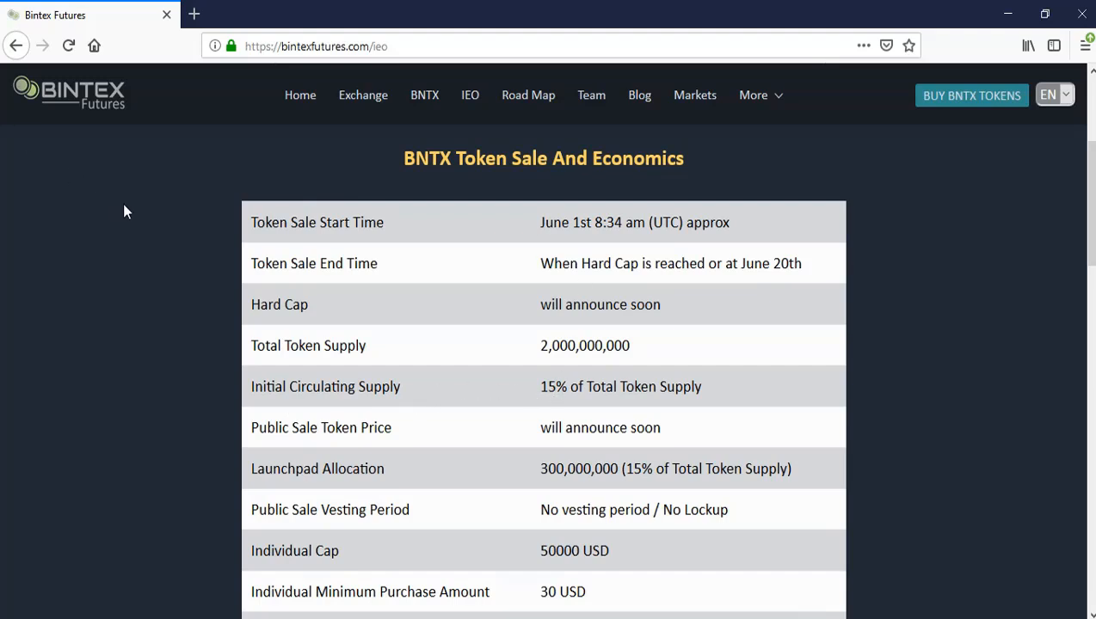
Read the BNTX Token Sale And Economics table, highlighting the individual cap amount.
{"action": "scroll", "scroll_direction": "down", "scroll_amount": 3}
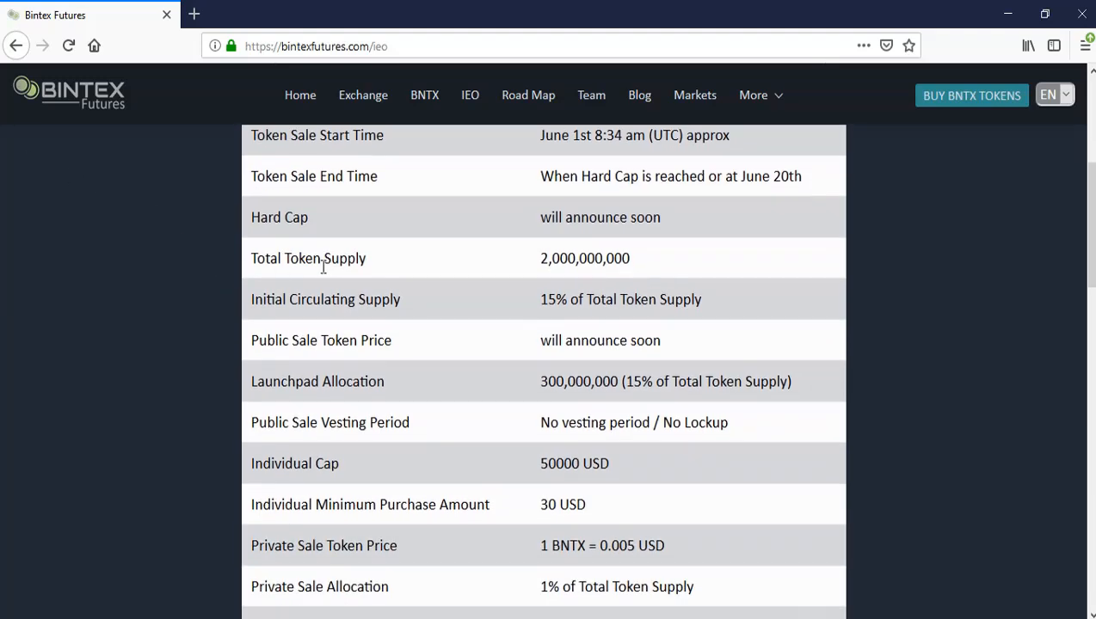
{"action": "scroll", "scroll_direction": "down", "scroll_amount": 3}
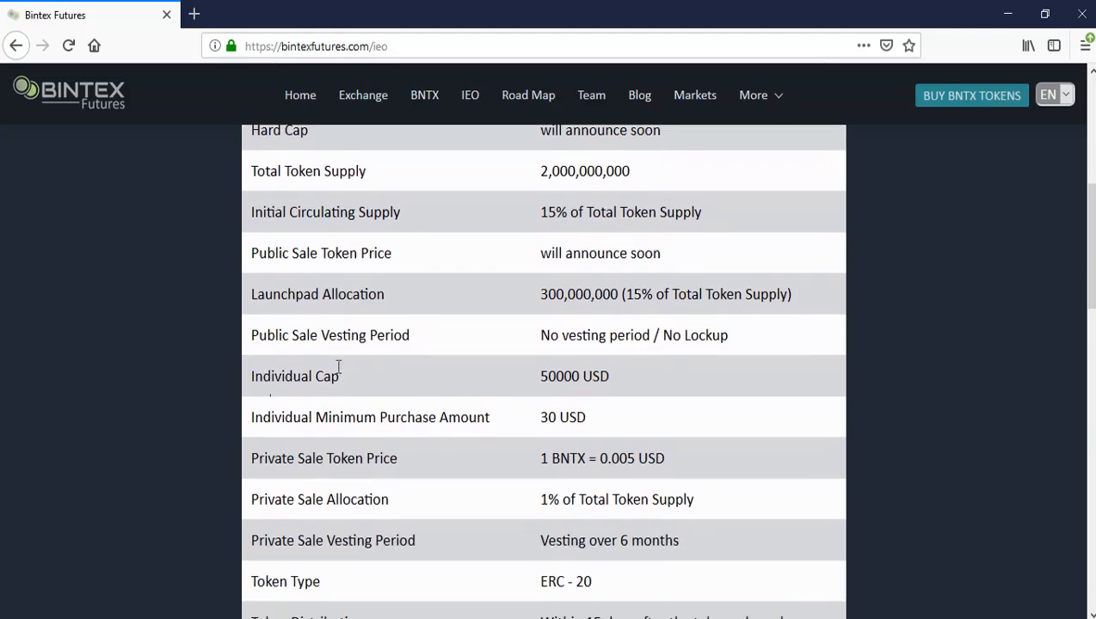
{"action": "double_click", "coordinate": [547, 375]}
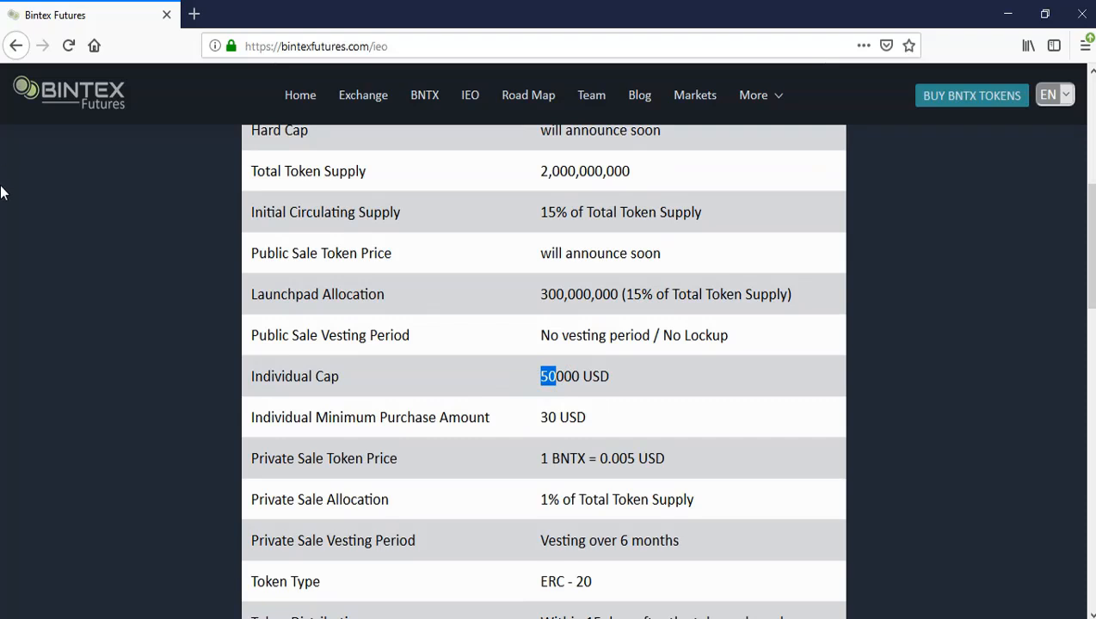
{"action": "mouse_move", "coordinate": [487, 417]}
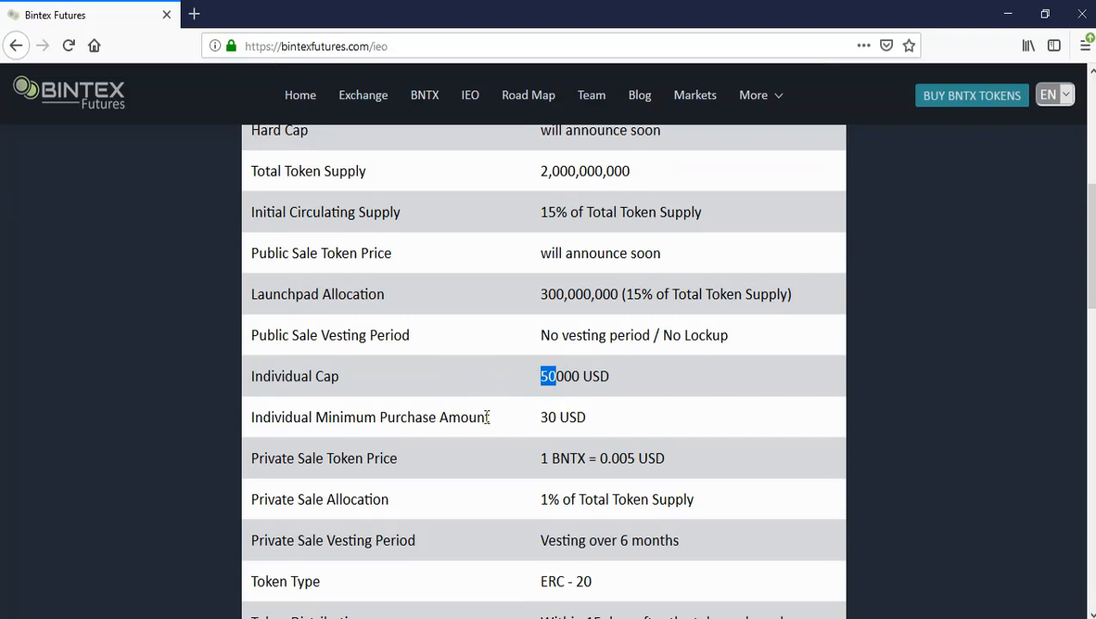
{"action": "scroll", "scroll_direction": "down", "scroll_amount": 3}
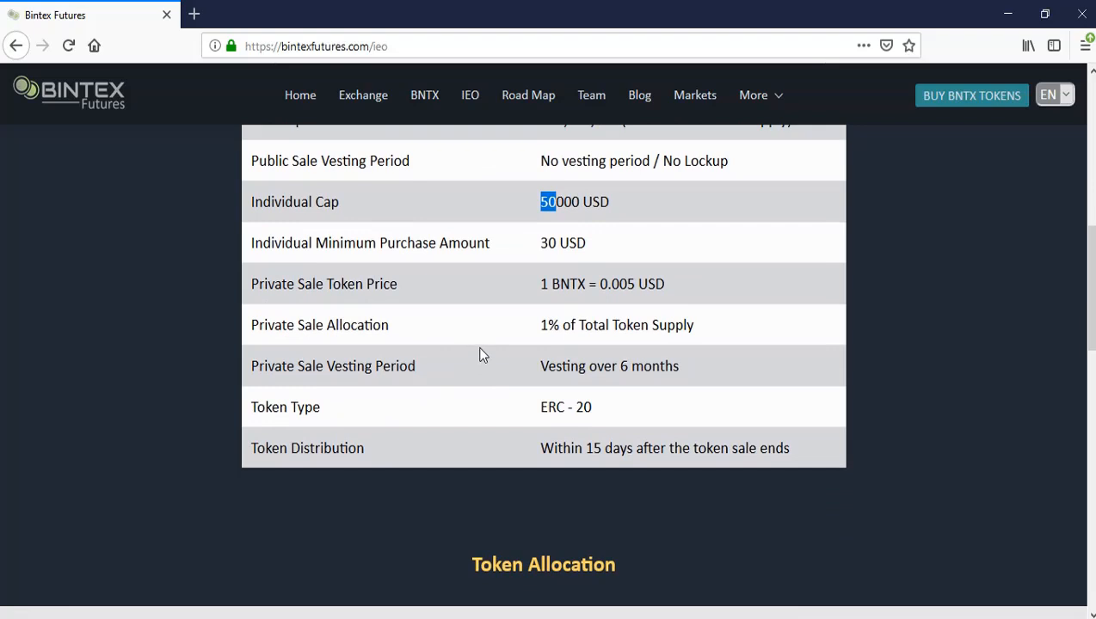
{"action": "mouse_move", "coordinate": [428, 286]}
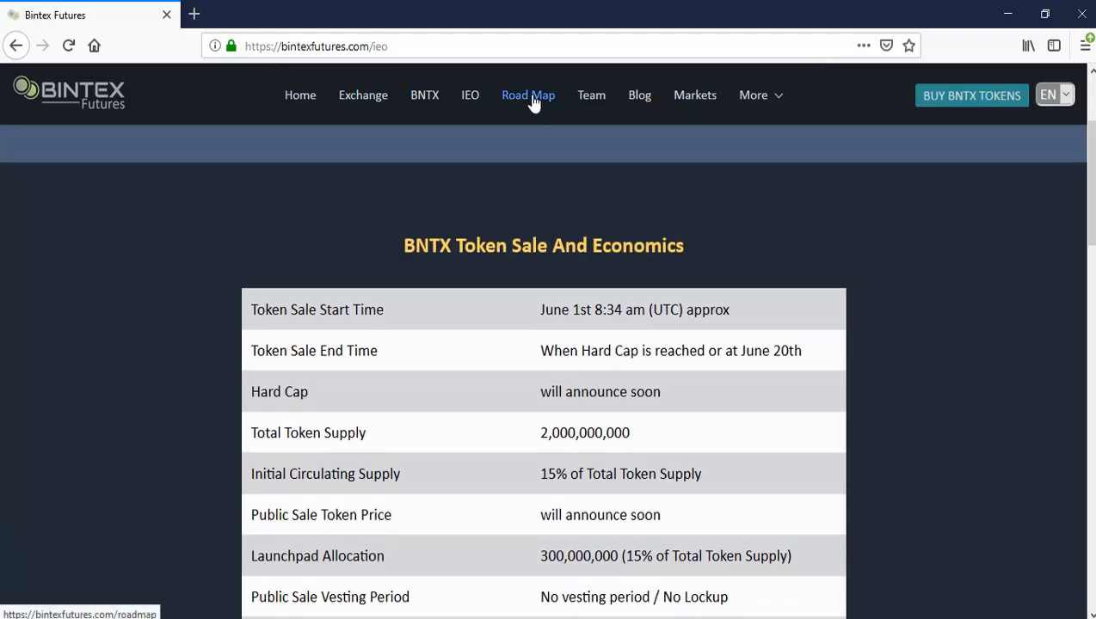
{"action": "left_click", "coordinate": [528, 95]}
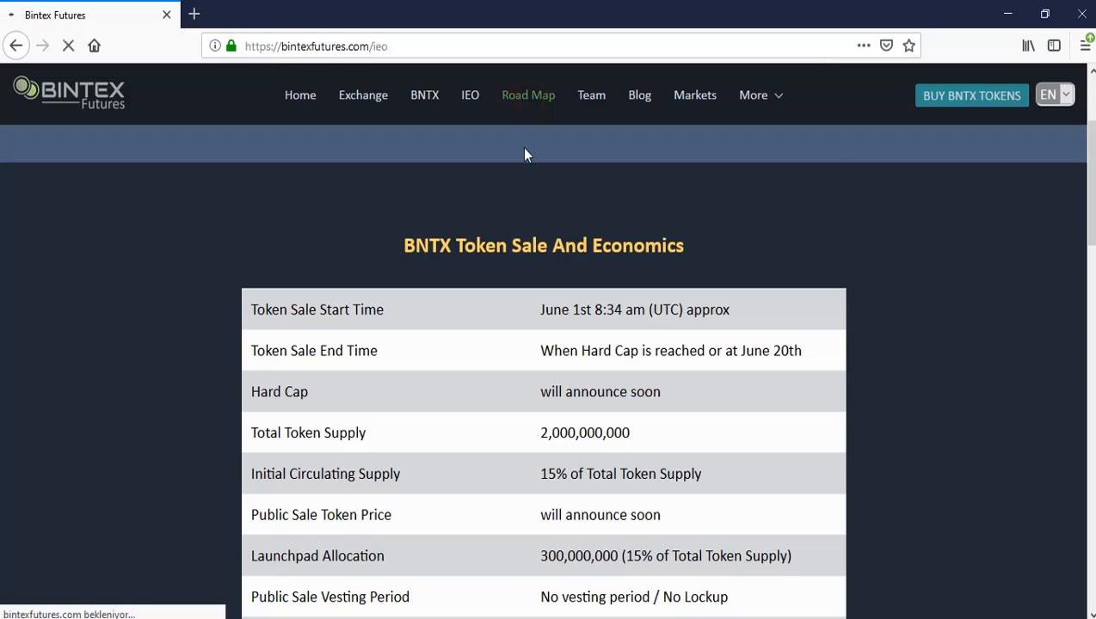
{"action": "left_click", "coordinate": [528, 94]}
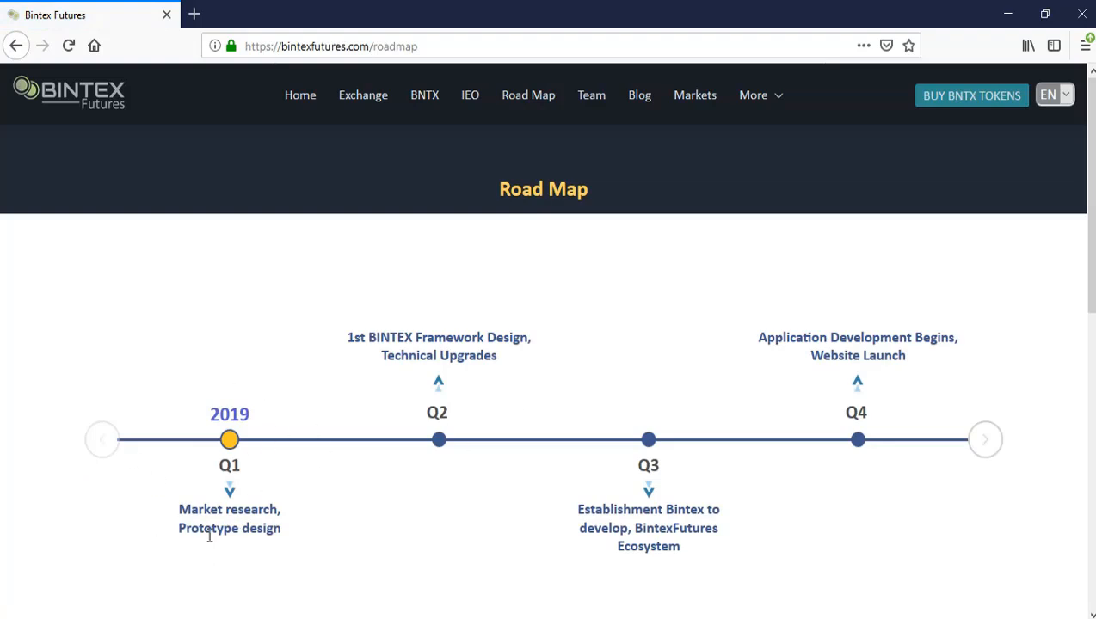
{"action": "mouse_move", "coordinate": [446, 362]}
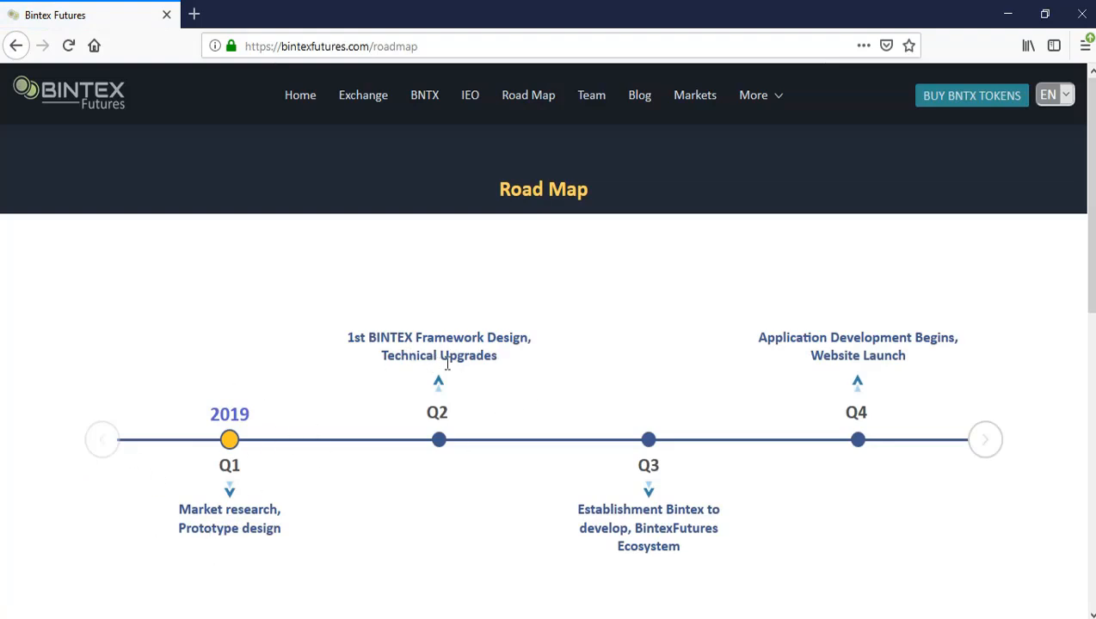
{"action": "mouse_move", "coordinate": [1016, 436]}
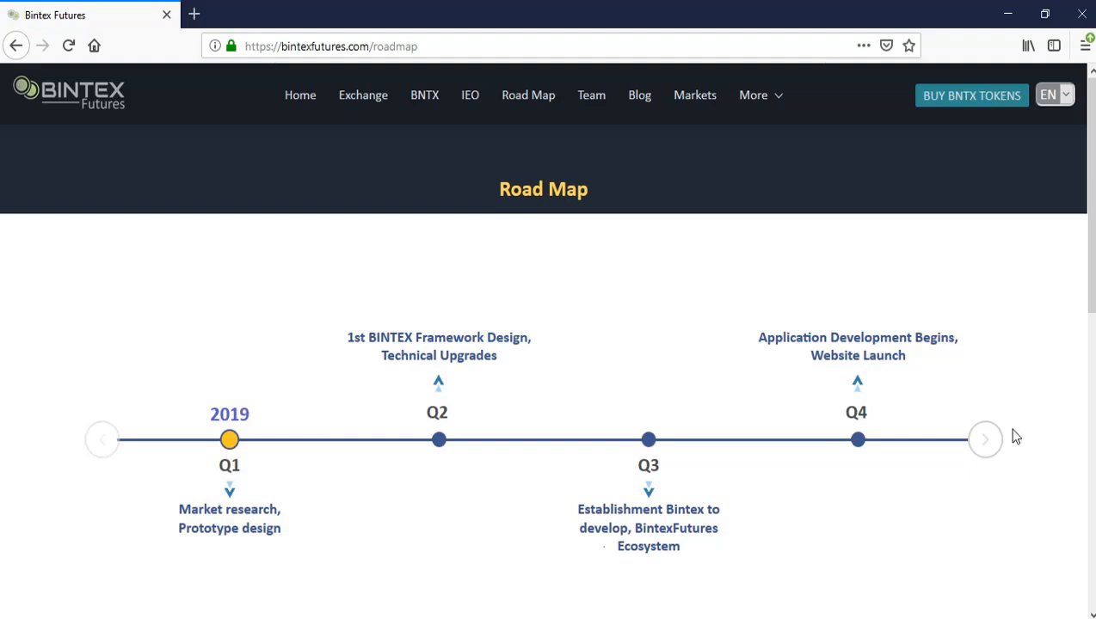
{"action": "mouse_move", "coordinate": [577, 364]}
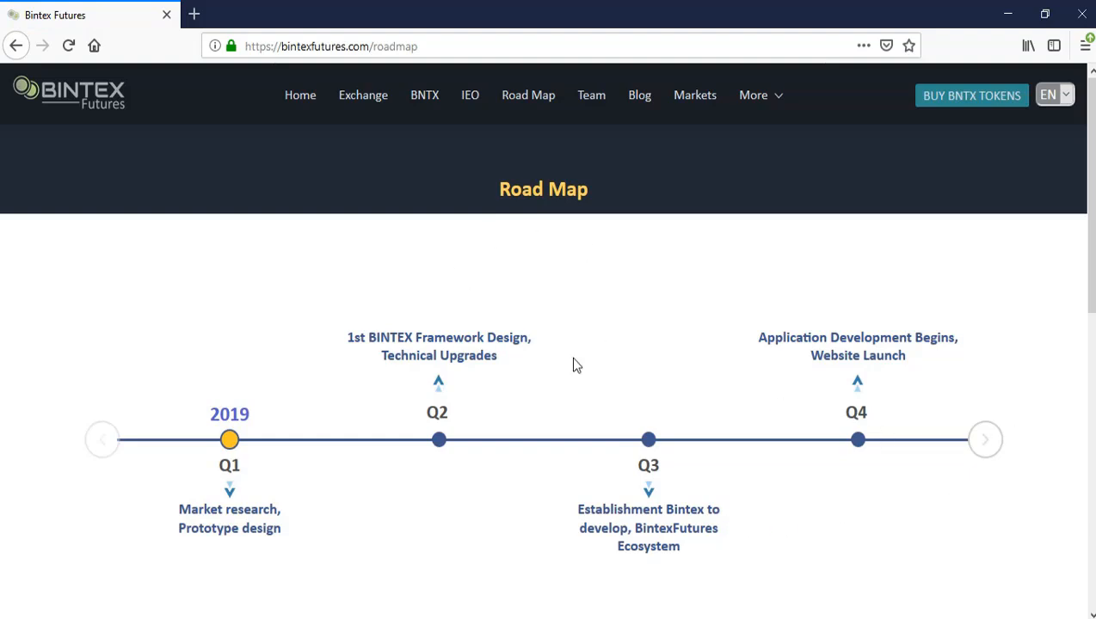
{"action": "mouse_move", "coordinate": [481, 276]}
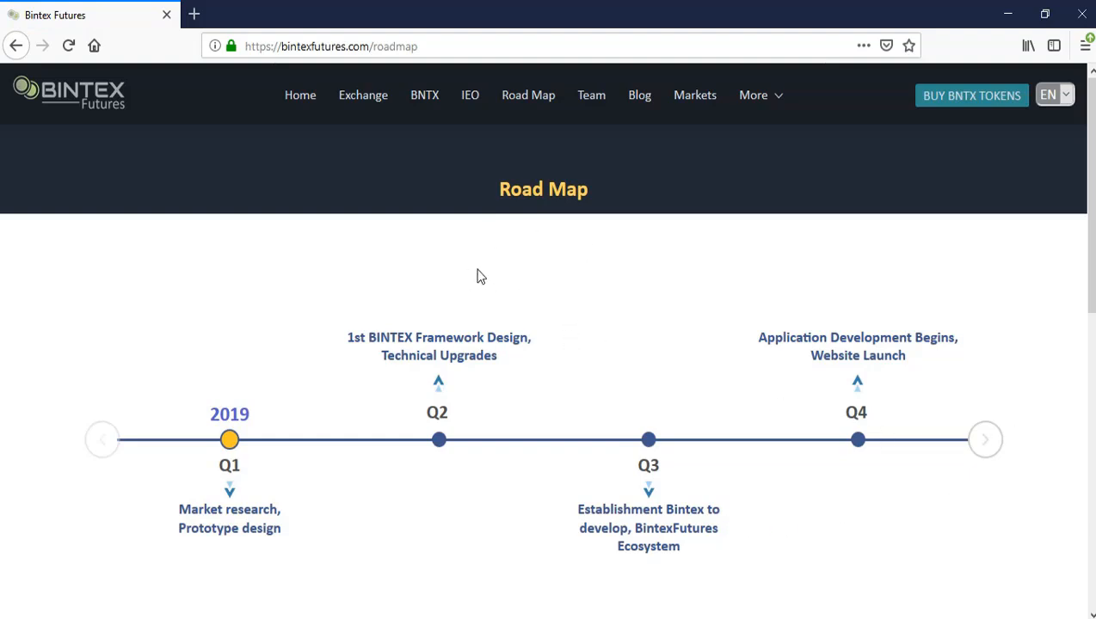
{"action": "mouse_move", "coordinate": [495, 284]}
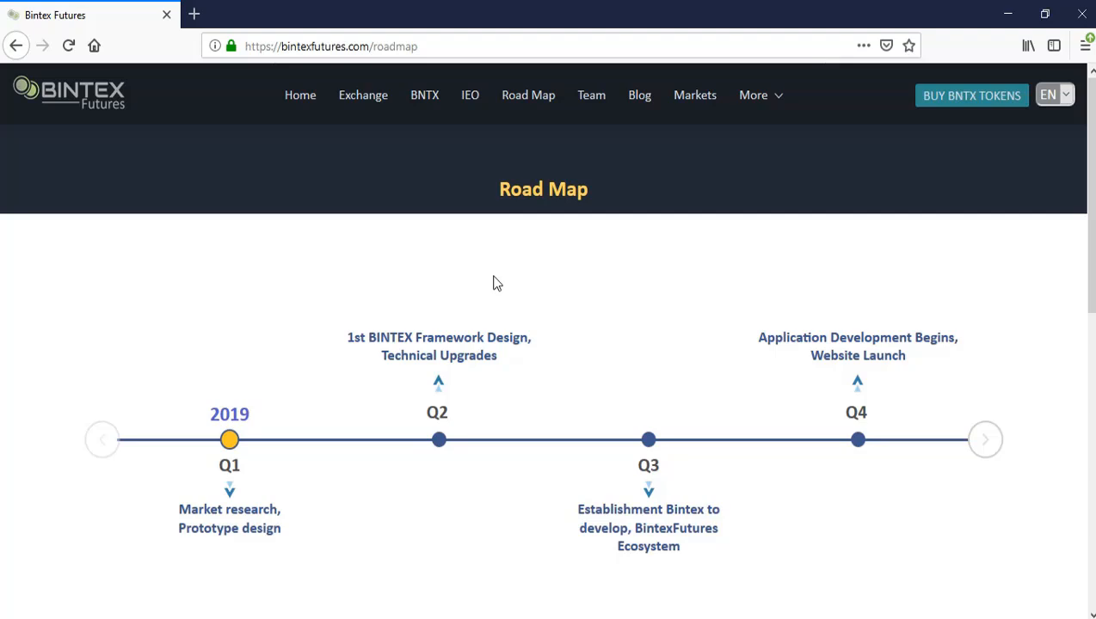
{"action": "mouse_move", "coordinate": [480, 293]}
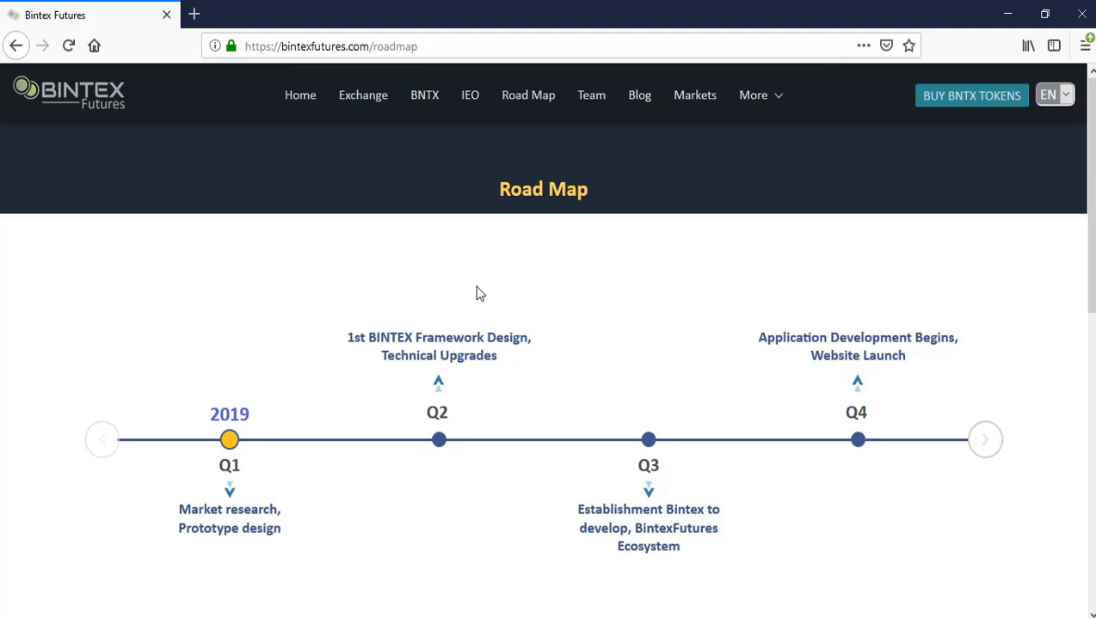
{"action": "mouse_move", "coordinate": [605, 233]}
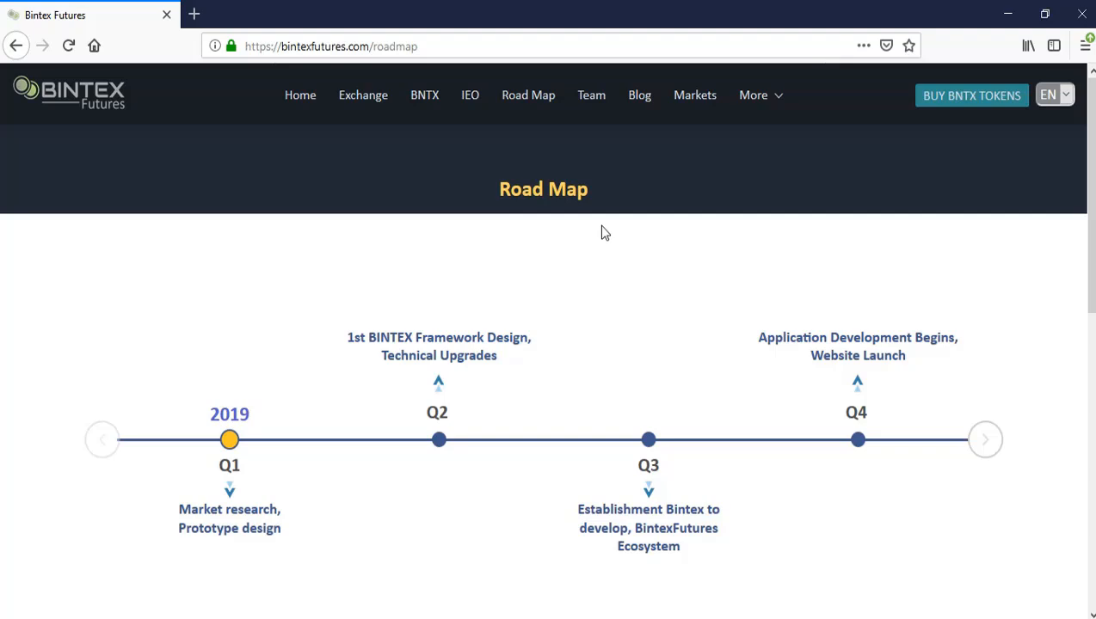
Open the Markets page and scroll its coin table down to the footer.
{"action": "left_click", "coordinate": [694, 94]}
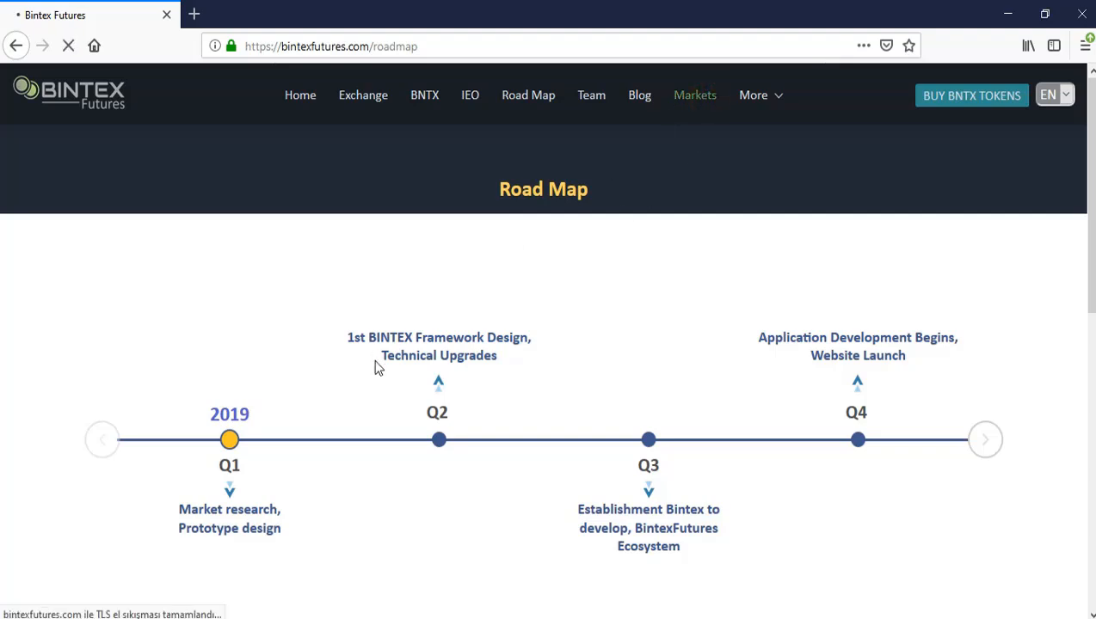
{"action": "left_click", "coordinate": [695, 94]}
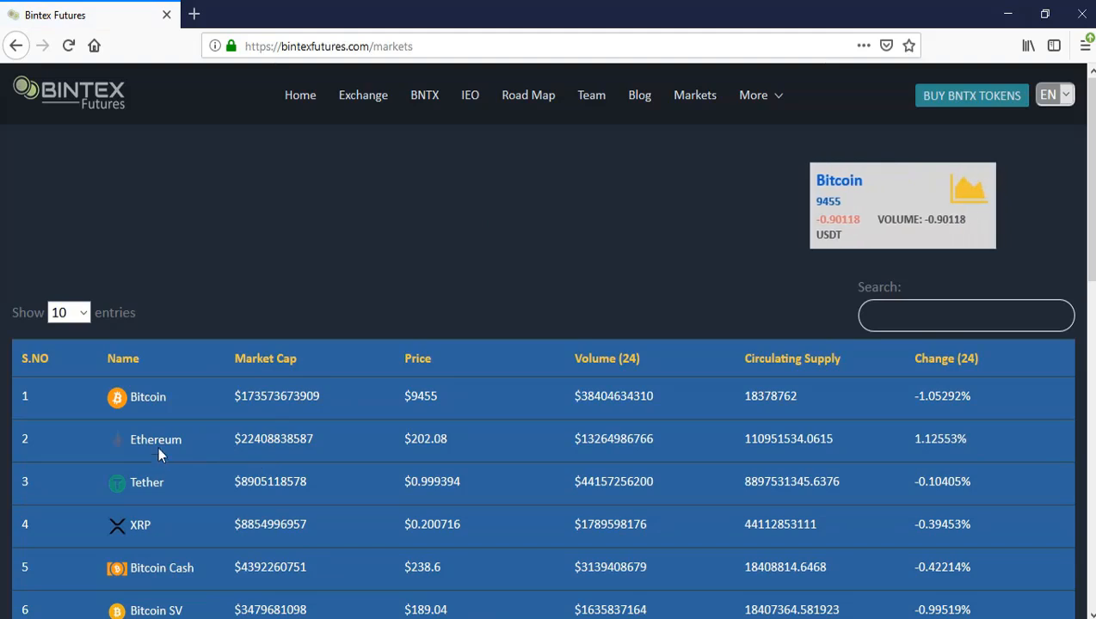
{"action": "scroll", "scroll_direction": "down", "scroll_amount": 3}
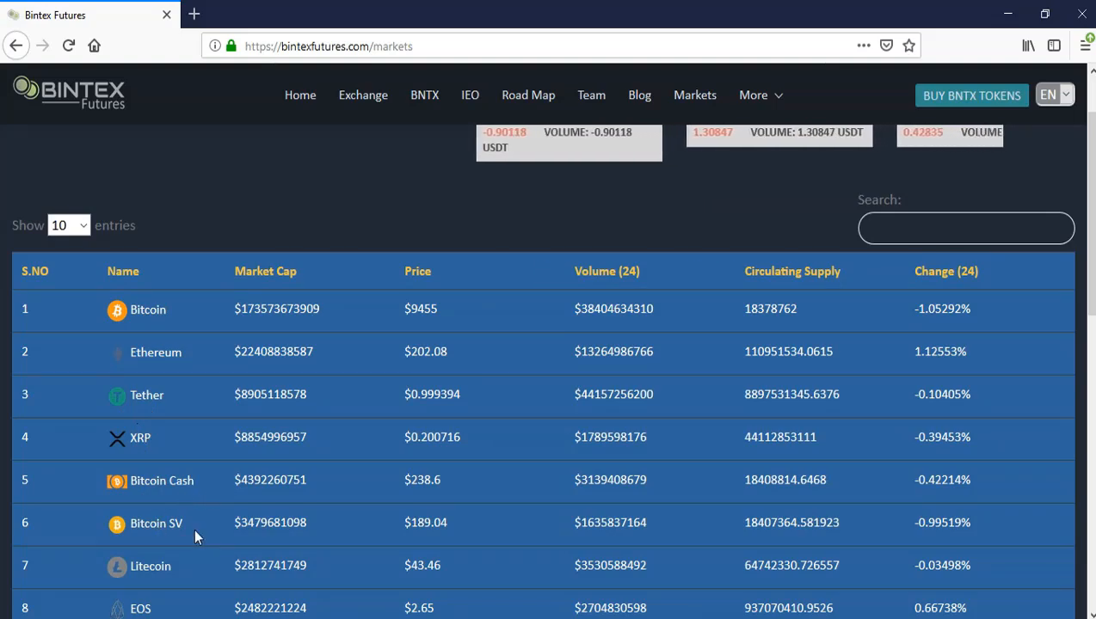
{"action": "scroll", "scroll_direction": "down", "scroll_amount": 3}
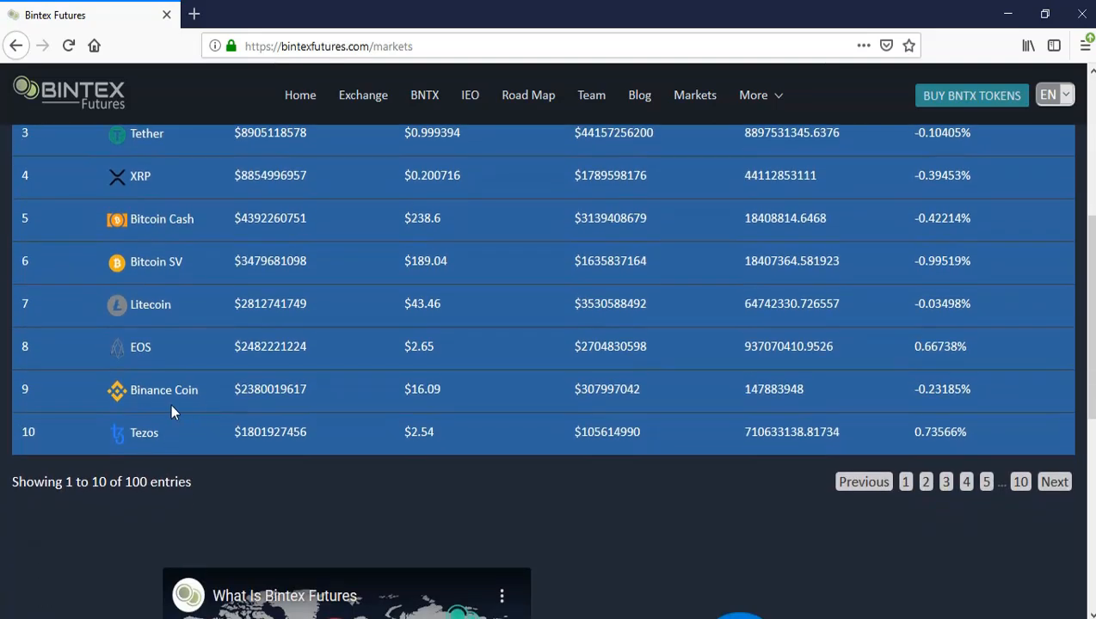
{"action": "mouse_move", "coordinate": [203, 372]}
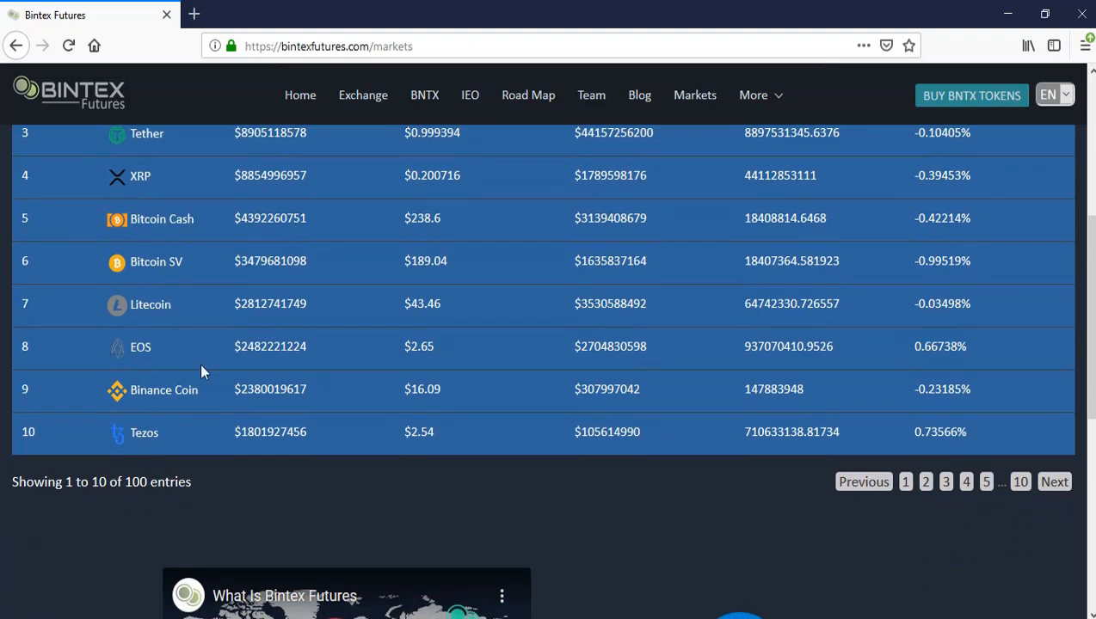
{"action": "mouse_move", "coordinate": [284, 297]}
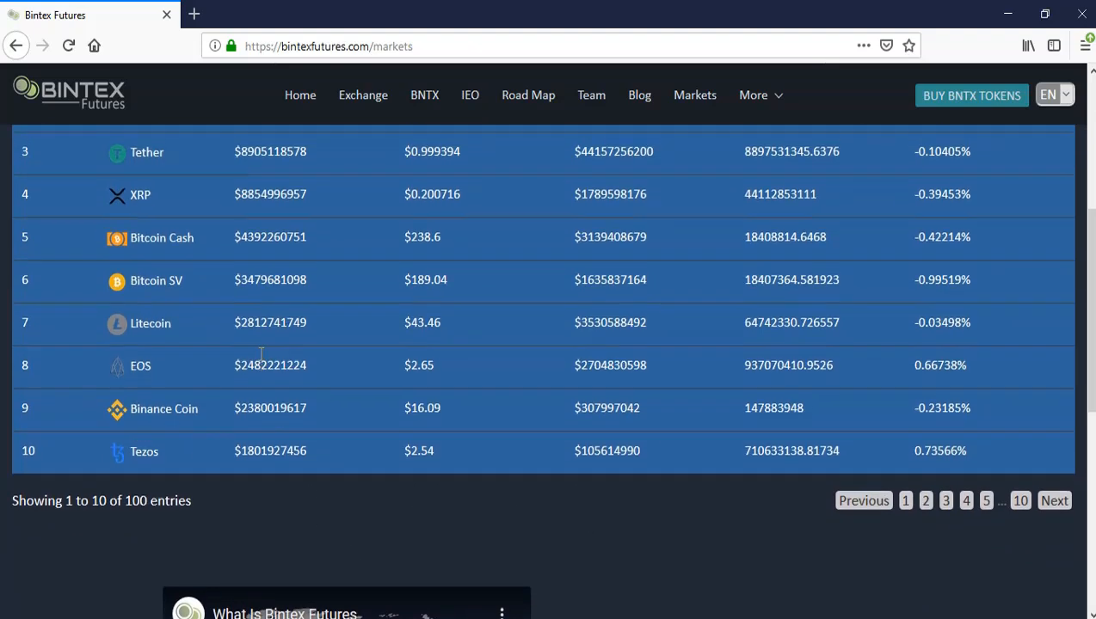
{"action": "scroll", "scroll_direction": "up", "scroll_amount": 3}
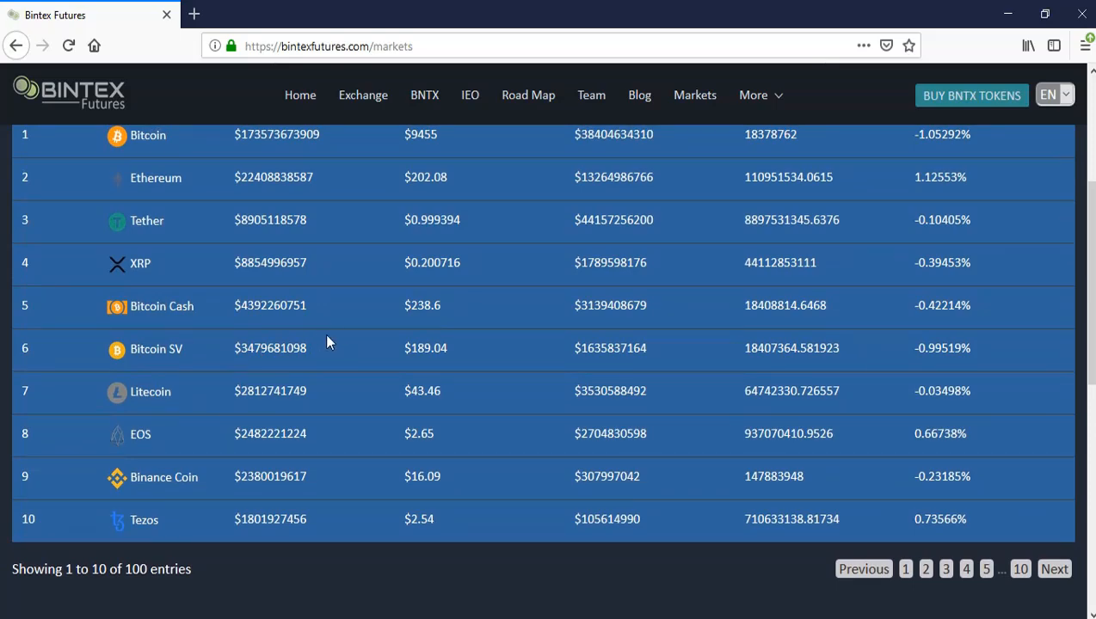
{"action": "scroll", "scroll_direction": "down", "scroll_amount": 3}
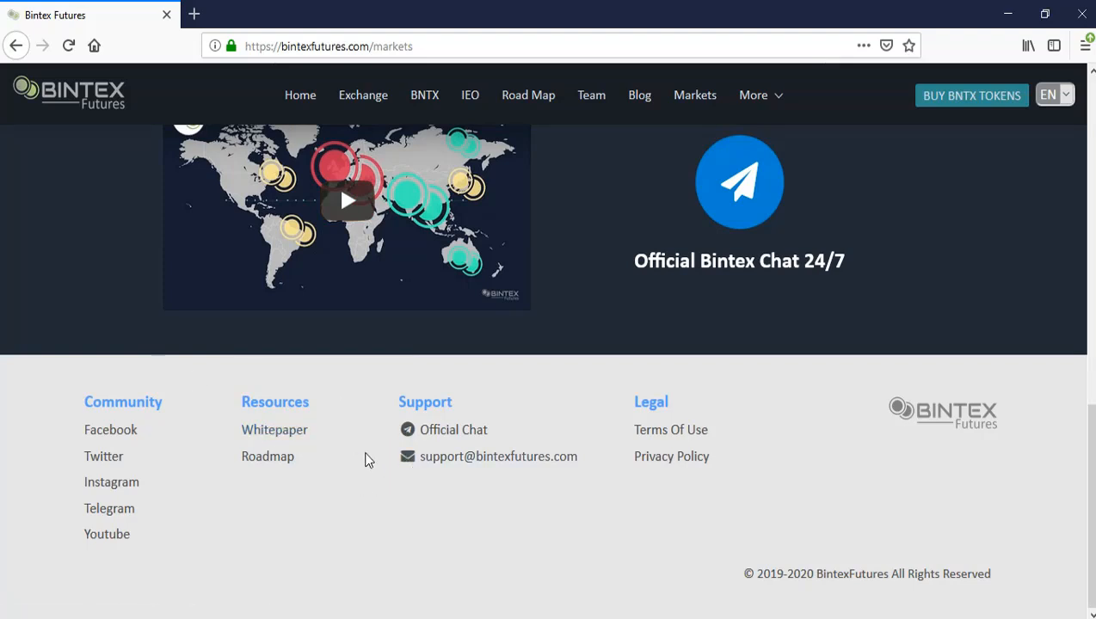
{"action": "mouse_move", "coordinate": [274, 430]}
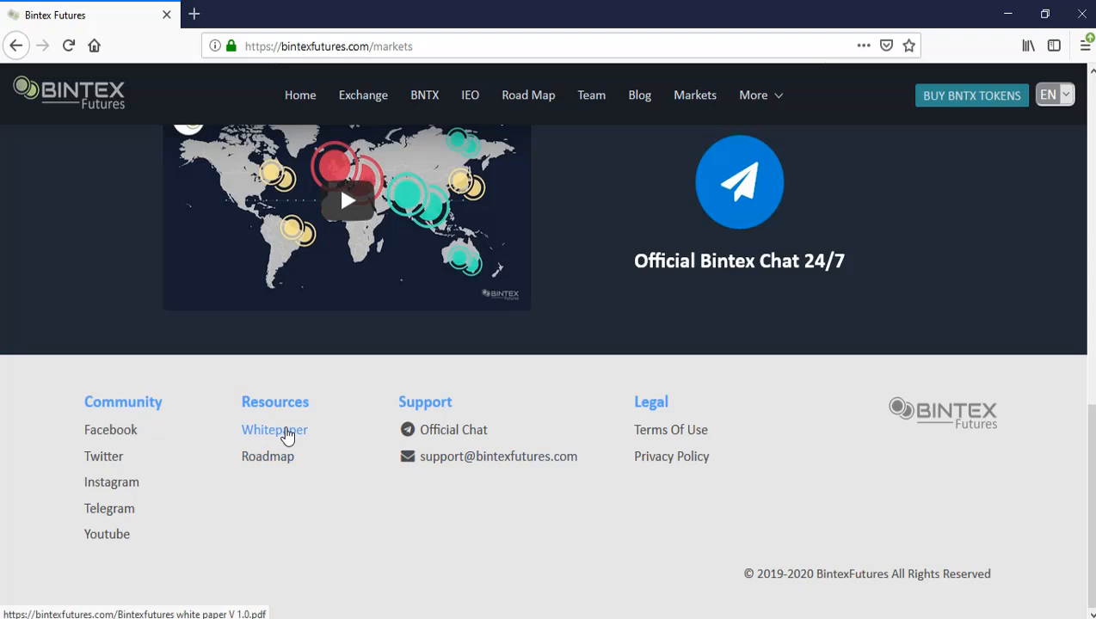
Open the footer's Whitepaper link in a new tab and go to its table of contents.
{"action": "right_click", "coordinate": [274, 429]}
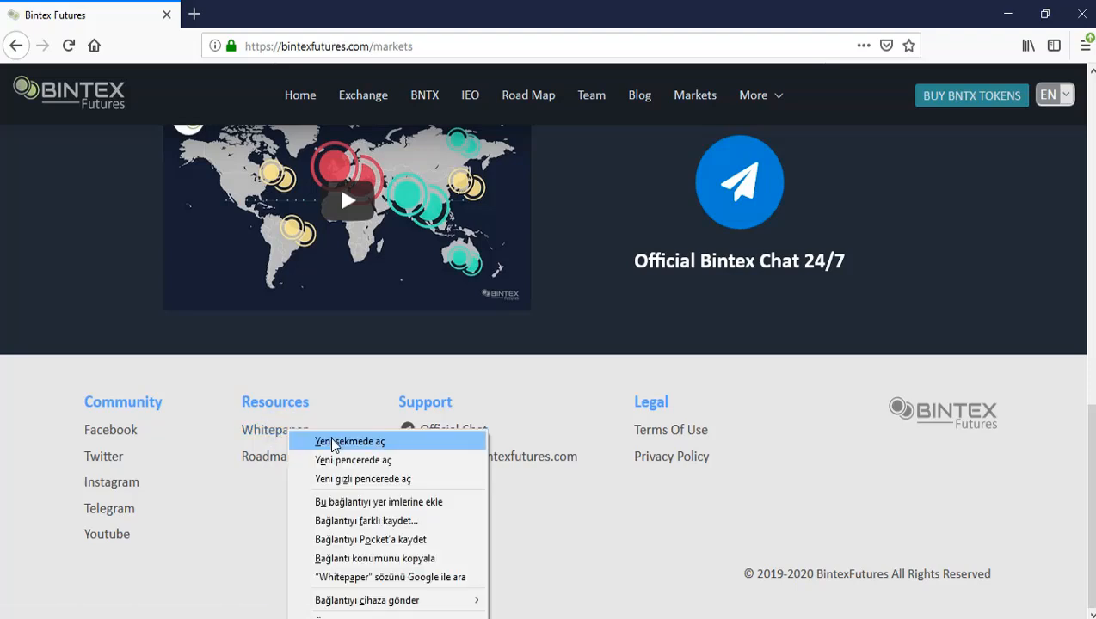
{"action": "left_click", "coordinate": [350, 441]}
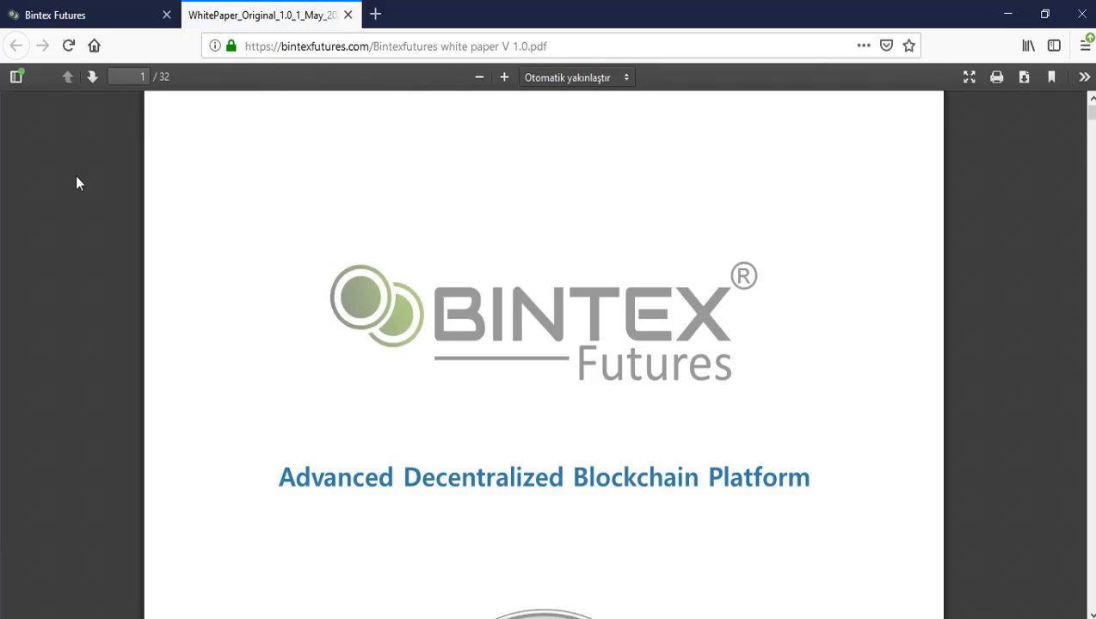
{"action": "mouse_move", "coordinate": [455, 384]}
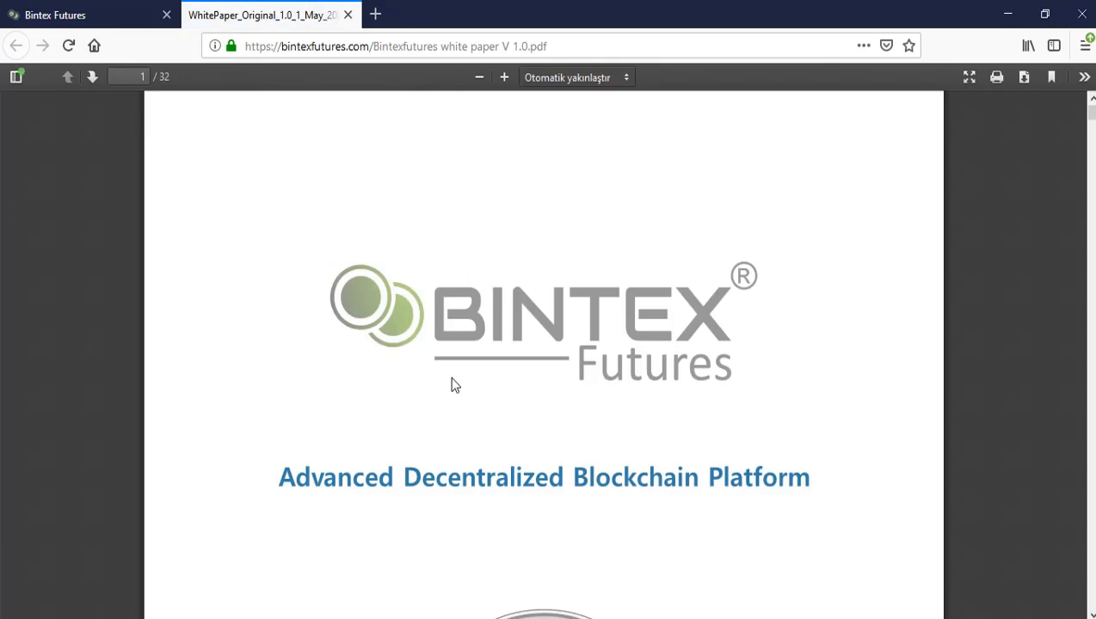
{"action": "mouse_move", "coordinate": [490, 363]}
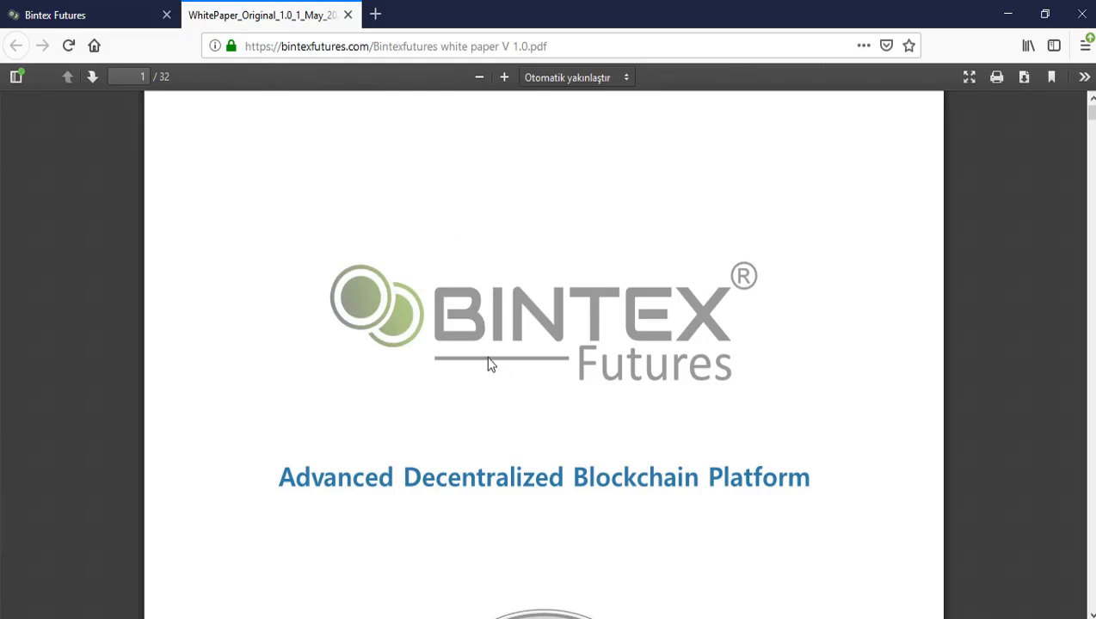
{"action": "scroll", "scroll_direction": "down", "scroll_amount": 3}
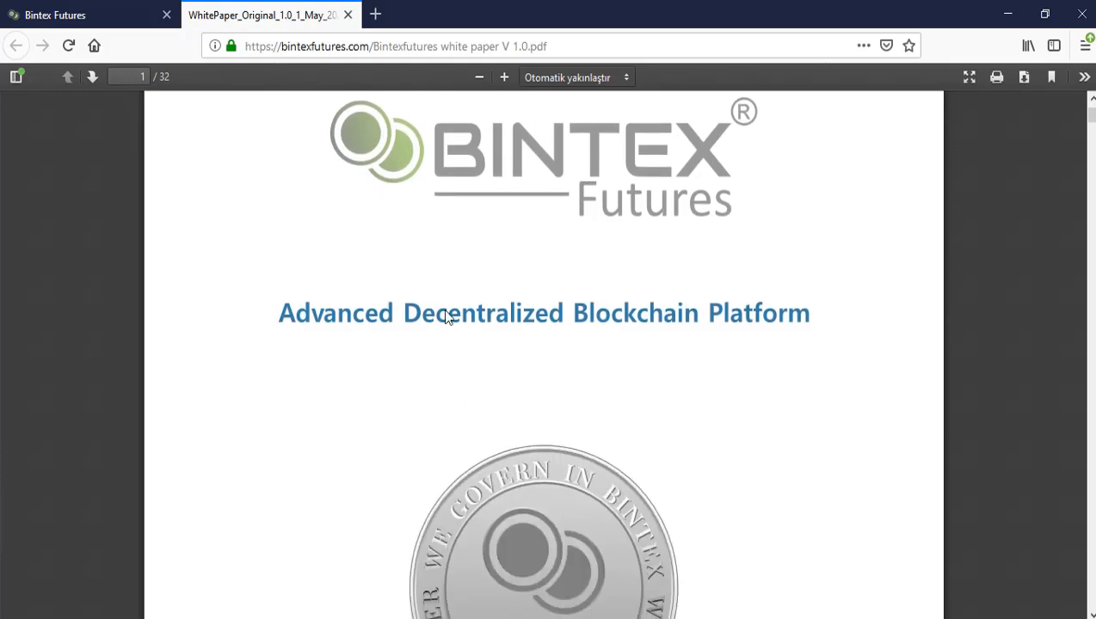
{"action": "mouse_move", "coordinate": [764, 330]}
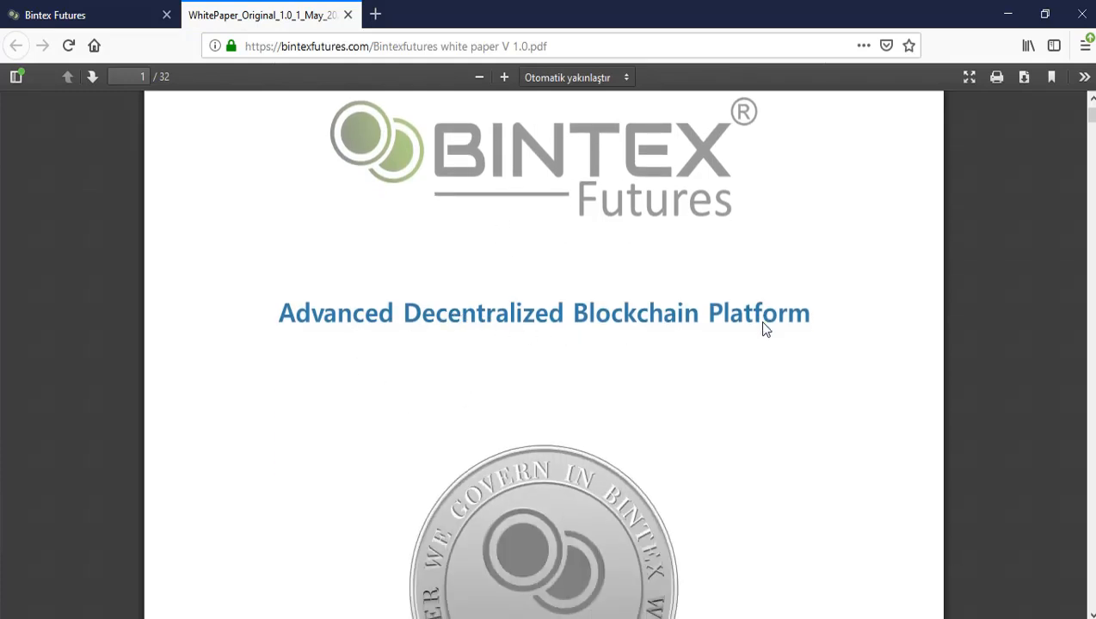
{"action": "left_click", "coordinate": [92, 77]}
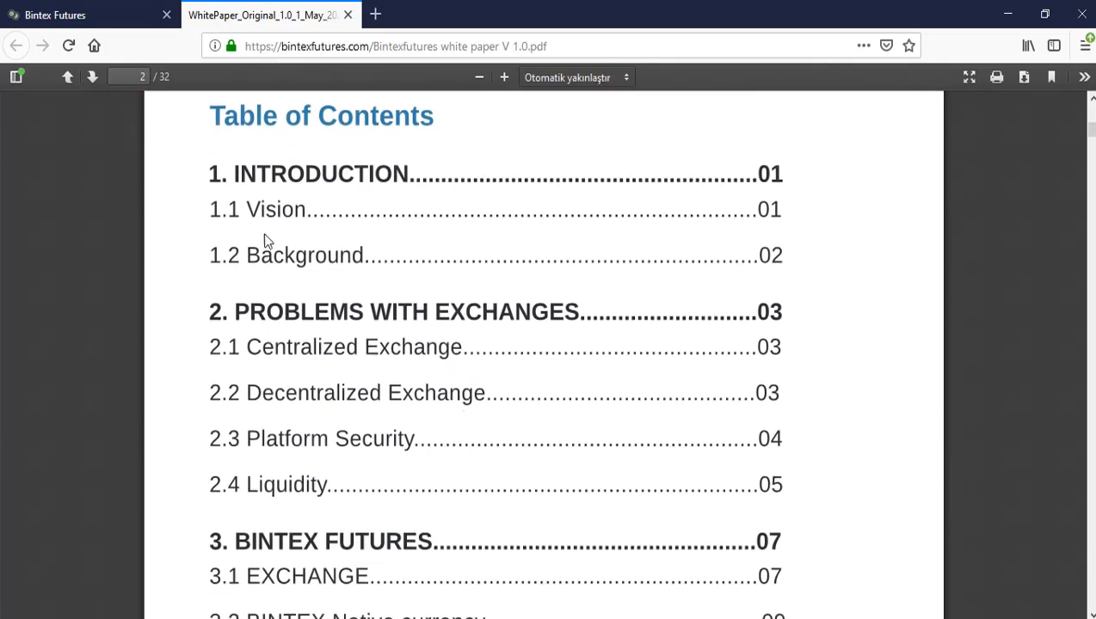
{"action": "mouse_move", "coordinate": [299, 439]}
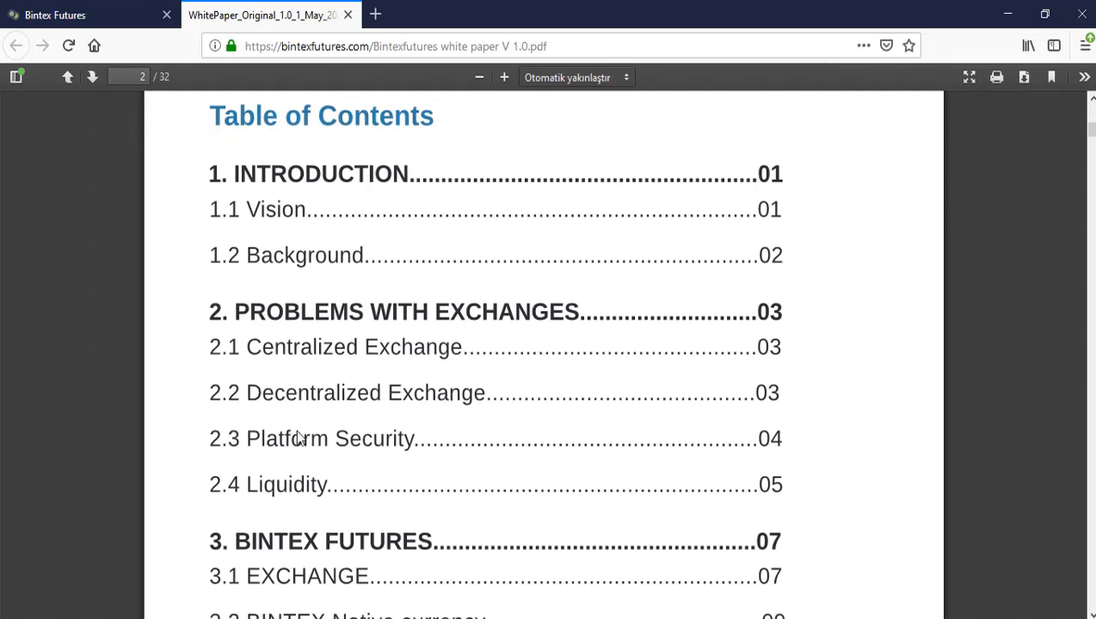
Scroll further through the whitepaper PDF pages.
{"action": "scroll", "scroll_direction": "down", "scroll_amount": 3}
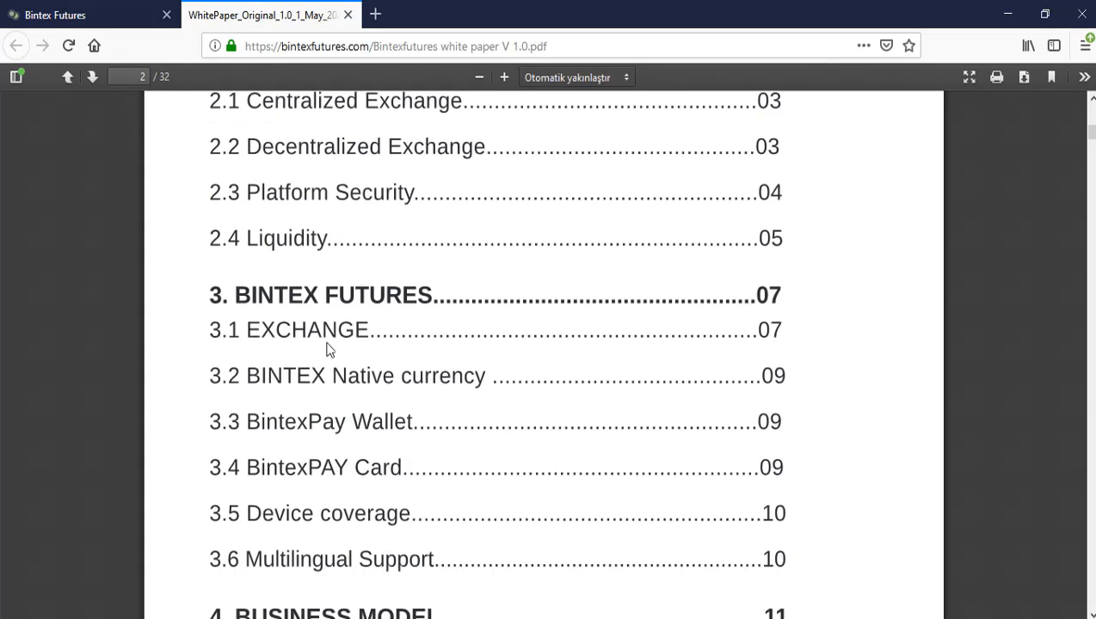
{"action": "mouse_move", "coordinate": [361, 259]}
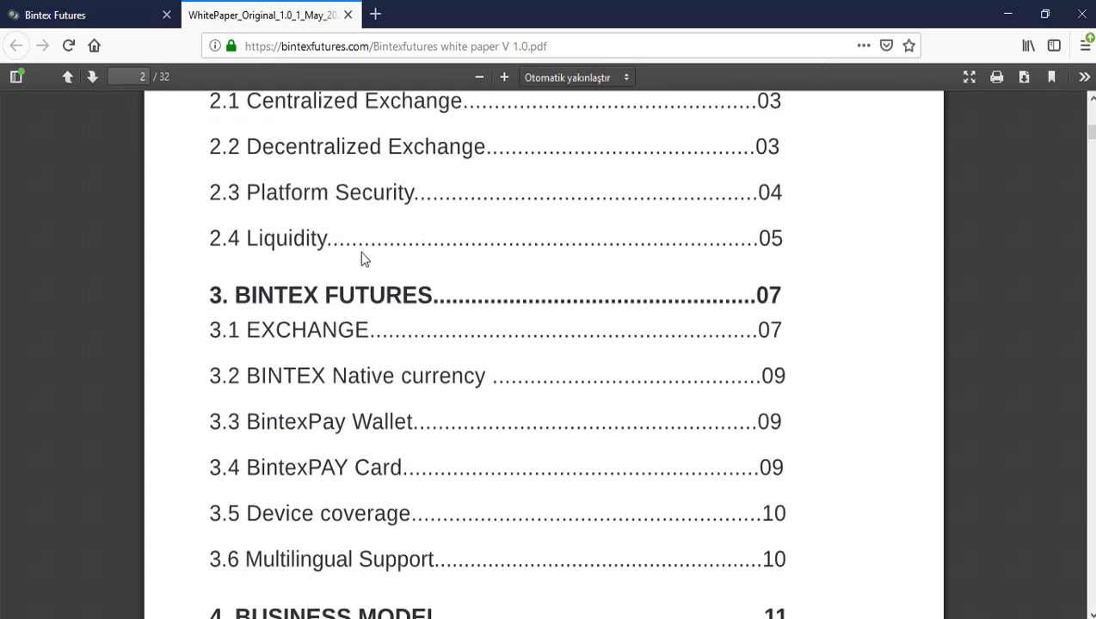
{"action": "scroll", "scroll_direction": "down", "scroll_amount": 3}
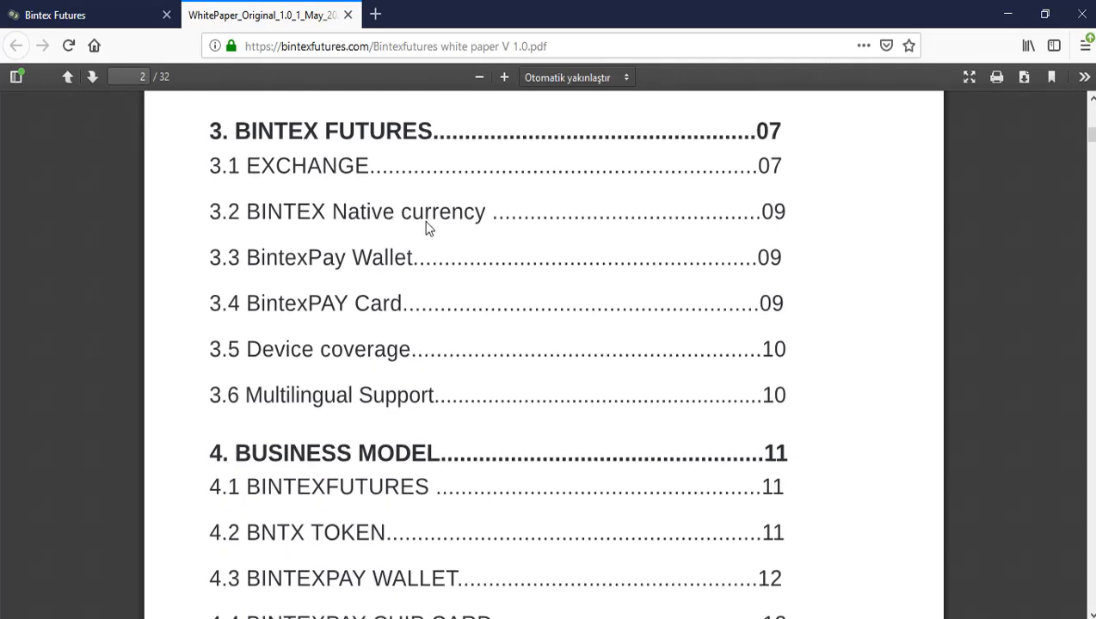
{"action": "mouse_move", "coordinate": [323, 318]}
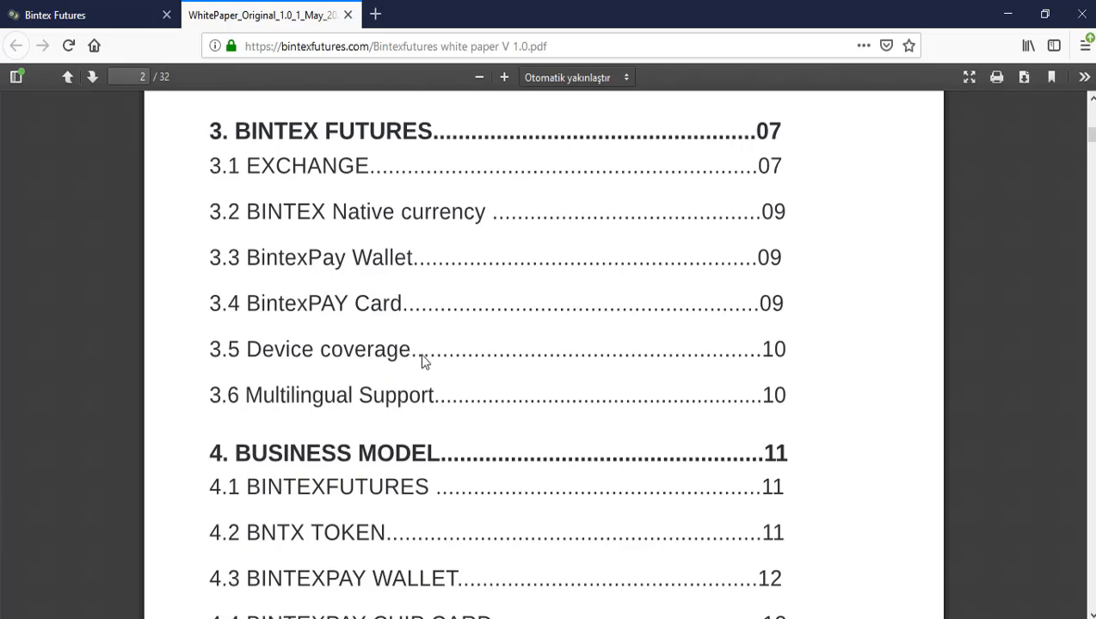
{"action": "scroll", "scroll_direction": "down", "scroll_amount": 3}
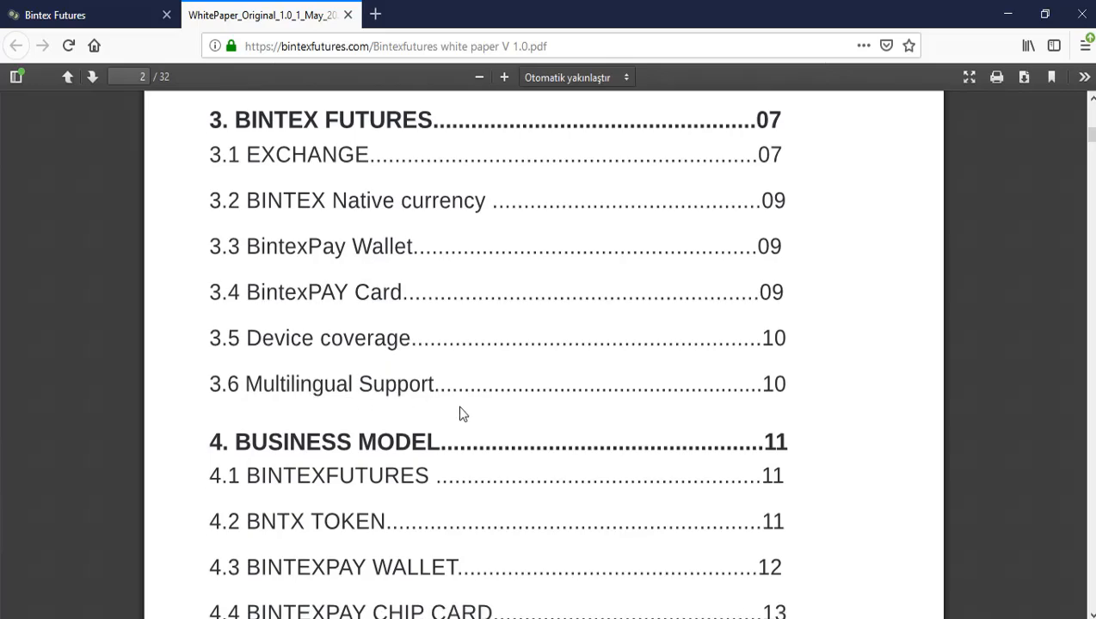
{"action": "scroll", "scroll_direction": "down", "scroll_amount": 3}
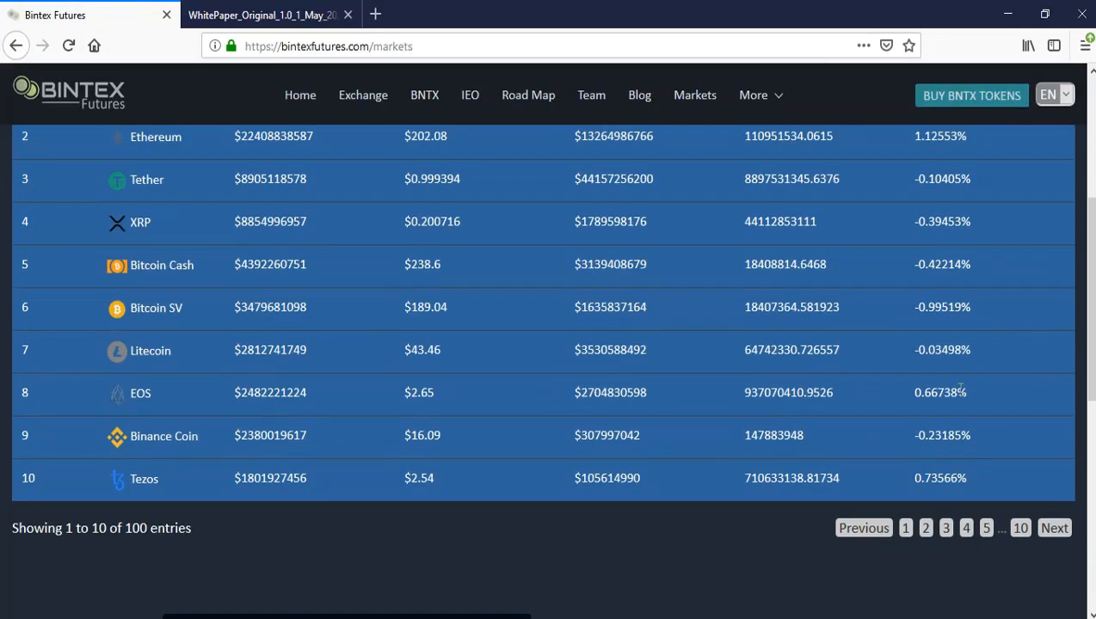
Open BintexPAY Wallet from the More dropdown in a new tab.
{"action": "left_click", "coordinate": [754, 95]}
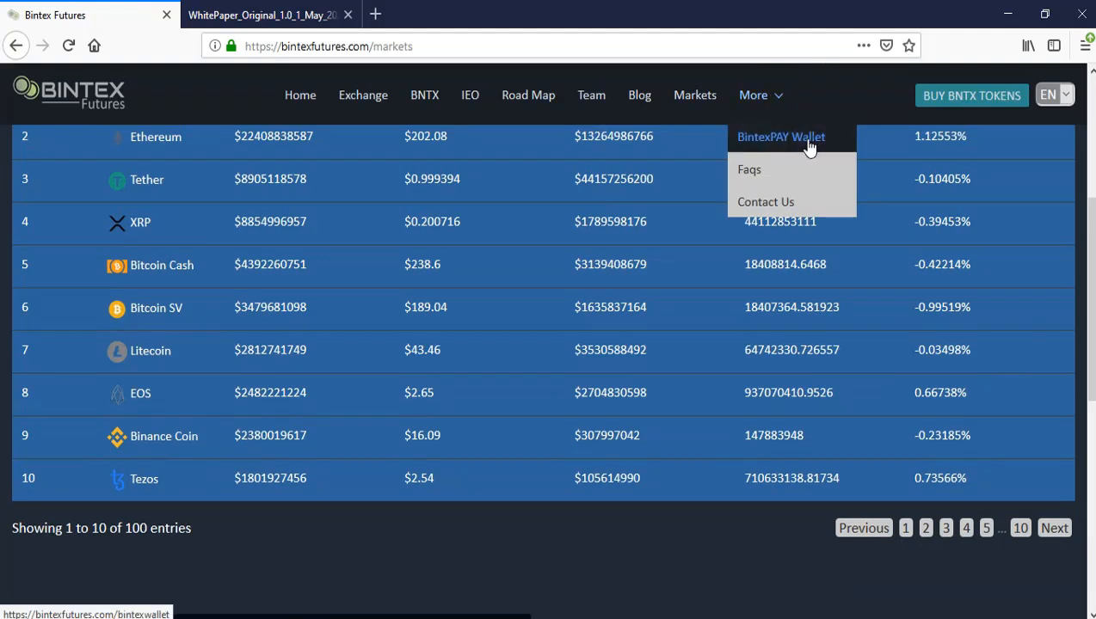
{"action": "right_click", "coordinate": [782, 136]}
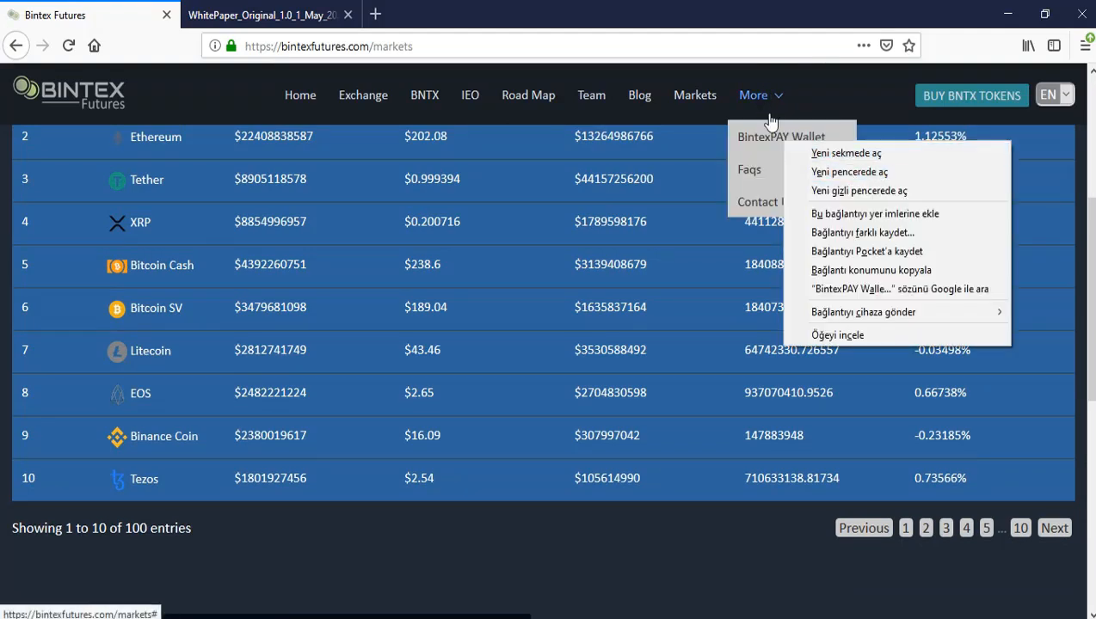
{"action": "left_click", "coordinate": [845, 153]}
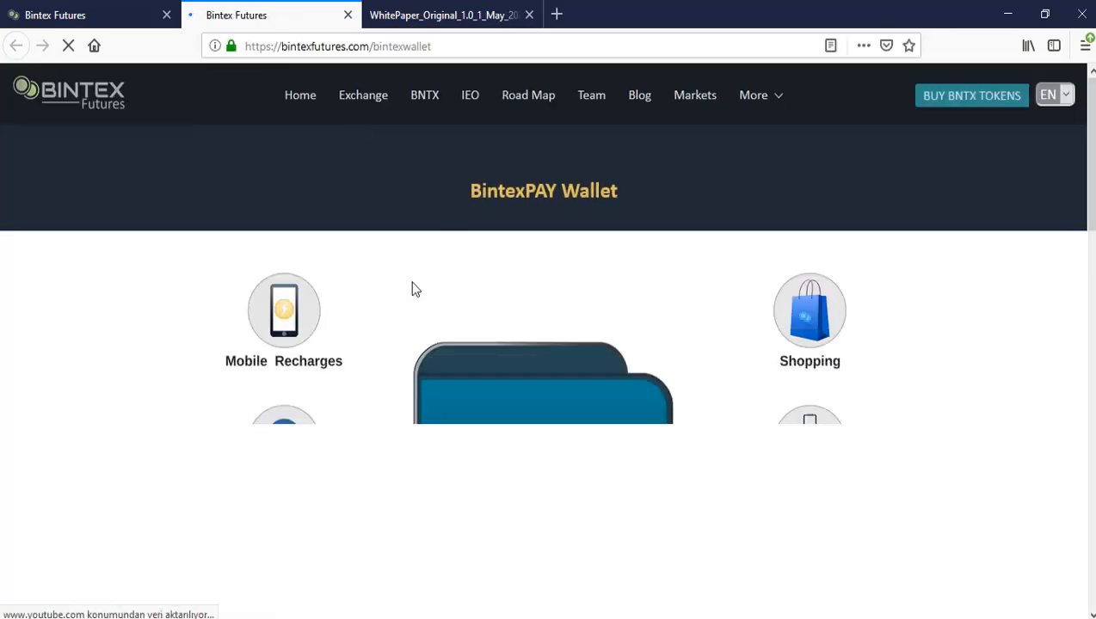
Scroll through the BintexPAY Wallet service icons and feature bullets.
{"action": "scroll", "scroll_direction": "down", "scroll_amount": 3}
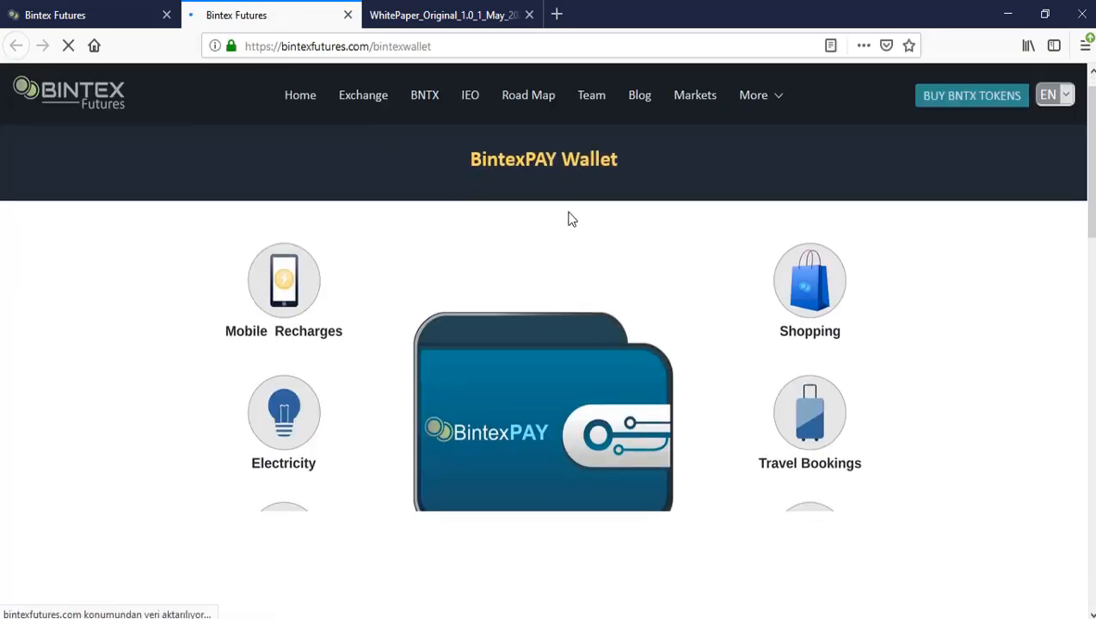
{"action": "scroll", "scroll_direction": "down", "scroll_amount": 3}
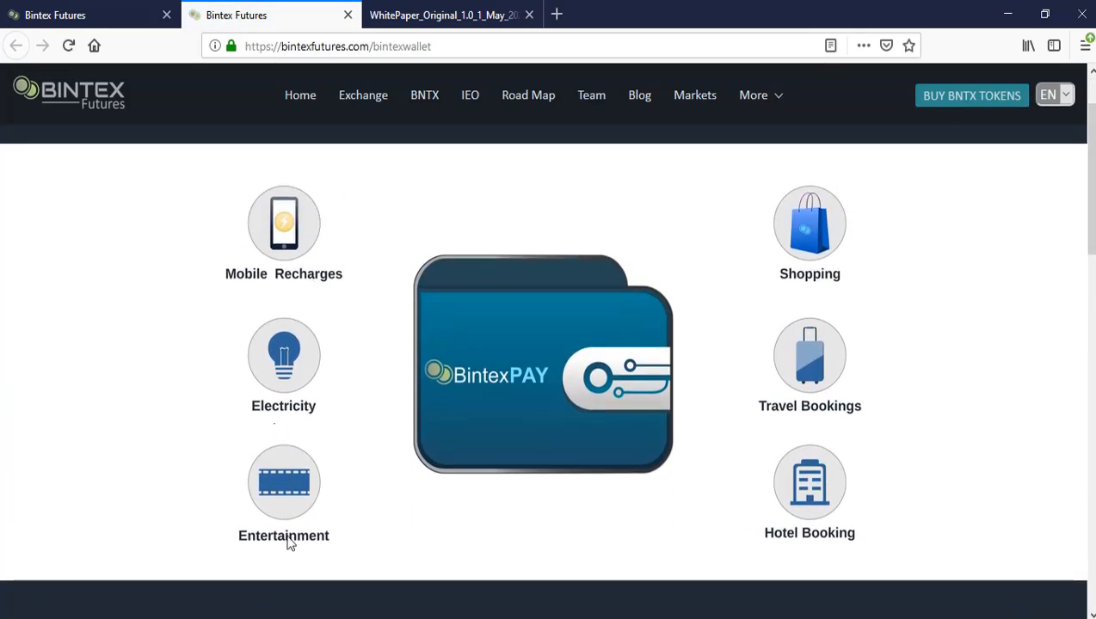
{"action": "mouse_move", "coordinate": [847, 321]}
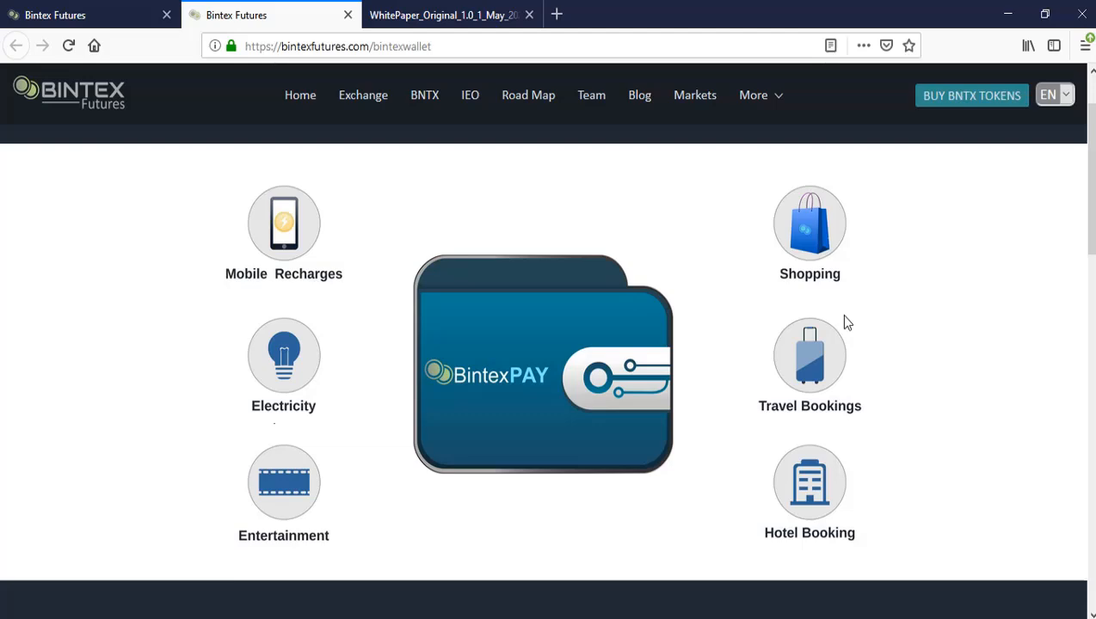
{"action": "scroll", "scroll_direction": "down", "scroll_amount": 3}
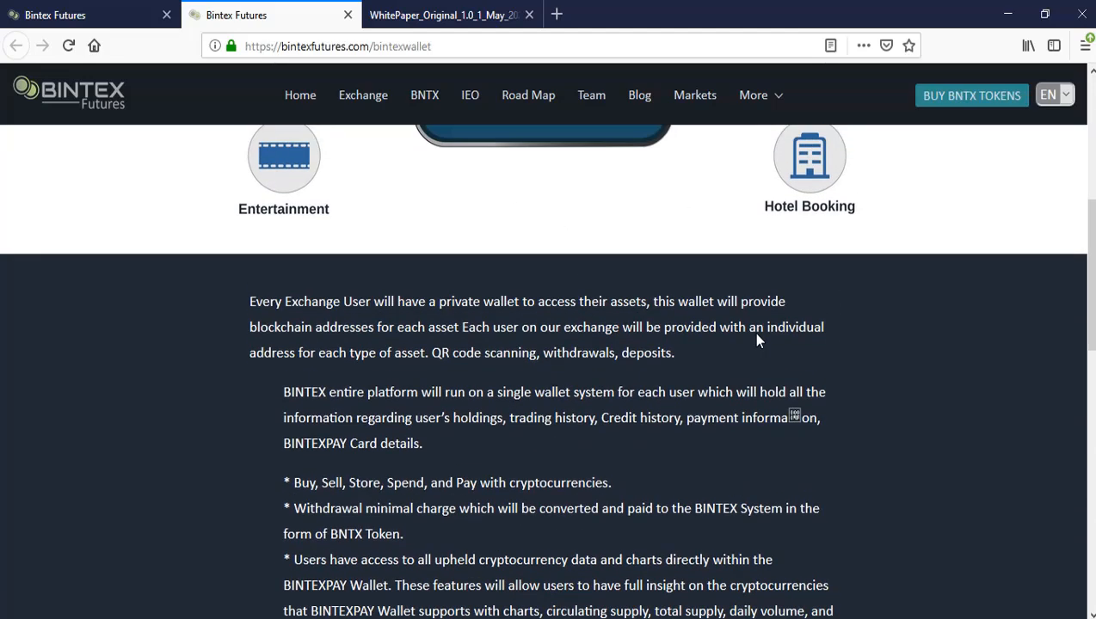
{"action": "scroll", "scroll_direction": "down", "scroll_amount": 3}
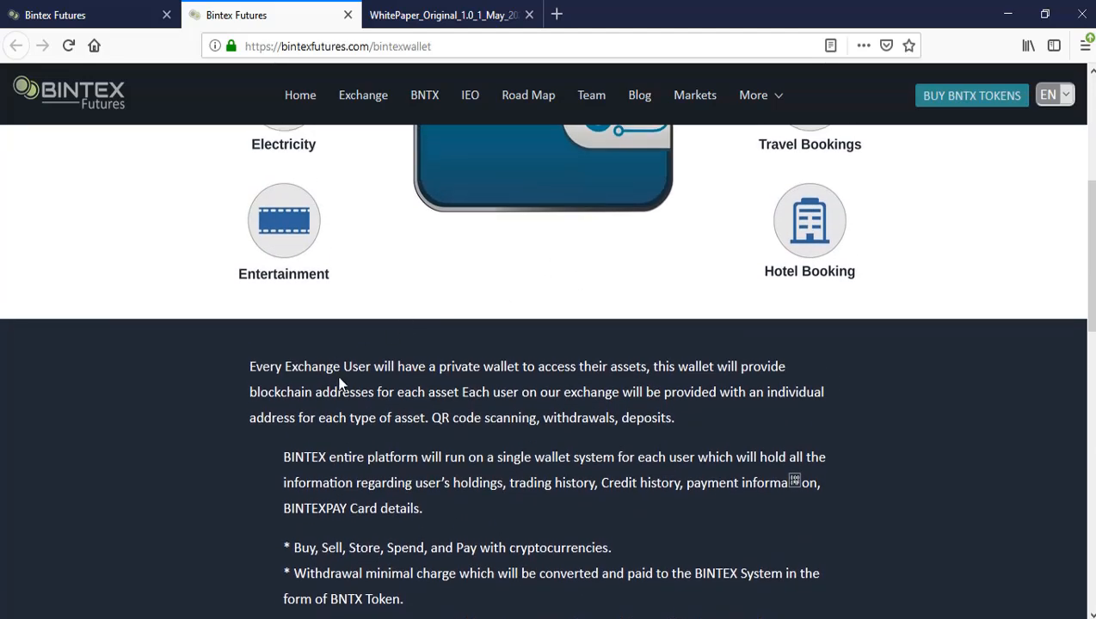
{"action": "scroll", "scroll_direction": "down", "scroll_amount": 3}
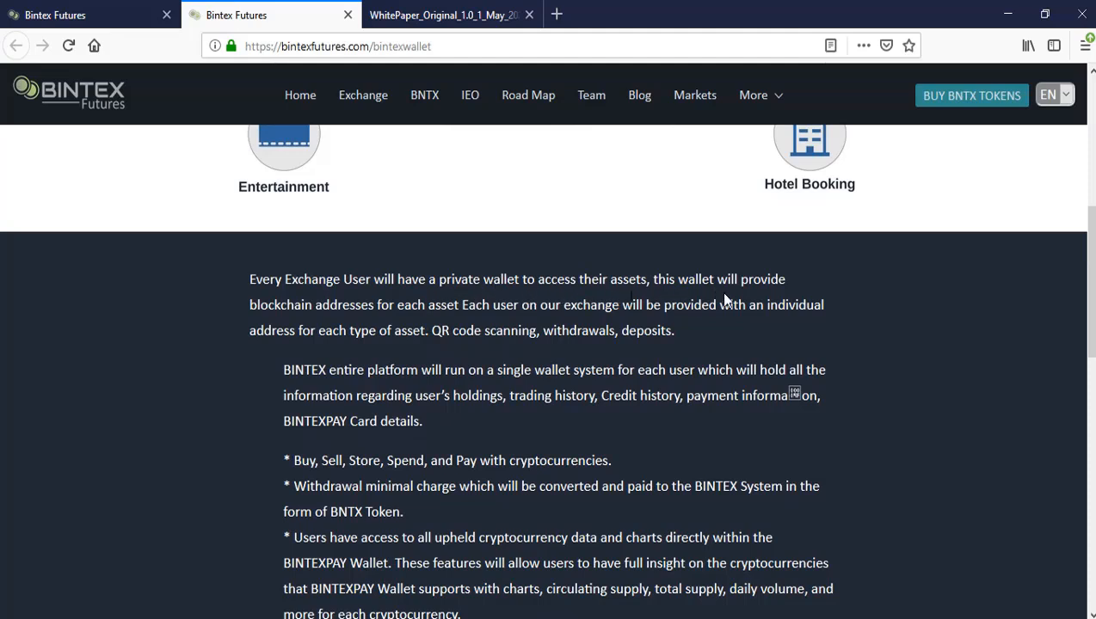
{"action": "mouse_move", "coordinate": [397, 327]}
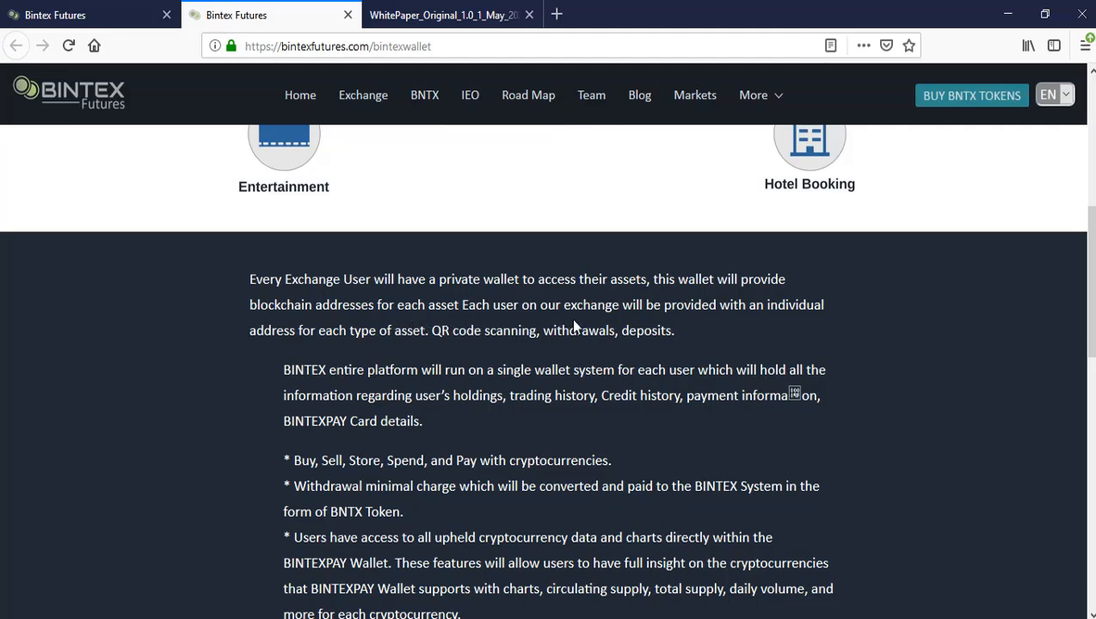
{"action": "mouse_move", "coordinate": [760, 329]}
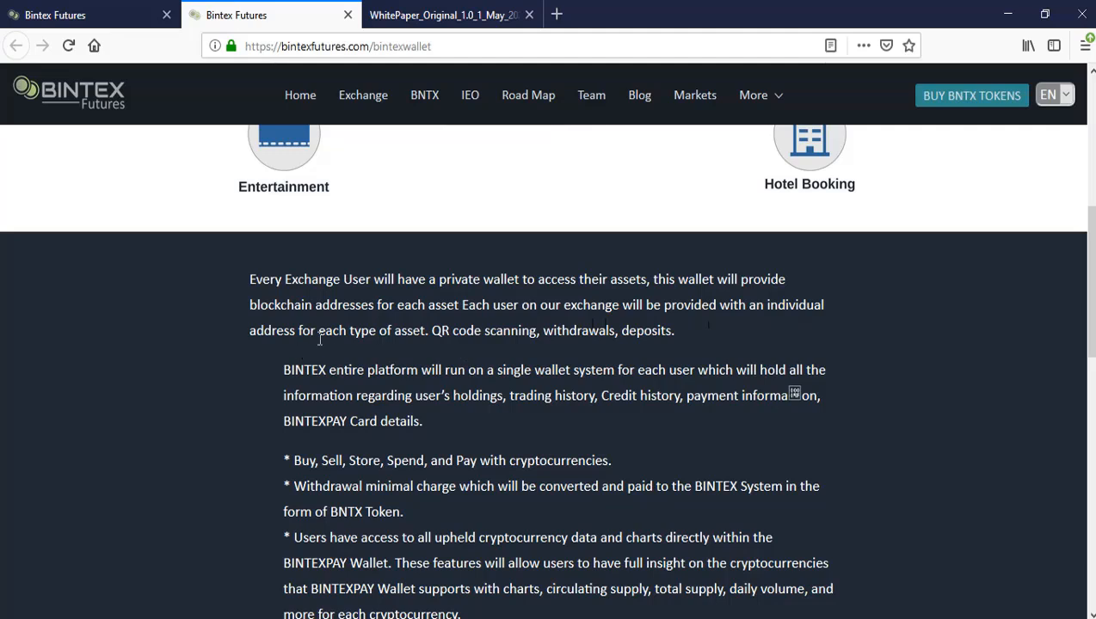
{"action": "mouse_move", "coordinate": [488, 351]}
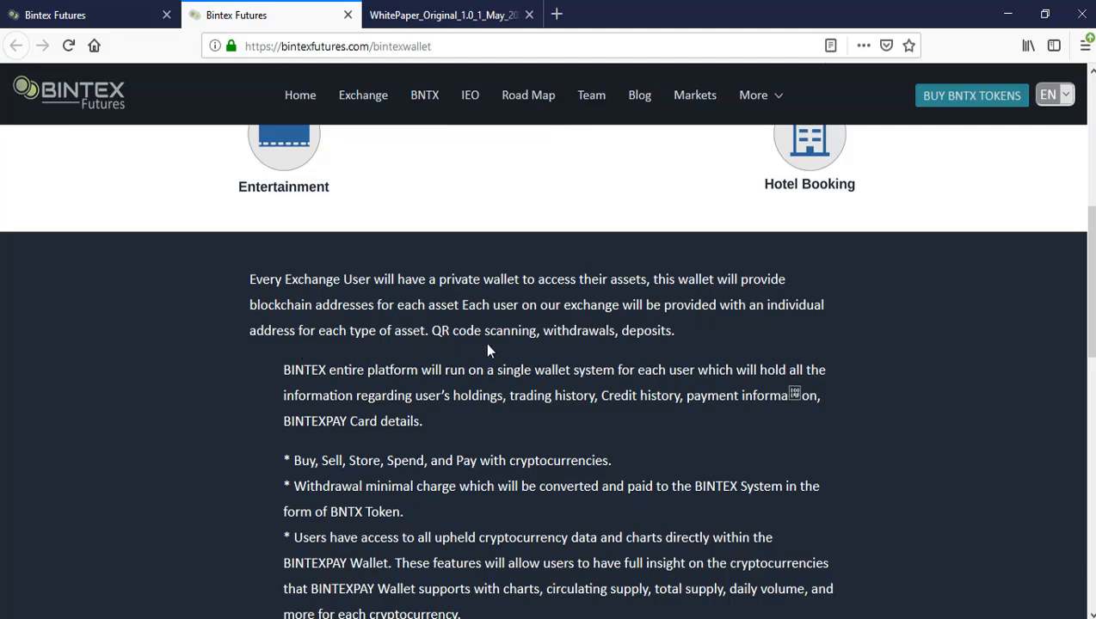
{"action": "mouse_move", "coordinate": [675, 354]}
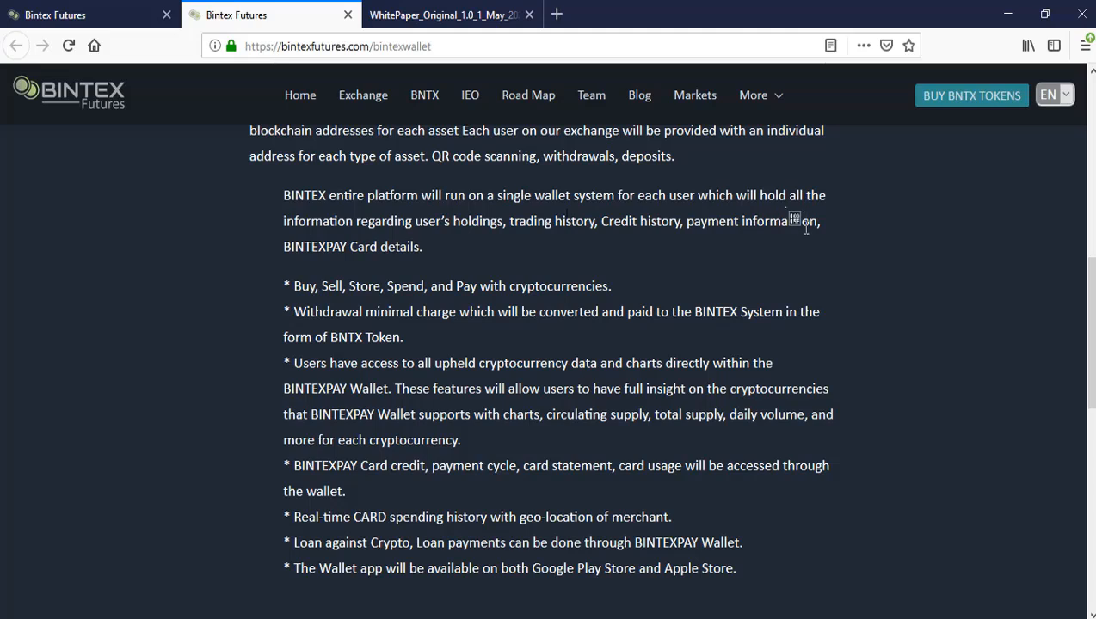
{"action": "mouse_move", "coordinate": [495, 251]}
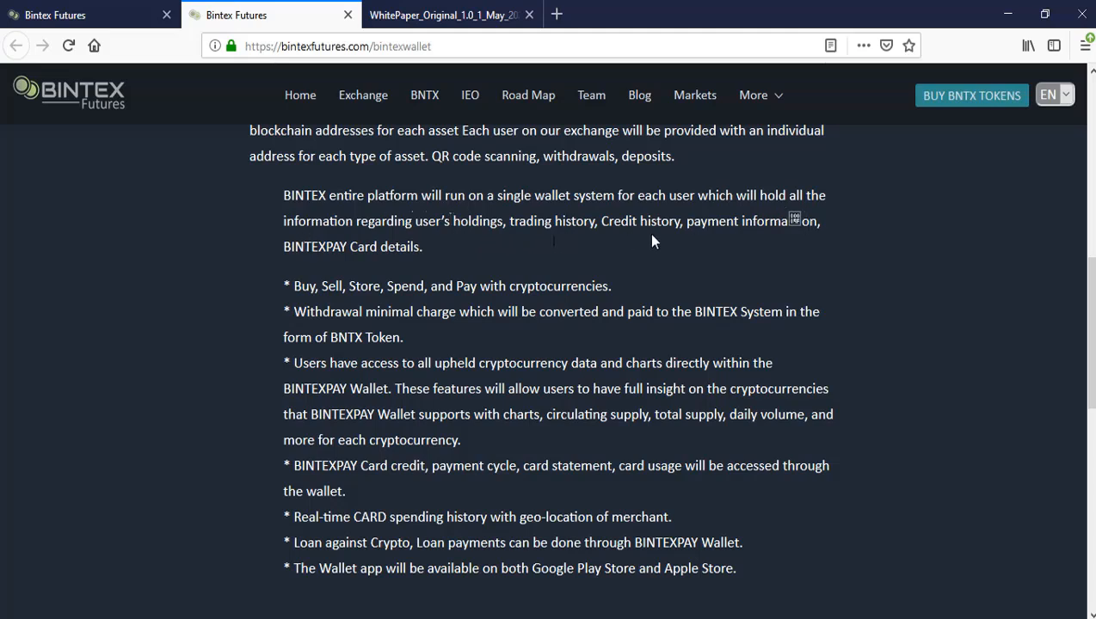
{"action": "mouse_move", "coordinate": [506, 281]}
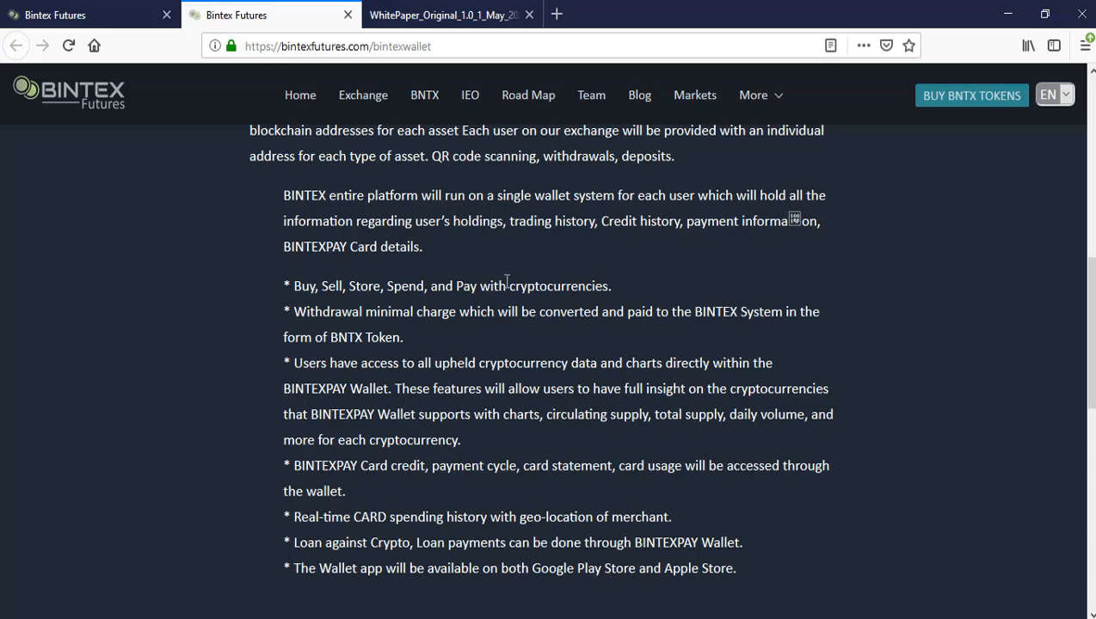
Continue past the coming-soon App Store/Google Play links and intro video to the footer.
{"action": "scroll", "scroll_direction": "down", "scroll_amount": 3}
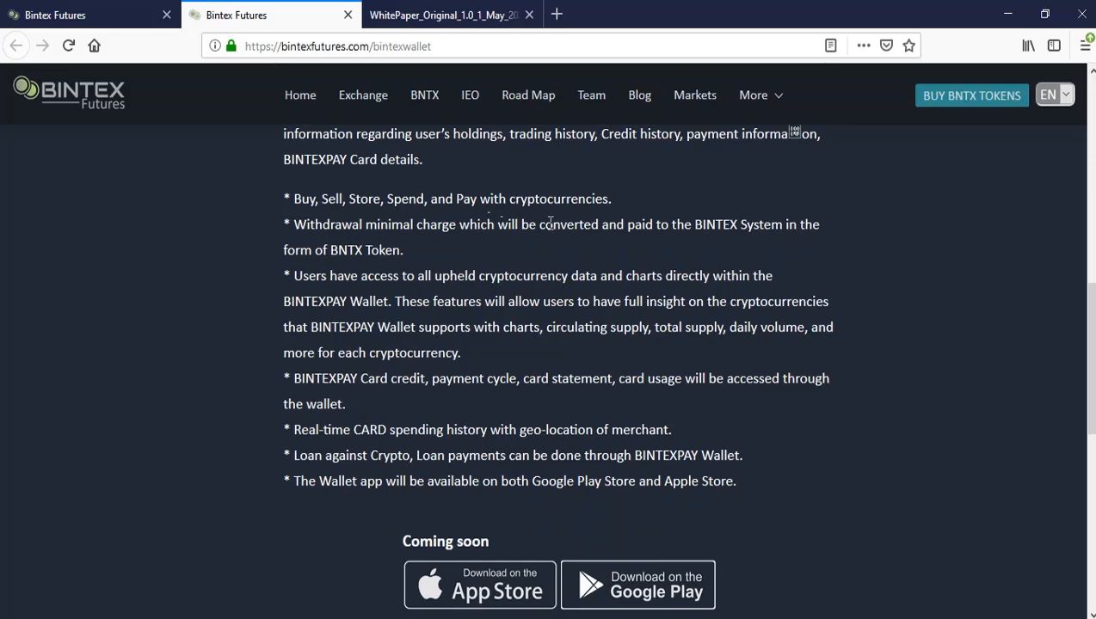
{"action": "scroll", "scroll_direction": "down", "scroll_amount": 3}
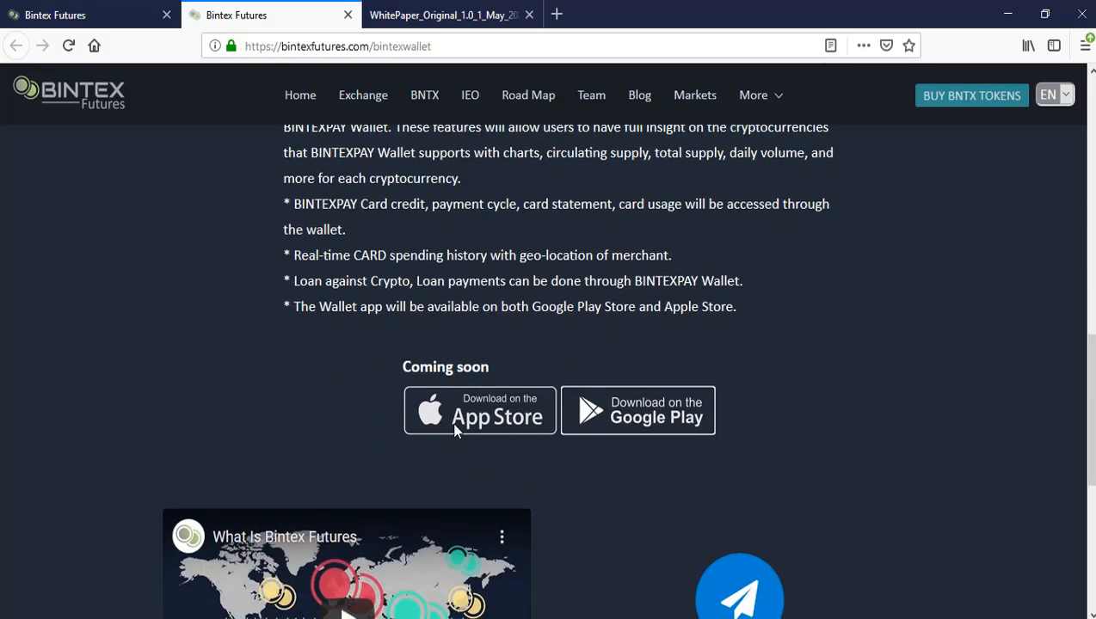
{"action": "mouse_move", "coordinate": [589, 433]}
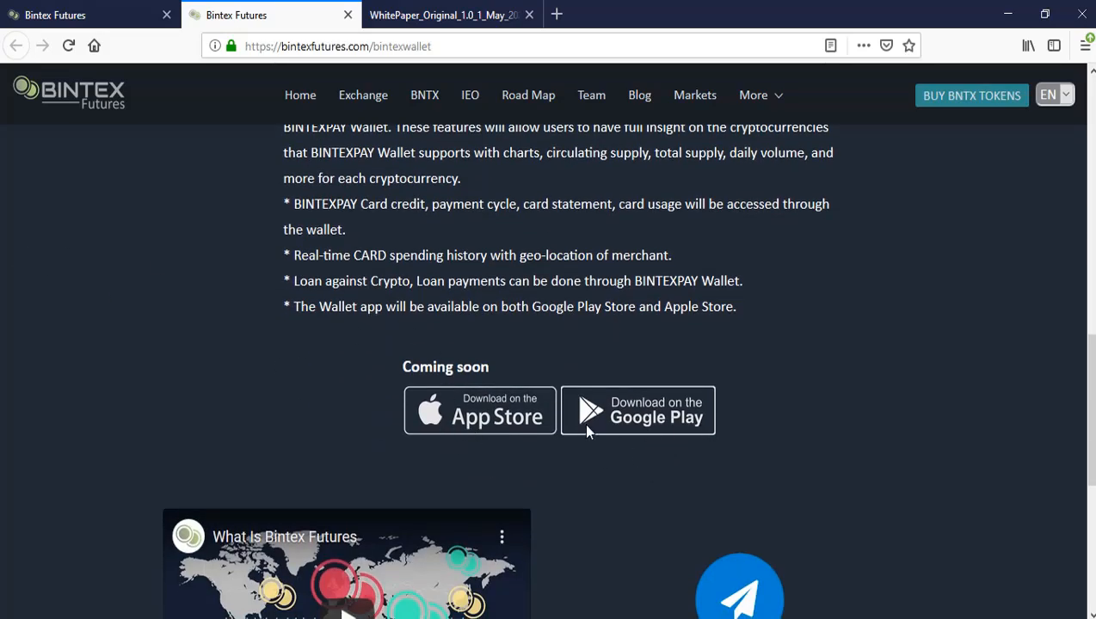
{"action": "scroll", "scroll_direction": "down", "scroll_amount": 3}
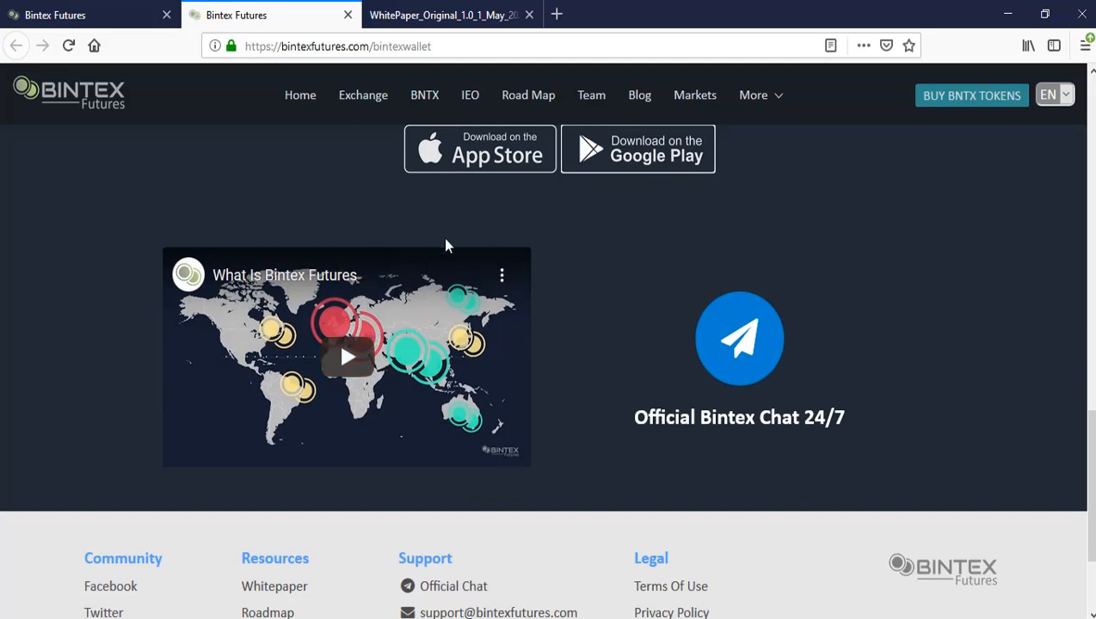
{"action": "scroll", "scroll_direction": "down", "scroll_amount": 3}
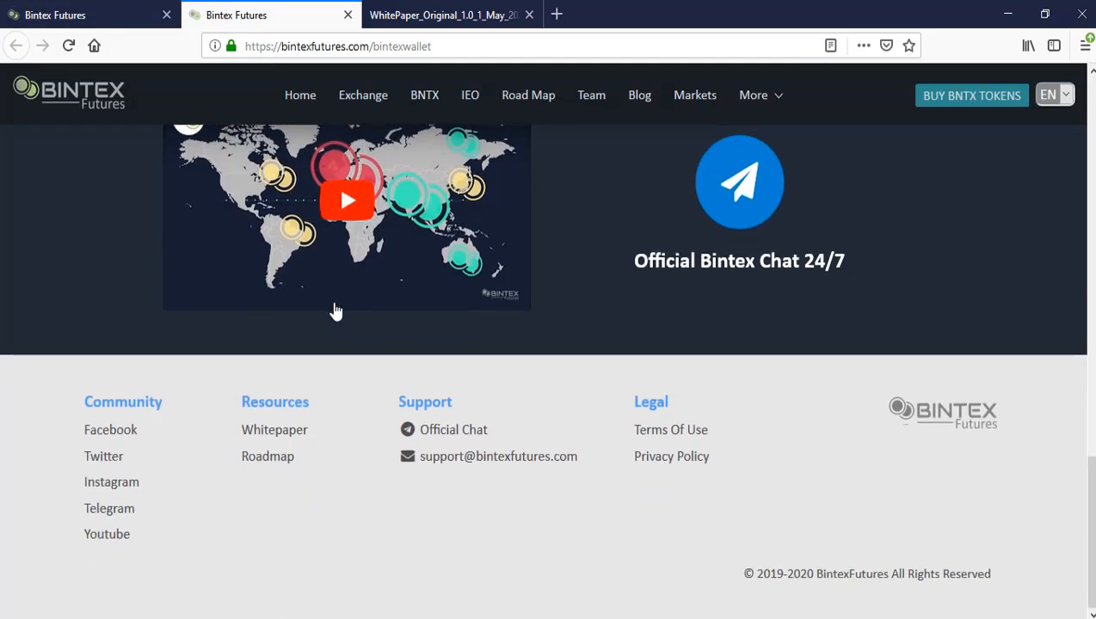
{"action": "mouse_move", "coordinate": [182, 340]}
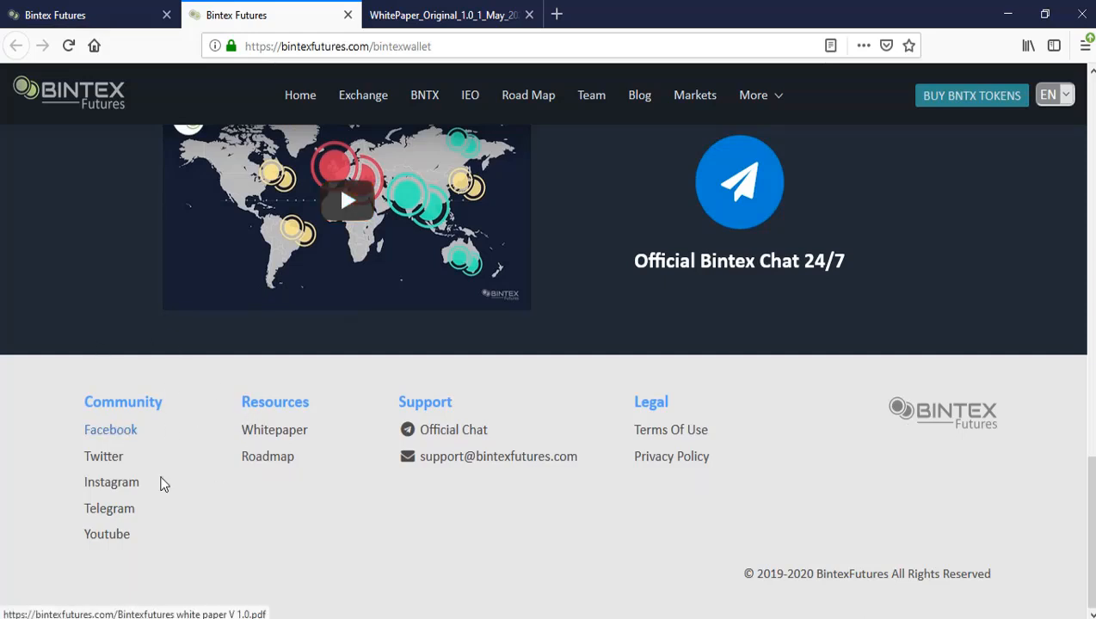
{"action": "mouse_move", "coordinate": [155, 394]}
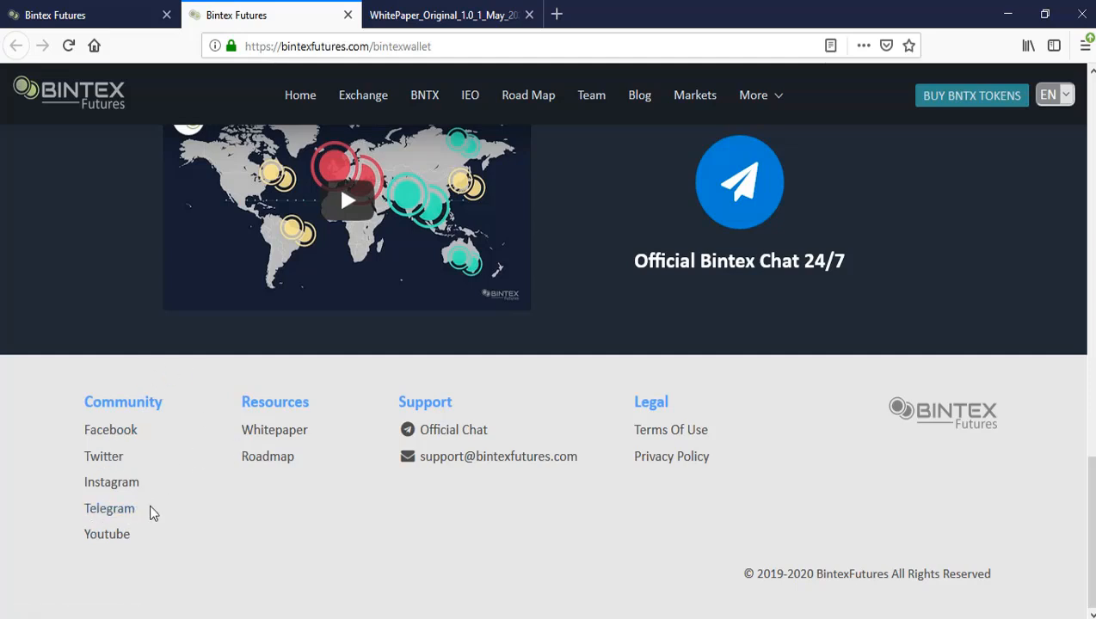
Open the footer's Twitter community link in a new tab and switch to it.
{"action": "right_click", "coordinate": [103, 455]}
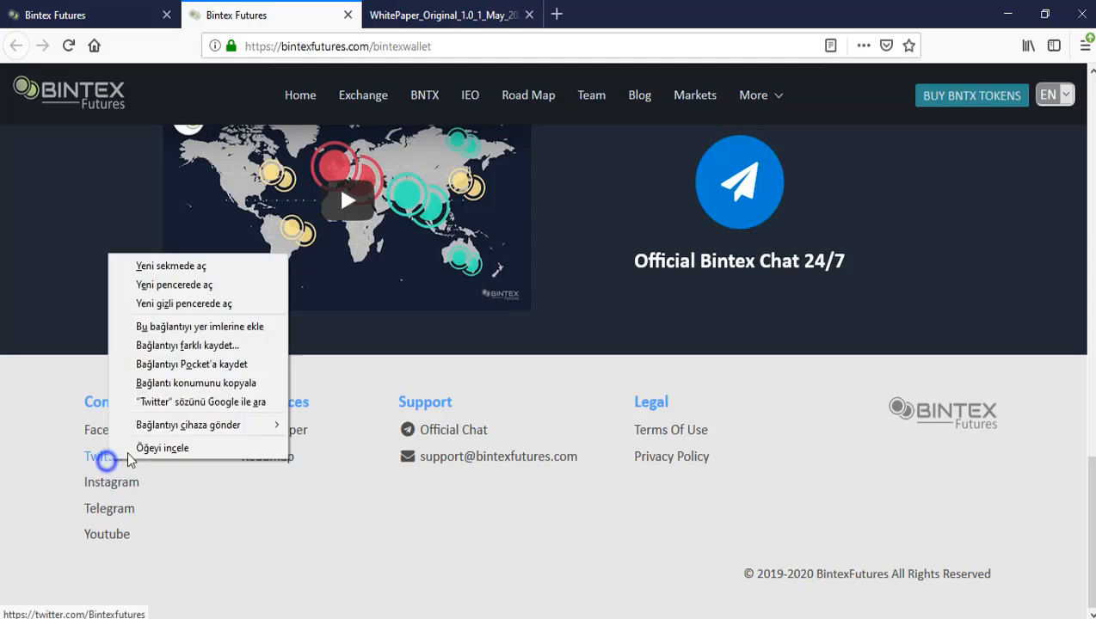
{"action": "left_click", "coordinate": [171, 266]}
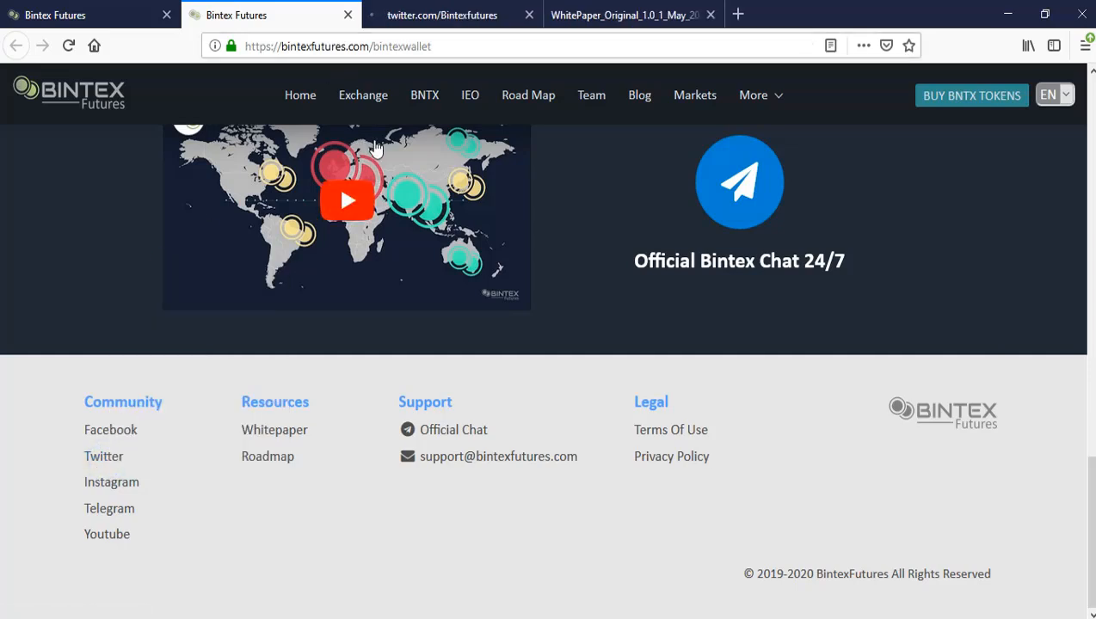
{"action": "left_click", "coordinate": [442, 15]}
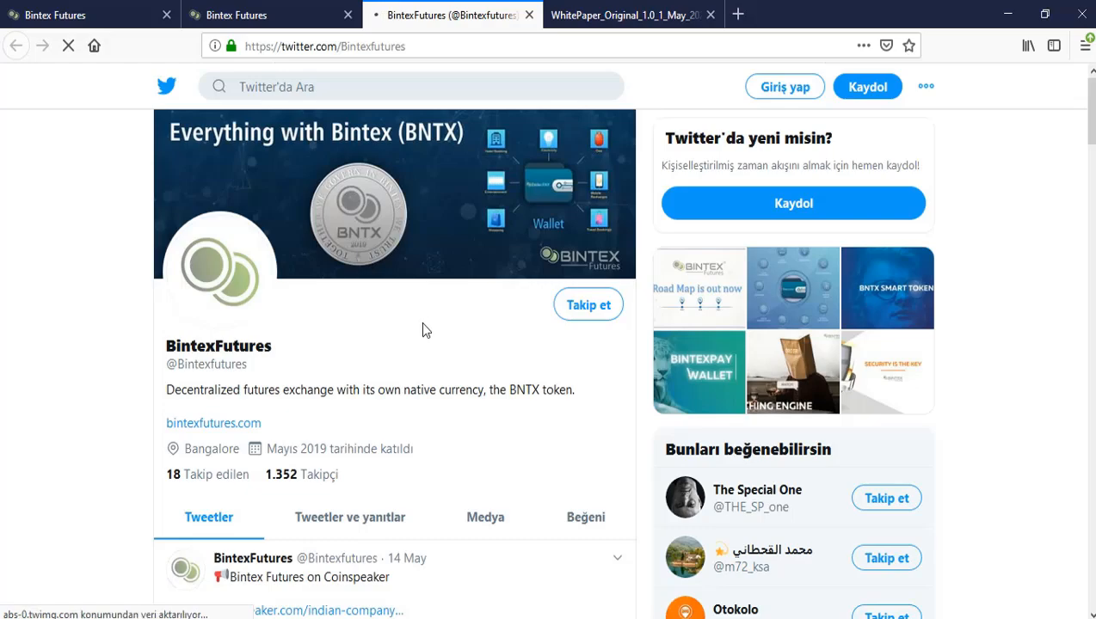
Scroll the BintexFutures timeline through tweets on Coinspeaker, the roadmap and BNTX tokens.
{"action": "scroll", "scroll_direction": "down", "scroll_amount": 3}
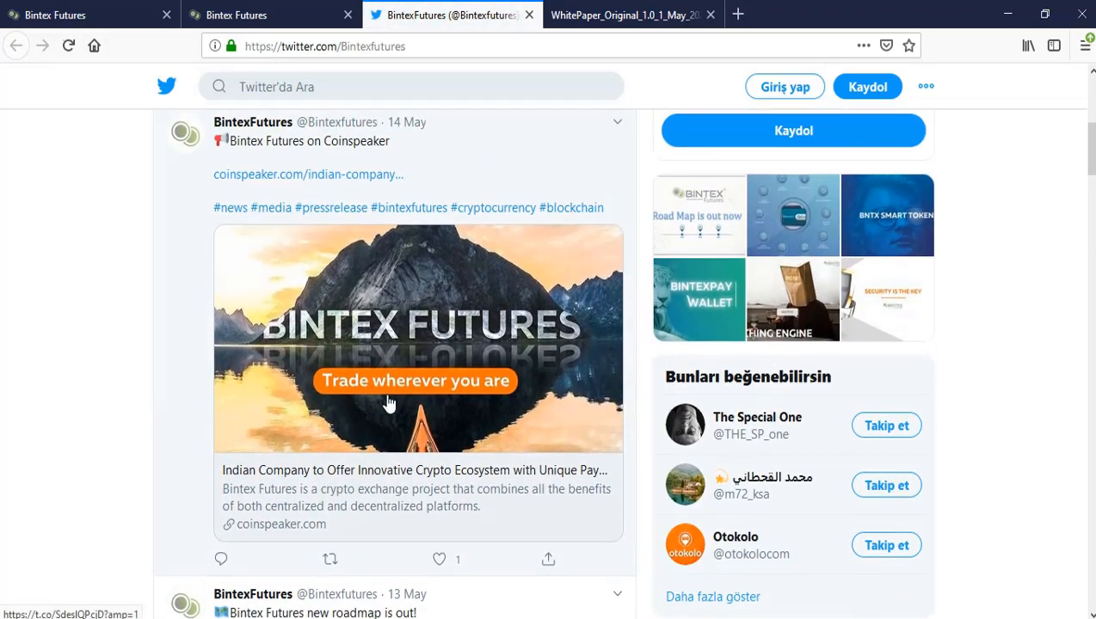
{"action": "scroll", "scroll_direction": "down", "scroll_amount": 3}
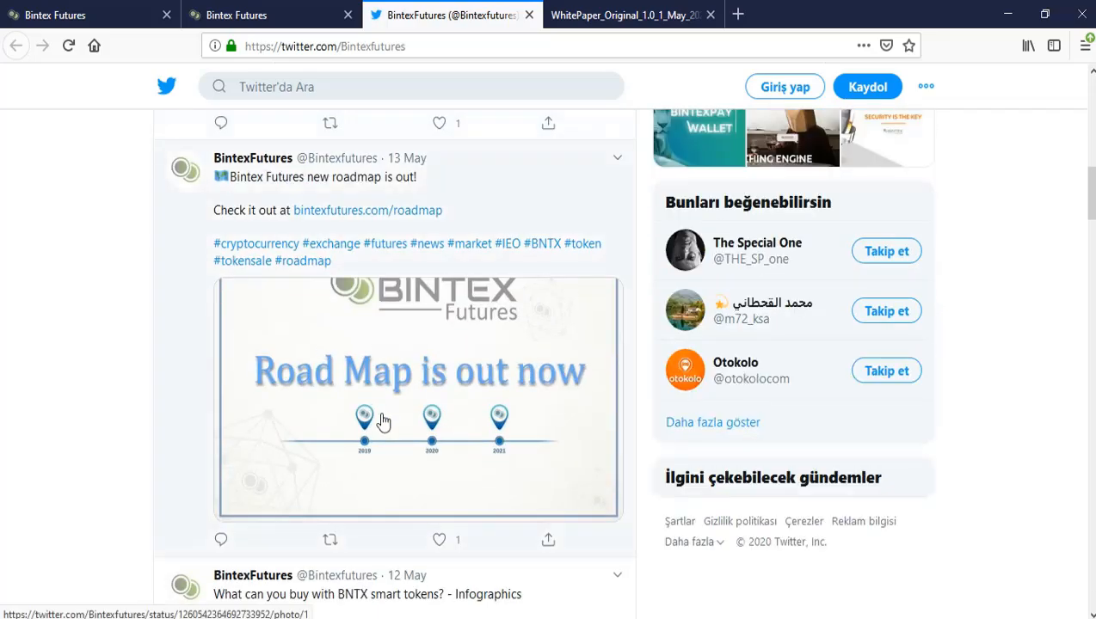
{"action": "scroll", "scroll_direction": "down", "scroll_amount": 3}
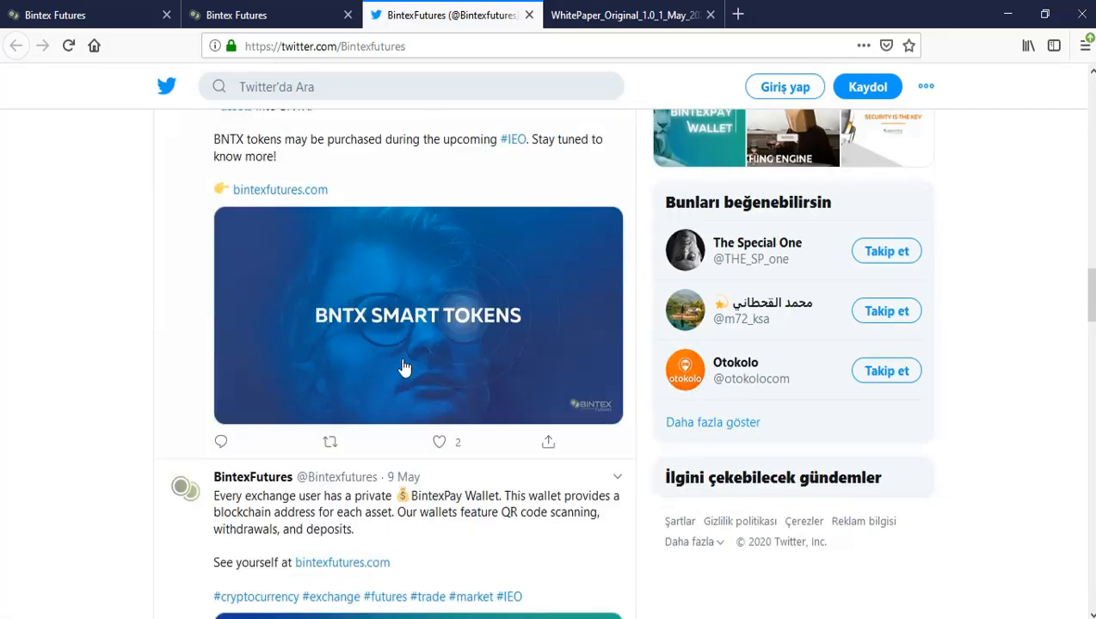